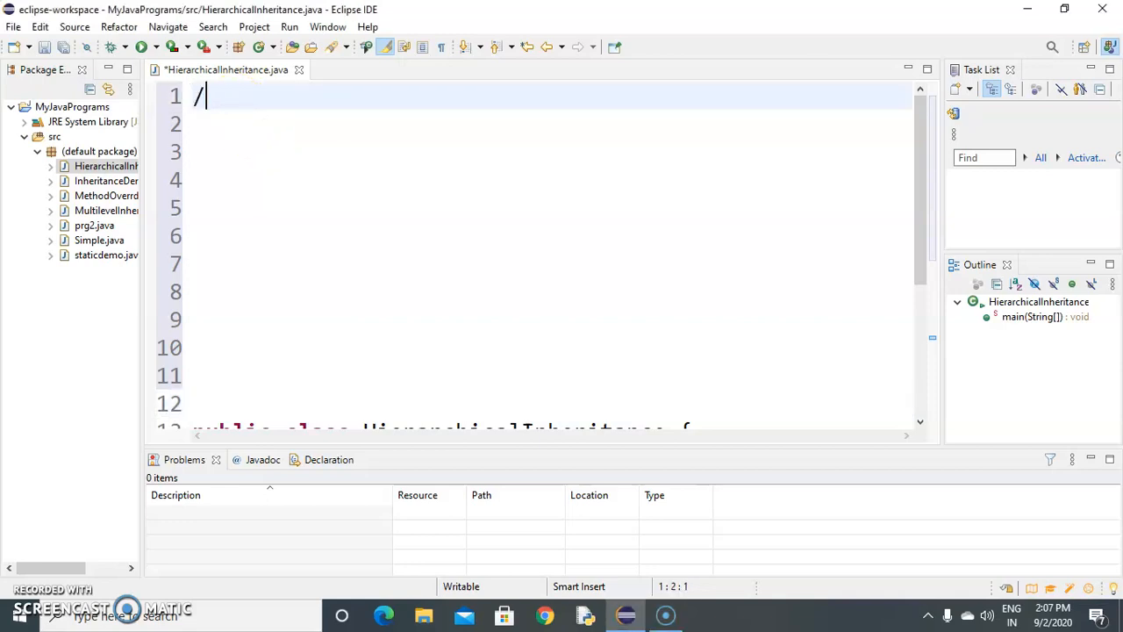
Add the comment line '// Hierarchical Inheritance in Java'
type("/")
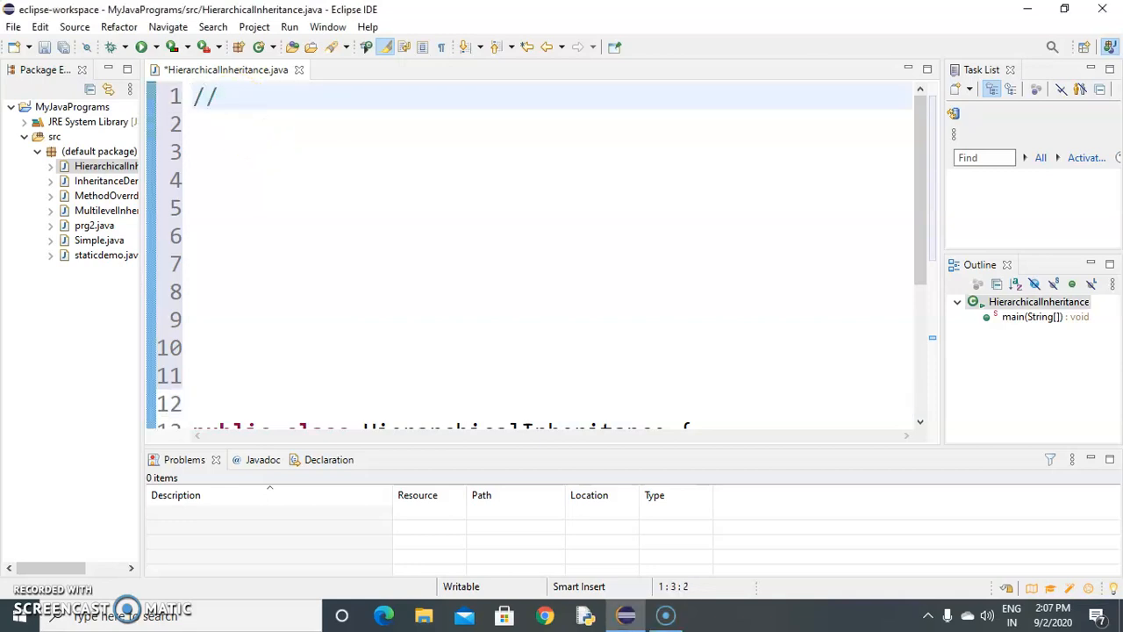
type("Hei")
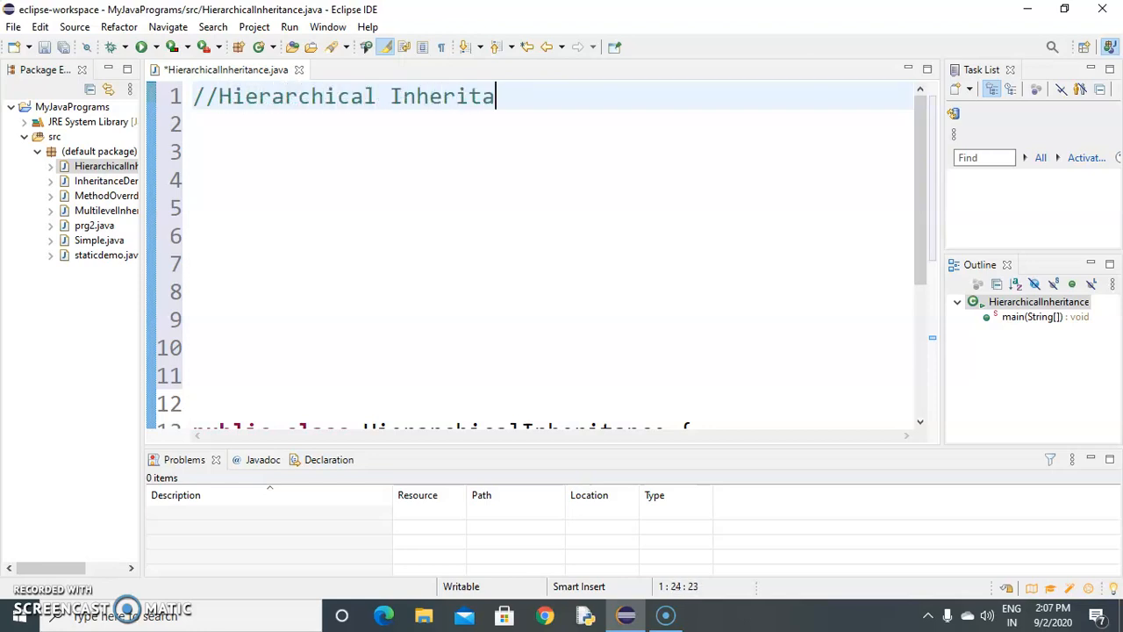
type("nce i")
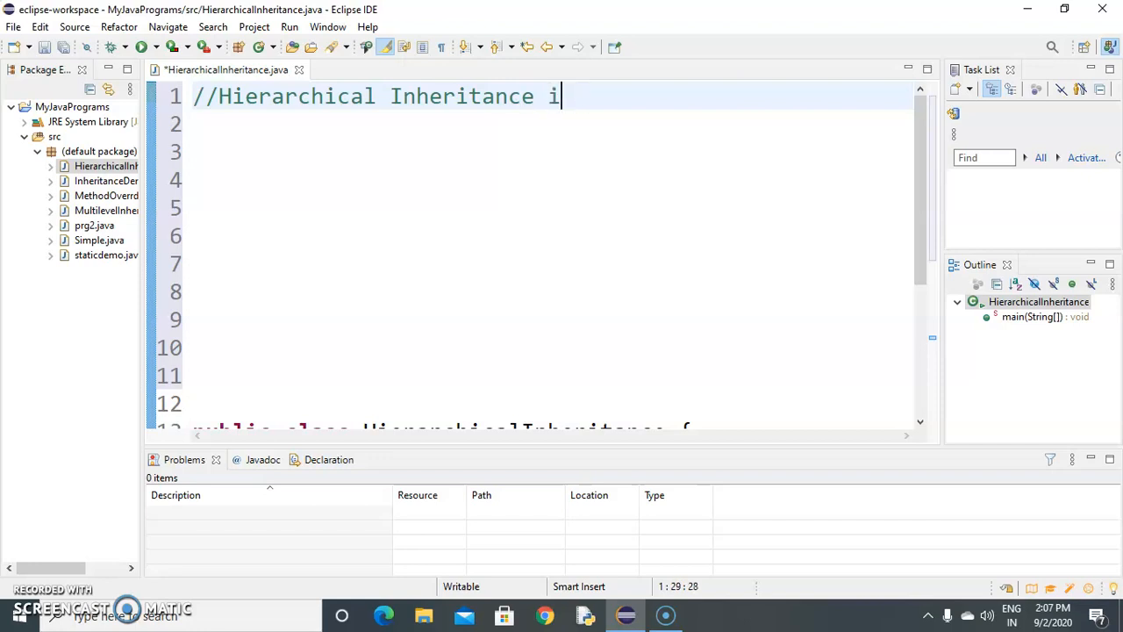
type("n Java")
left_click(550, 124)
type("class A")
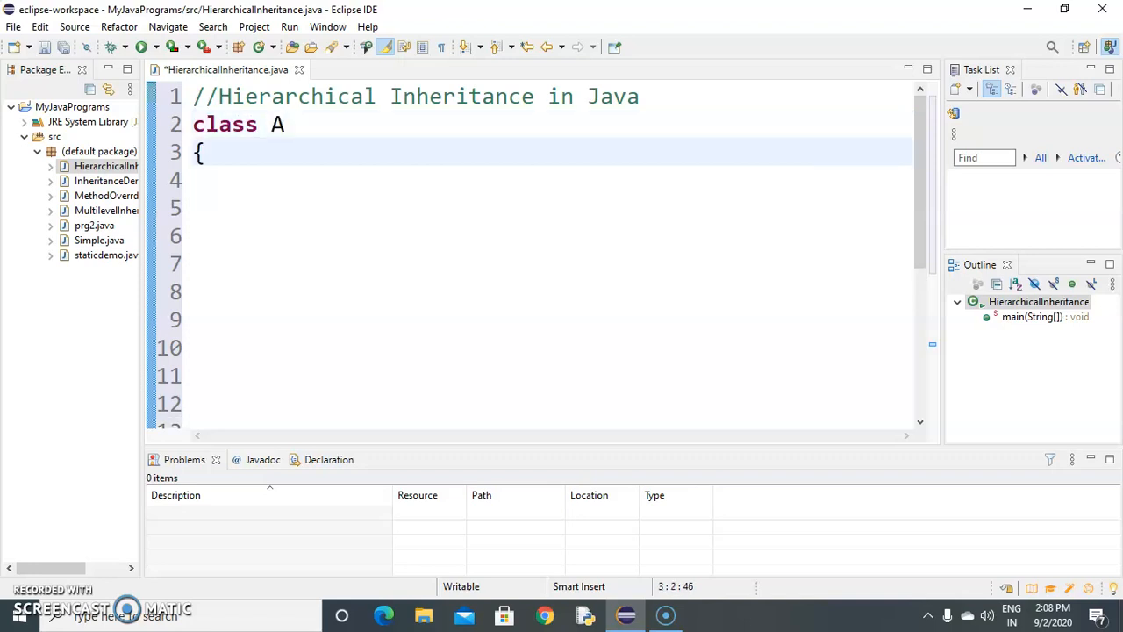
Write class A's void show() method printing "Super Class A"
type("voi")
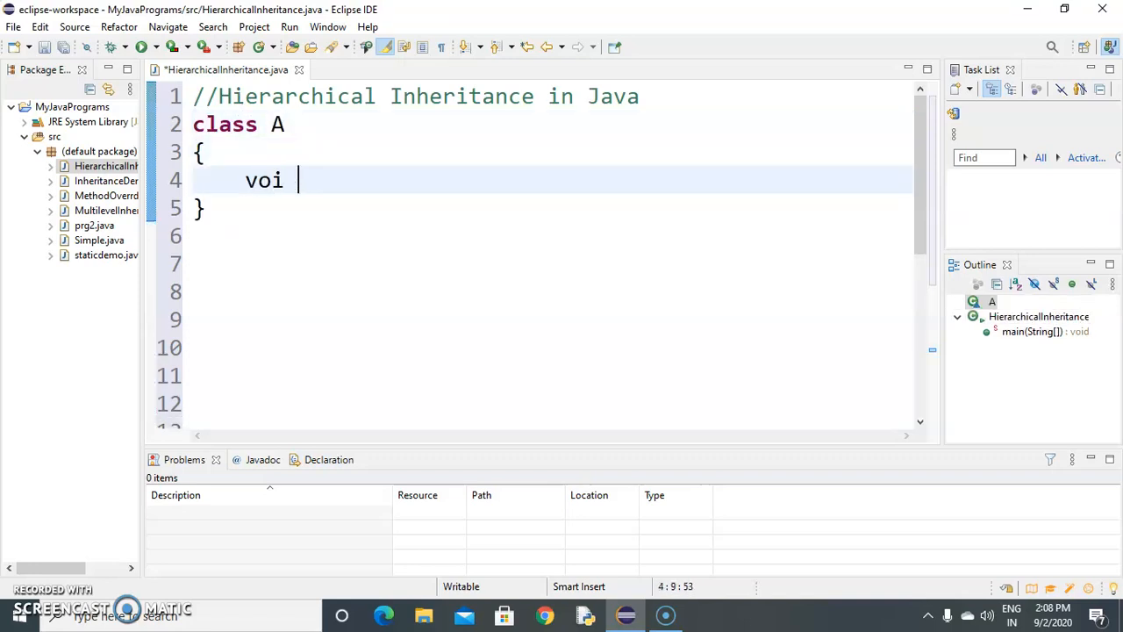
type("d show")
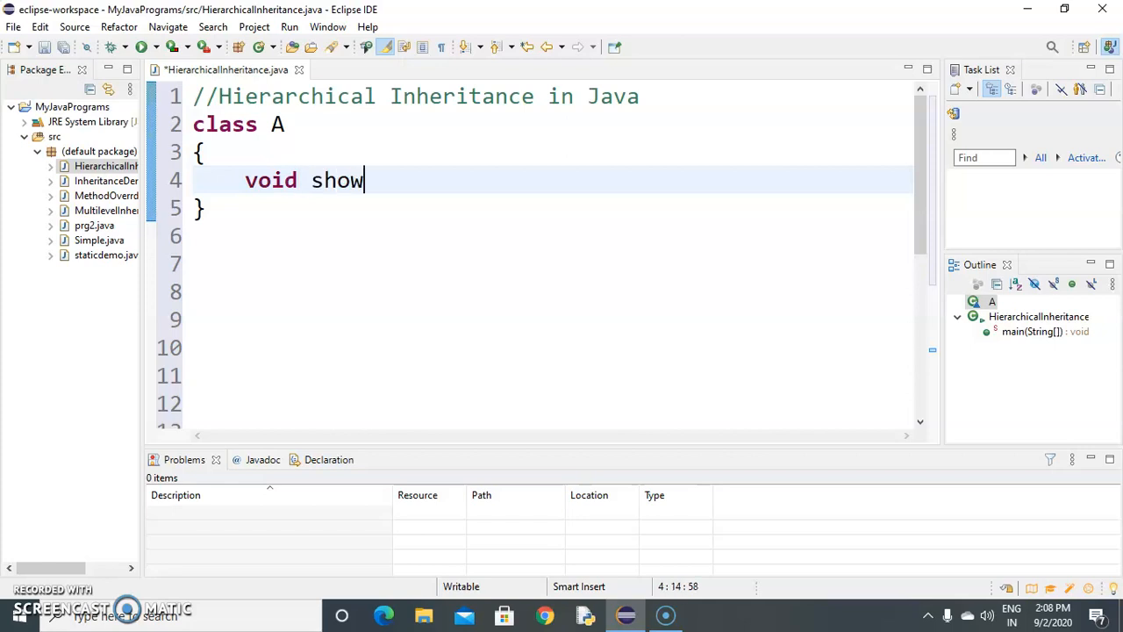
type("()")
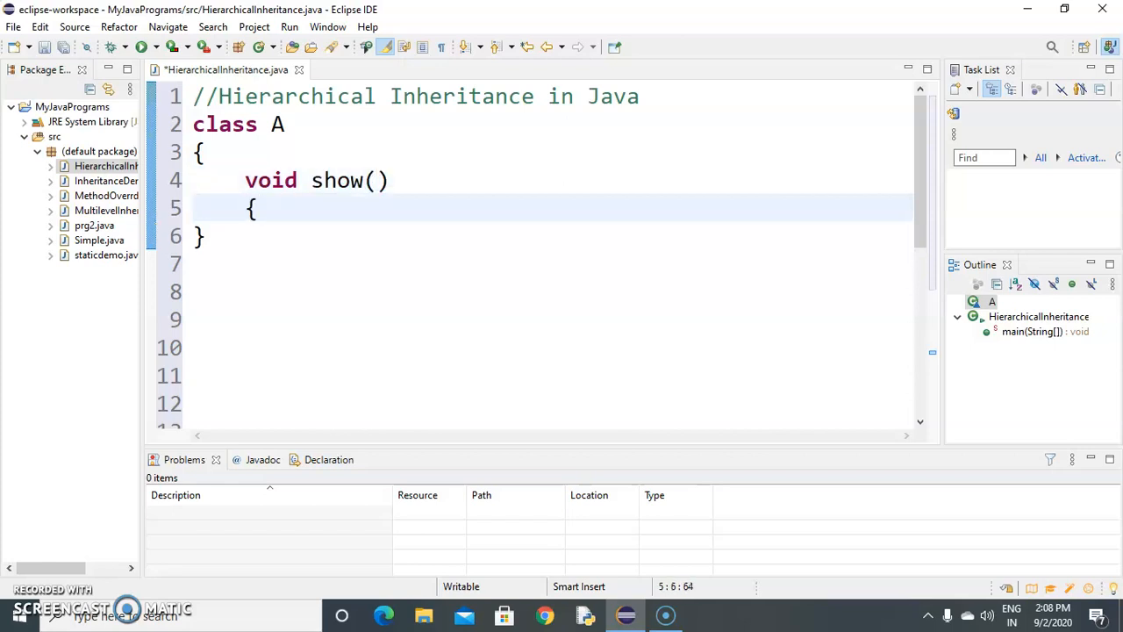
type("Syst")
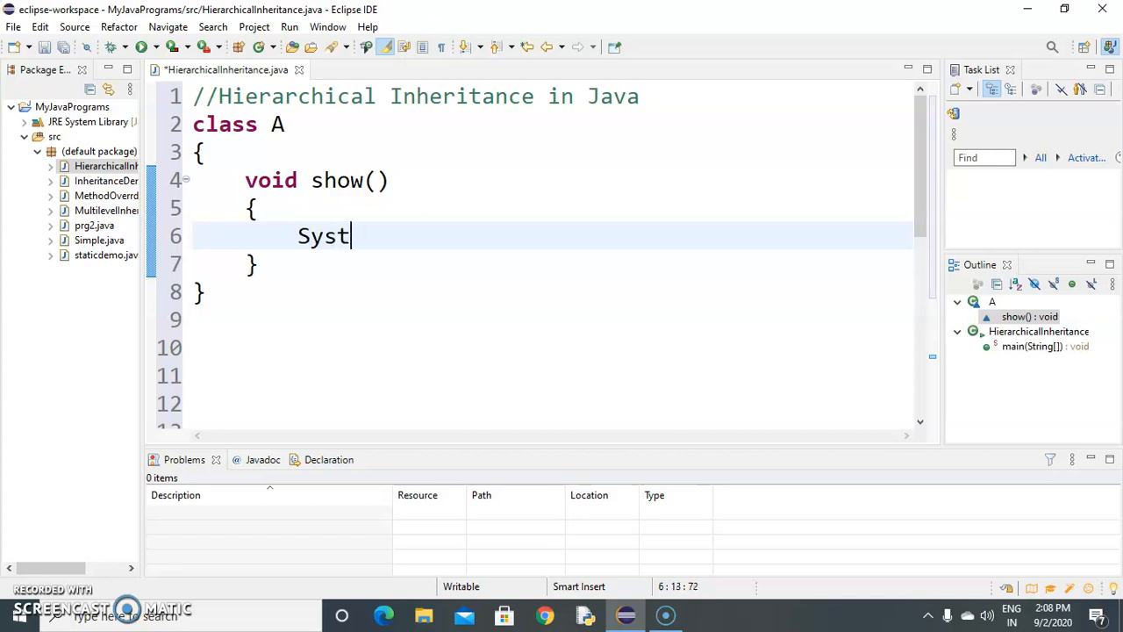
type("em.out.println(\"")
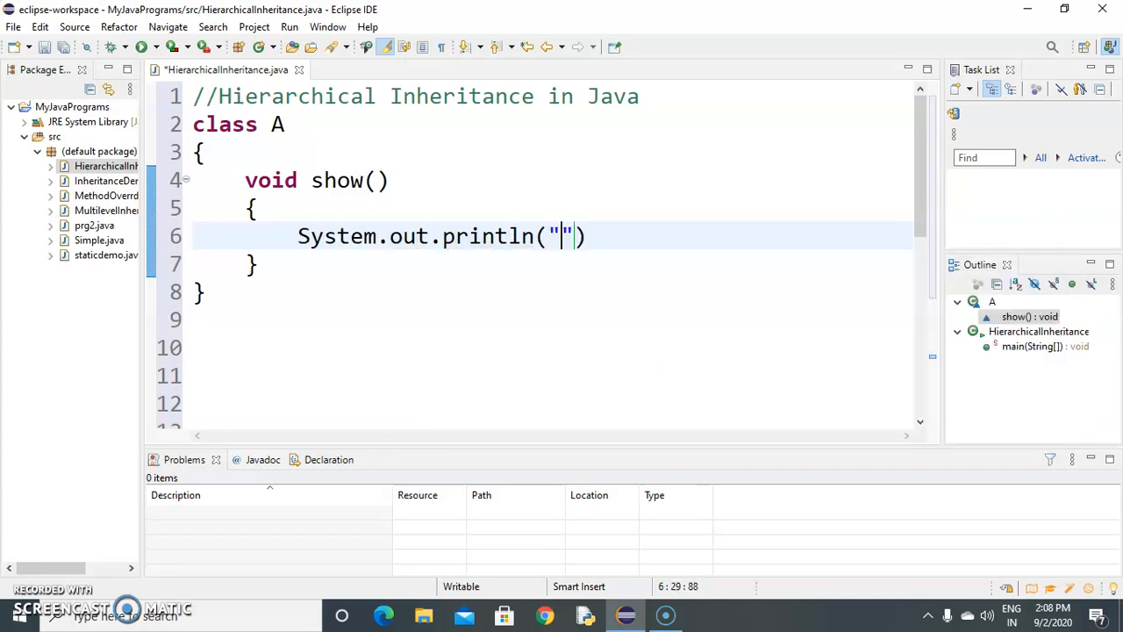
type("Super")
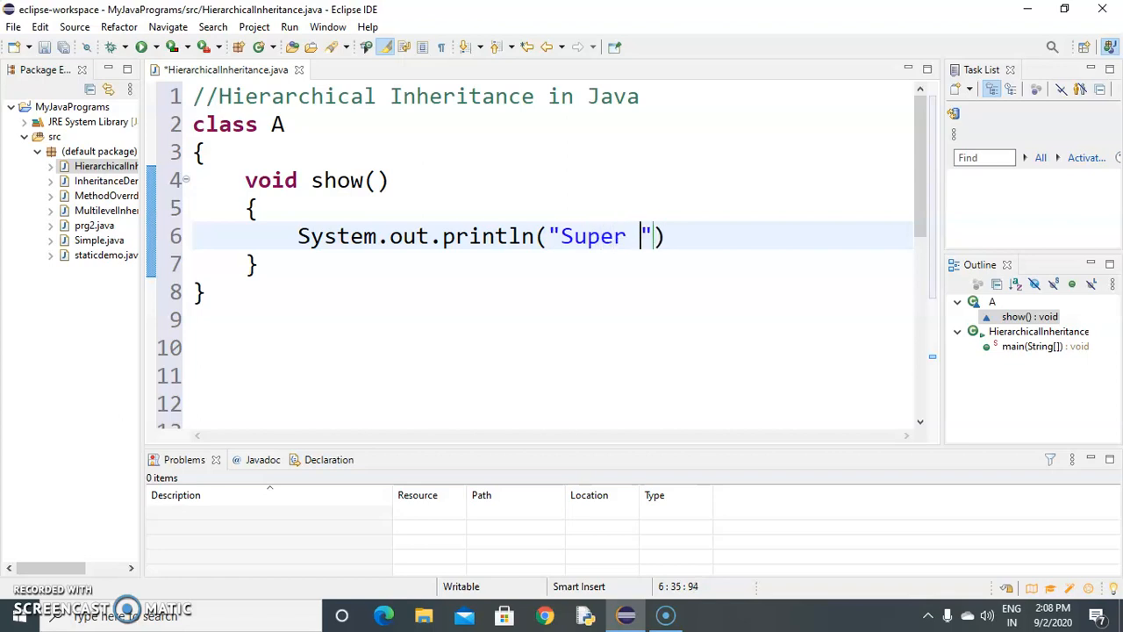
type("Class")
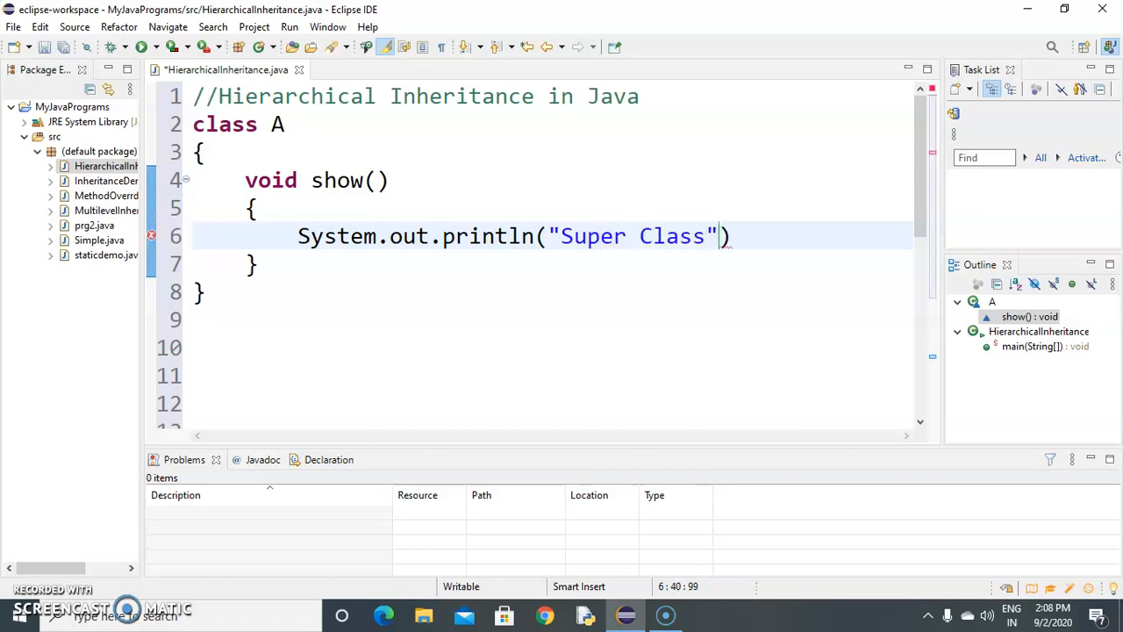
type("A")
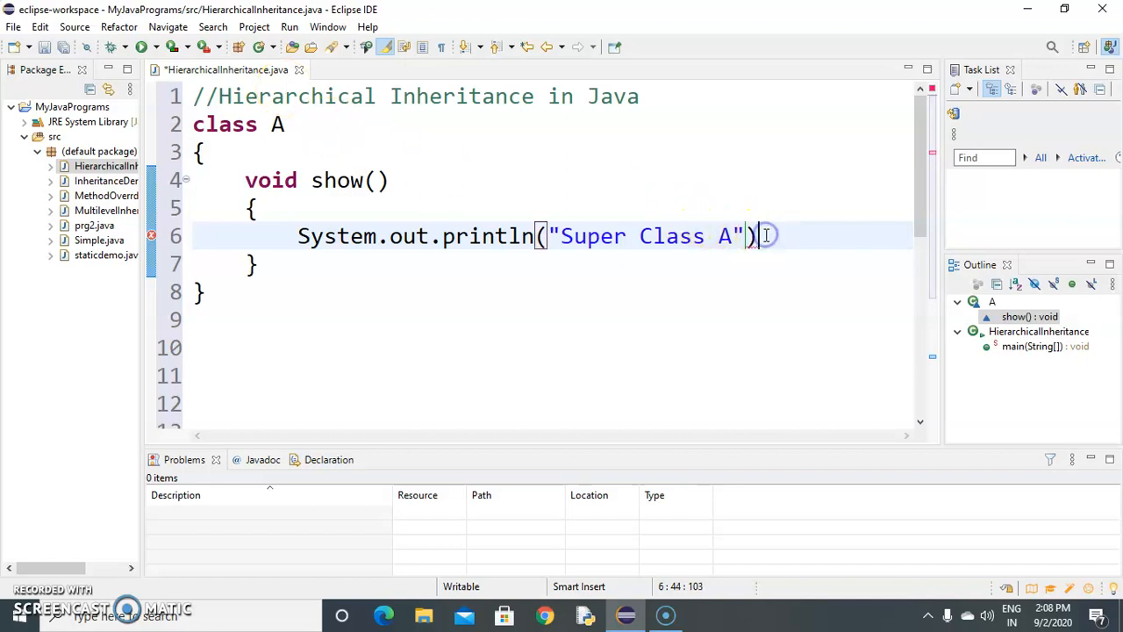
type(";")
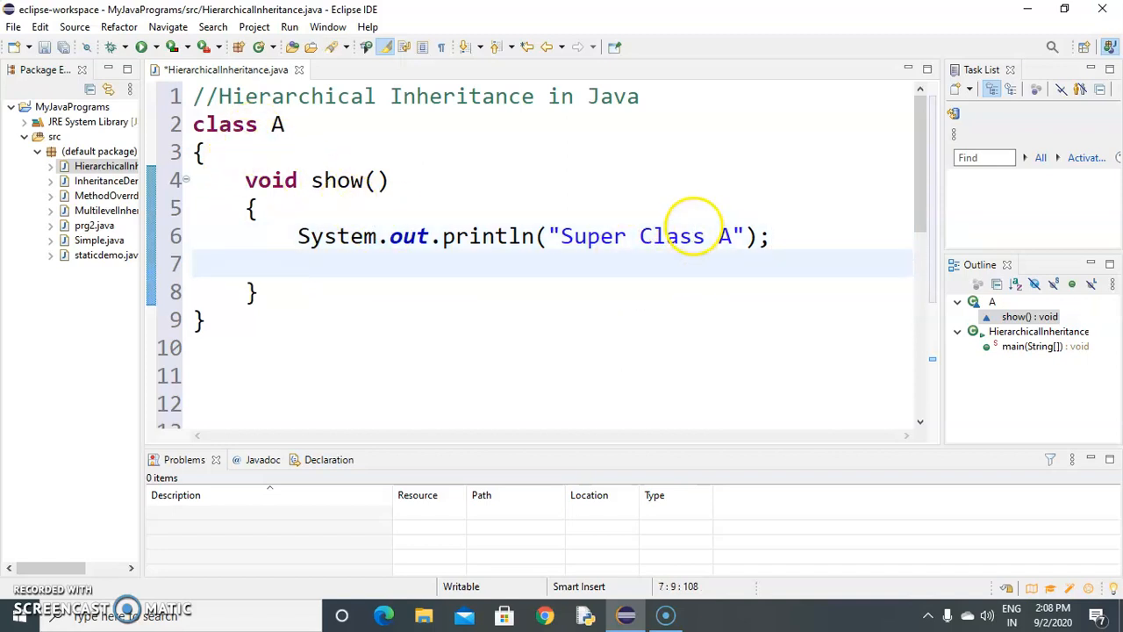
key("Backspace")
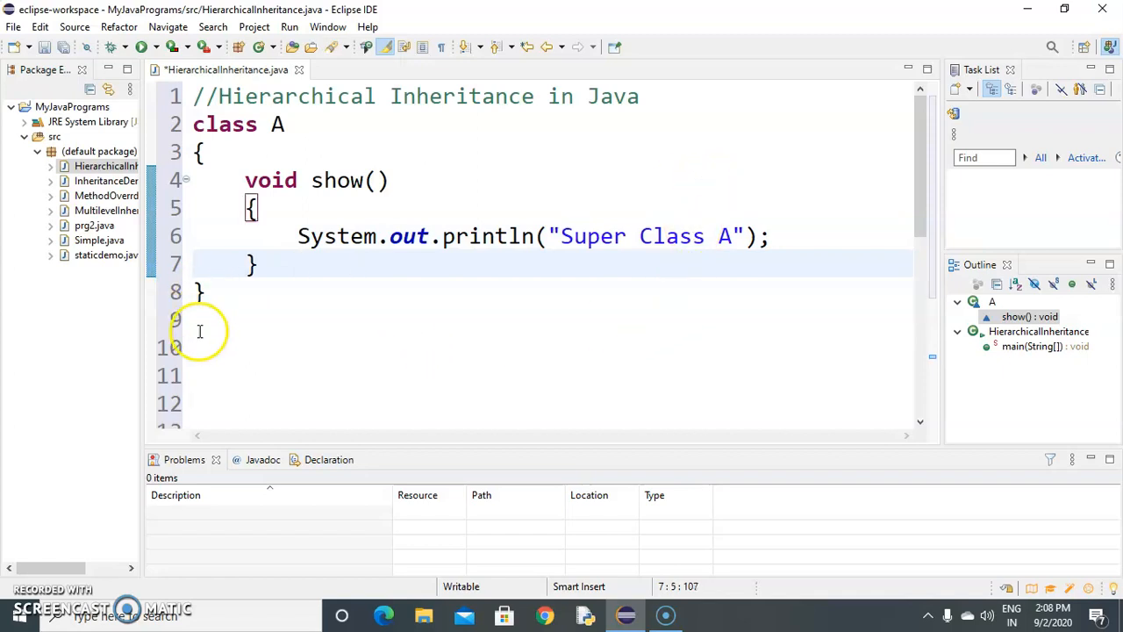
Declare class B extends A with an opening brace
type("class B")
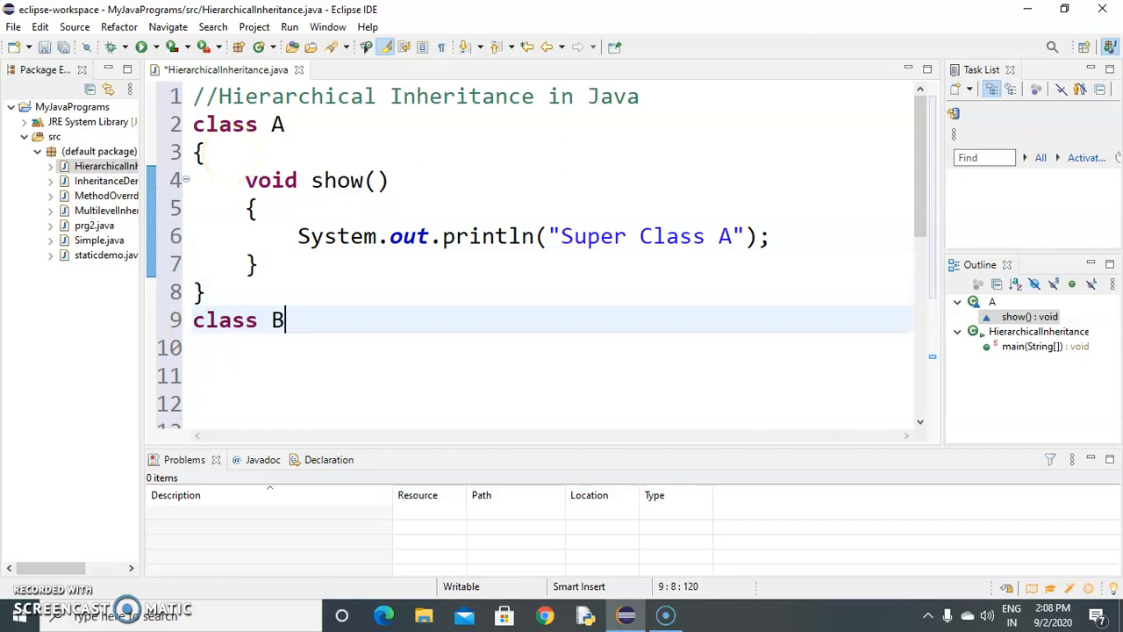
type("extends A")
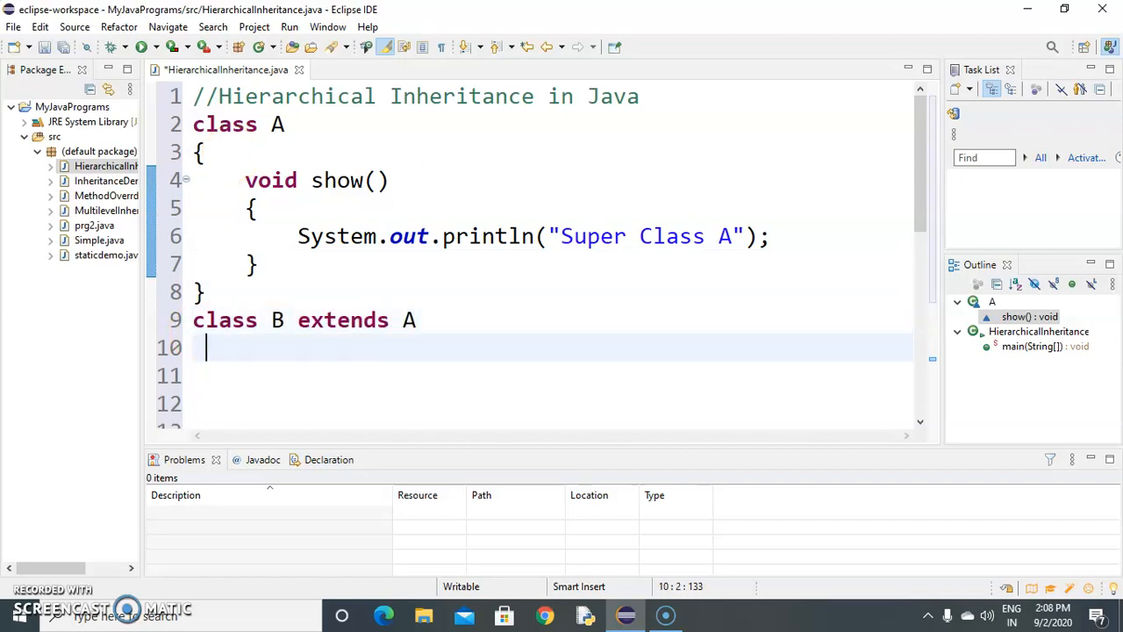
type("{")
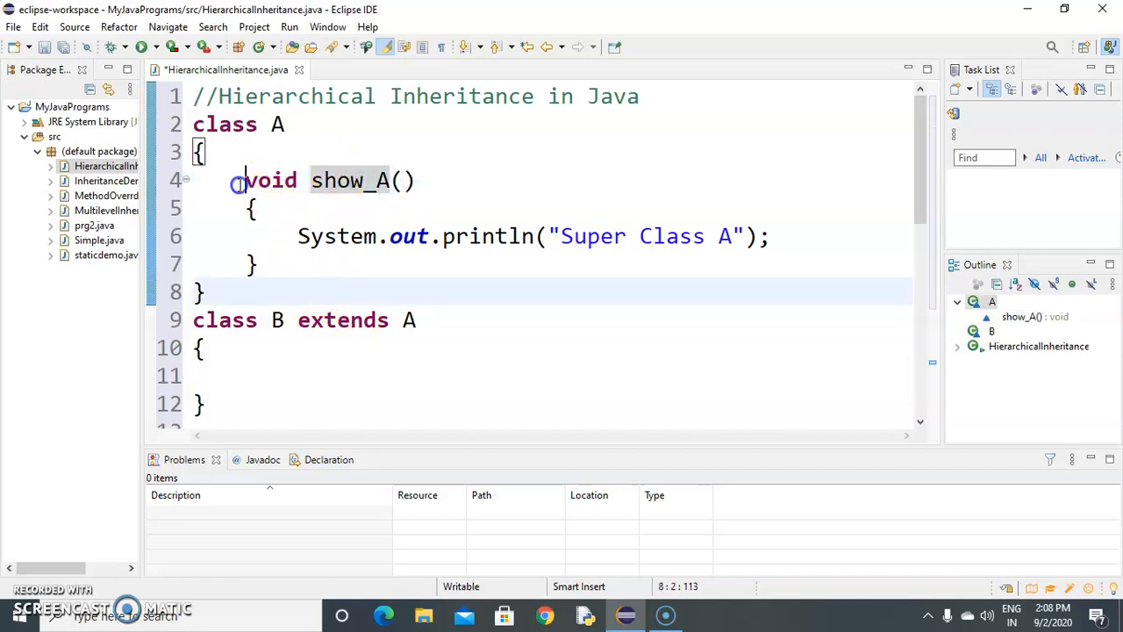
Copy show_A into class B as show_B printing "B is Sub Class of A"
left_click_drag(246, 180, 258, 264)
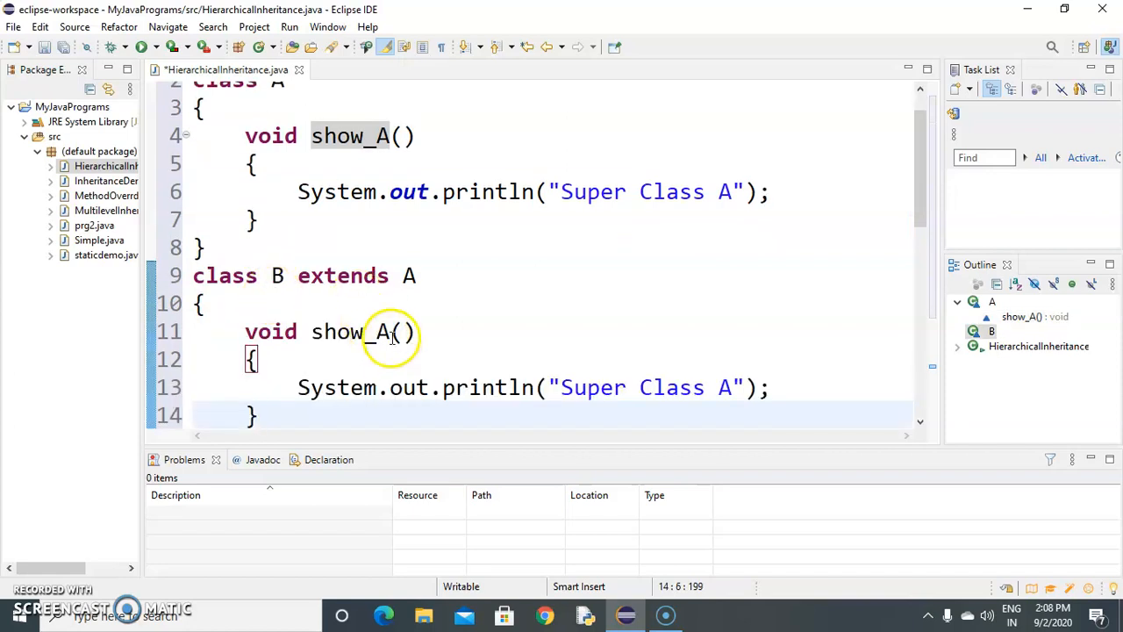
type("B")
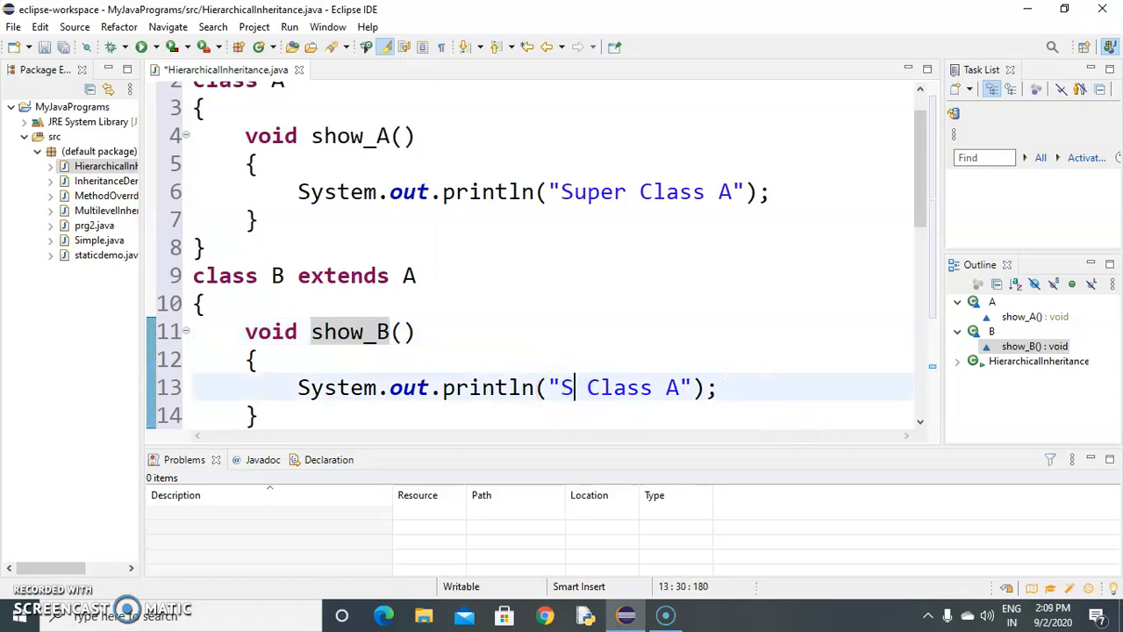
type("ub")
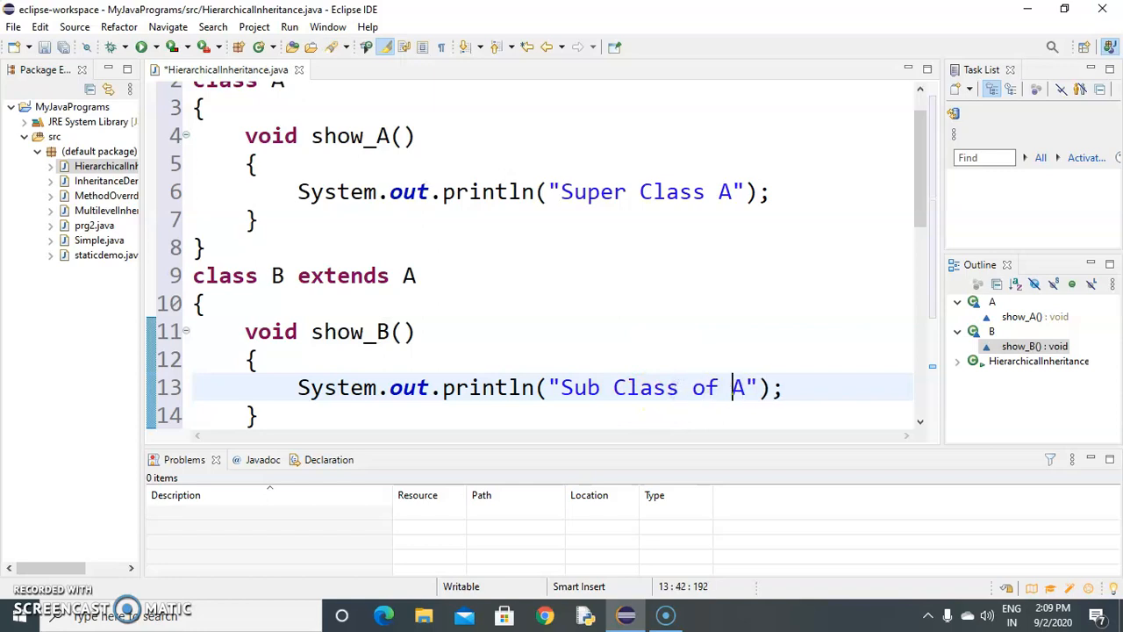
type("B")
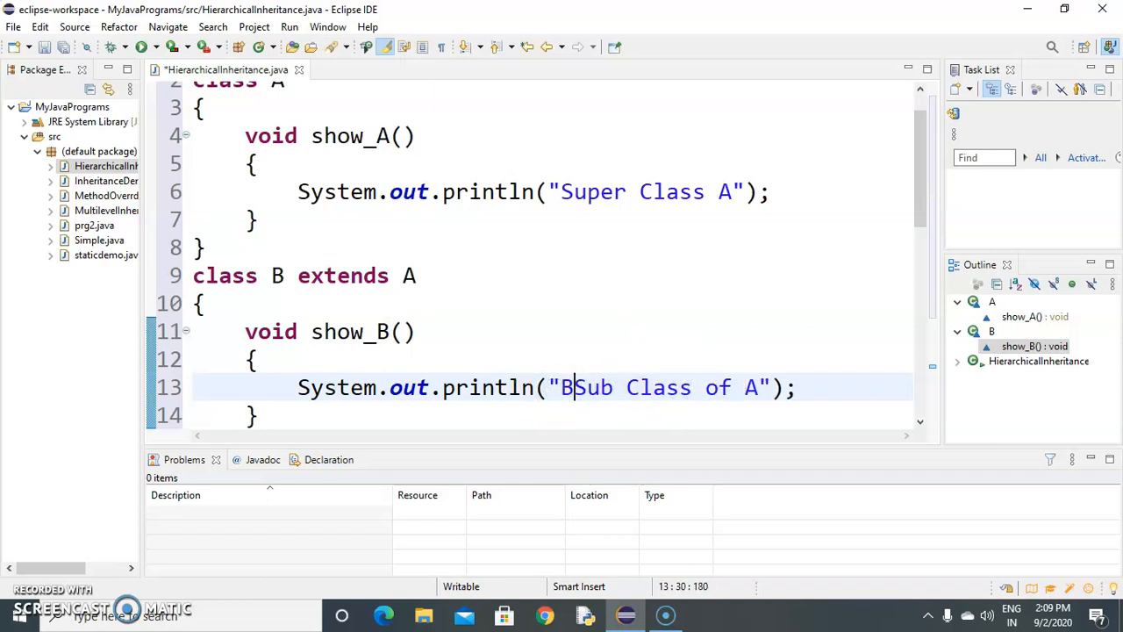
type("is")
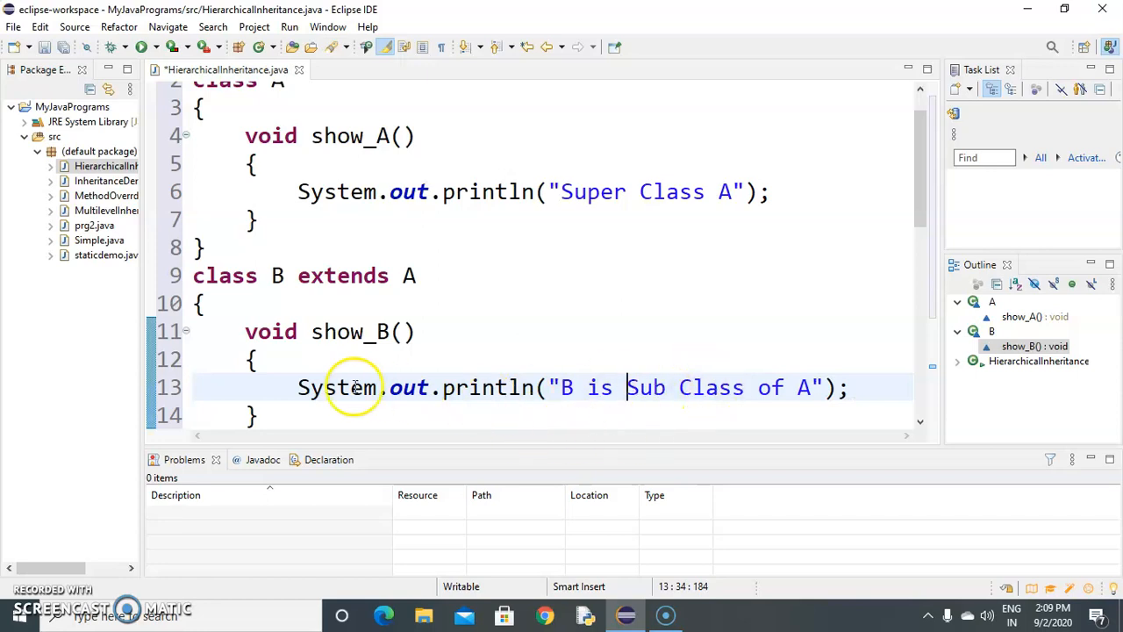
left_click(211, 304)
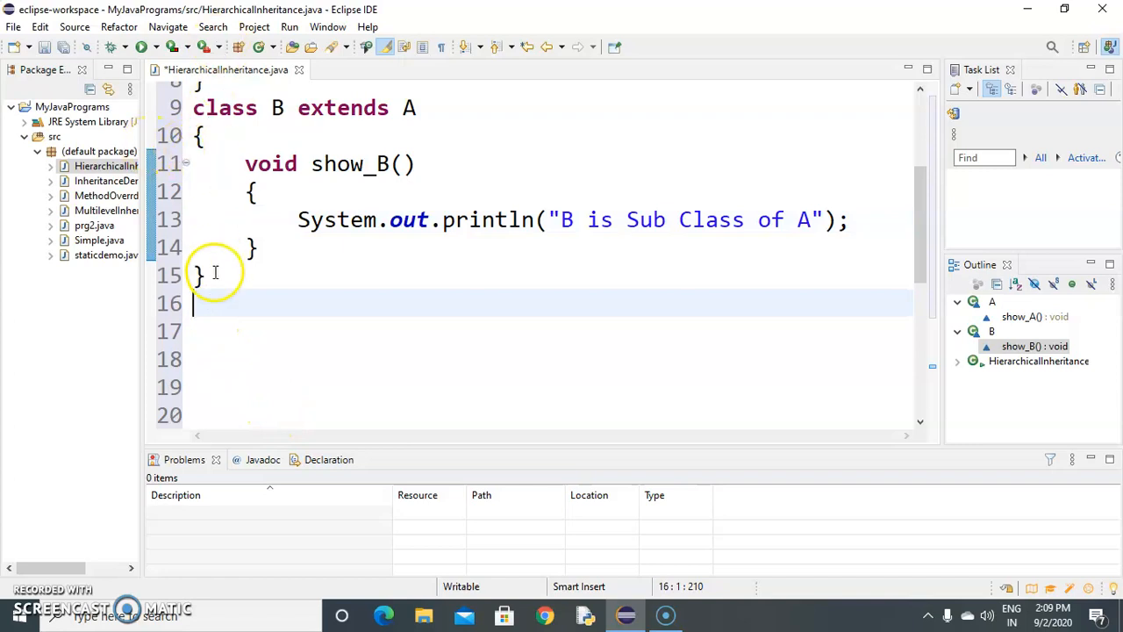
mouse_move(236, 204)
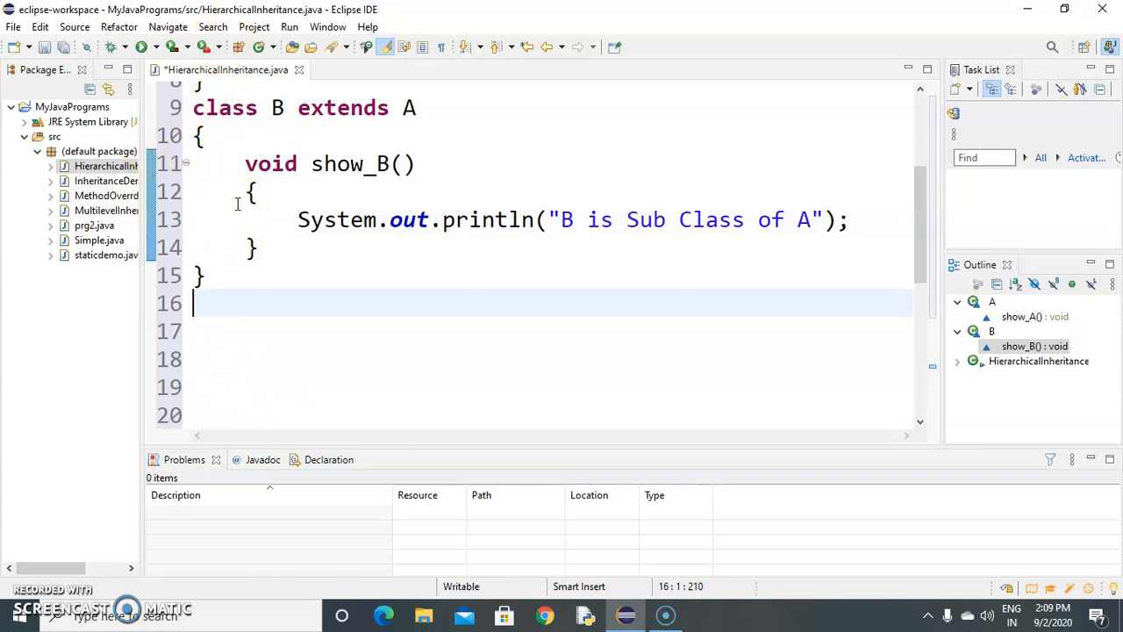
Add class C extends A with a show_C method printing its subclass message
type("class")
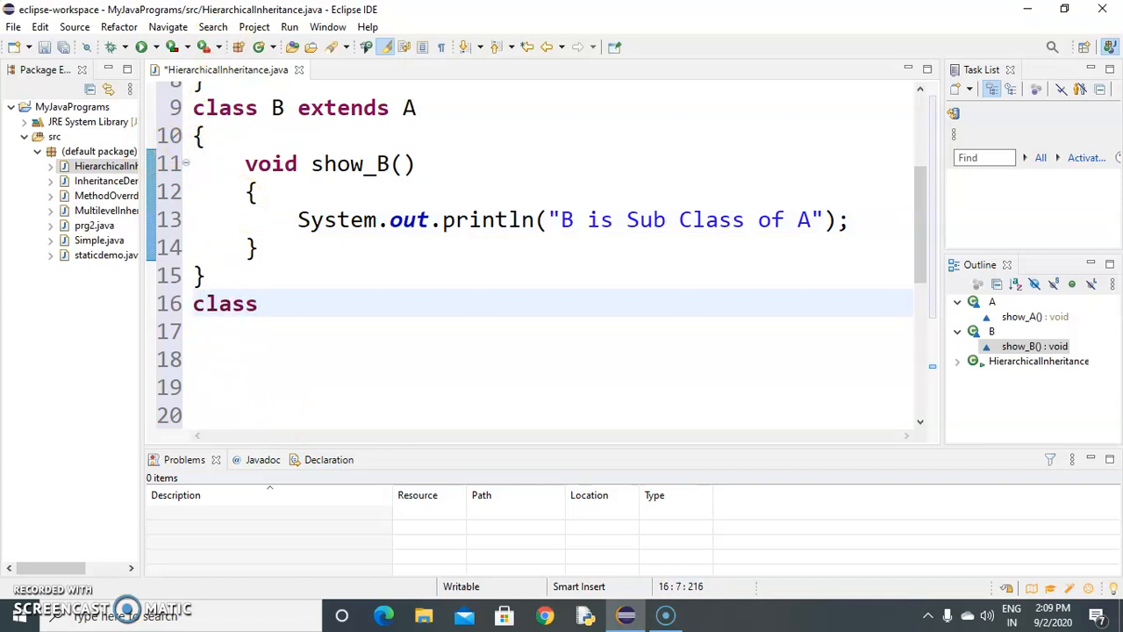
type("C extend")
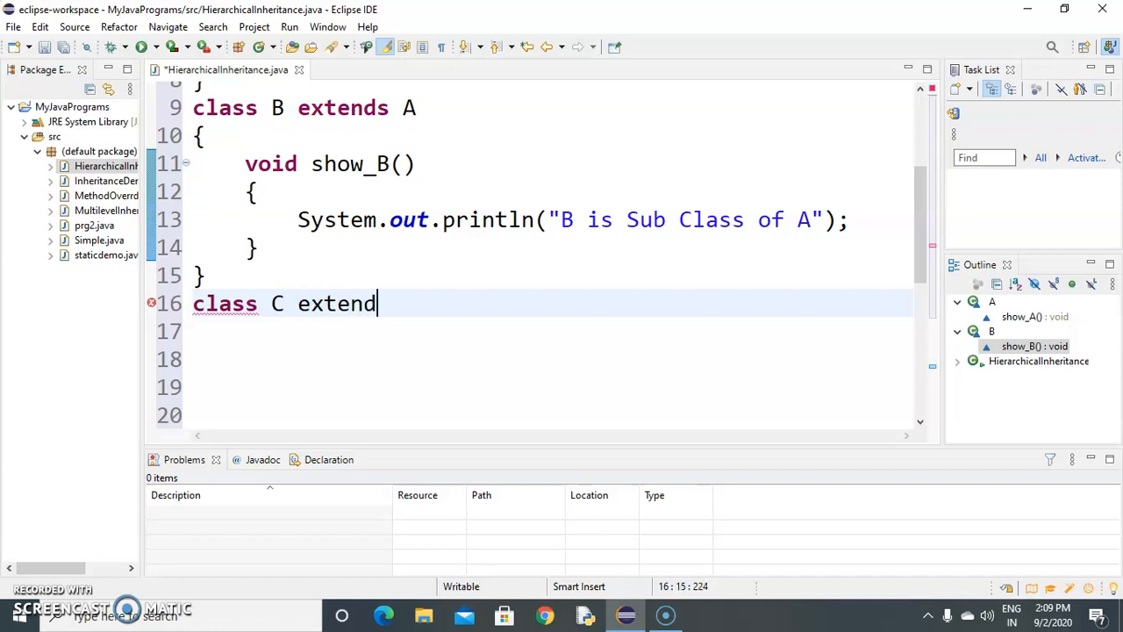
type("s A")
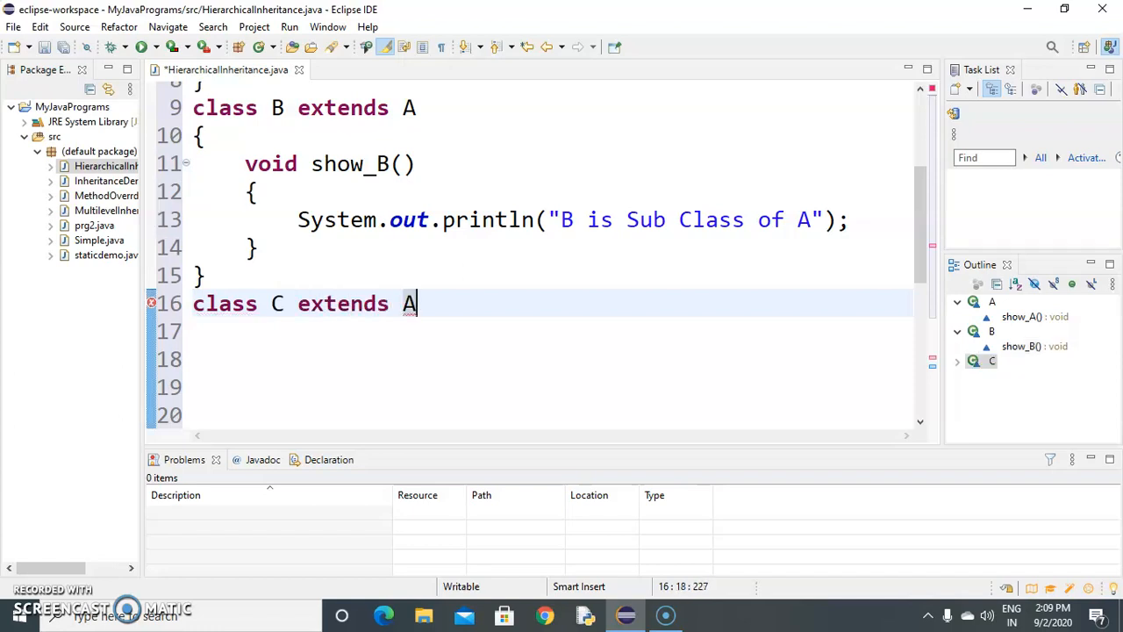
key("Return")
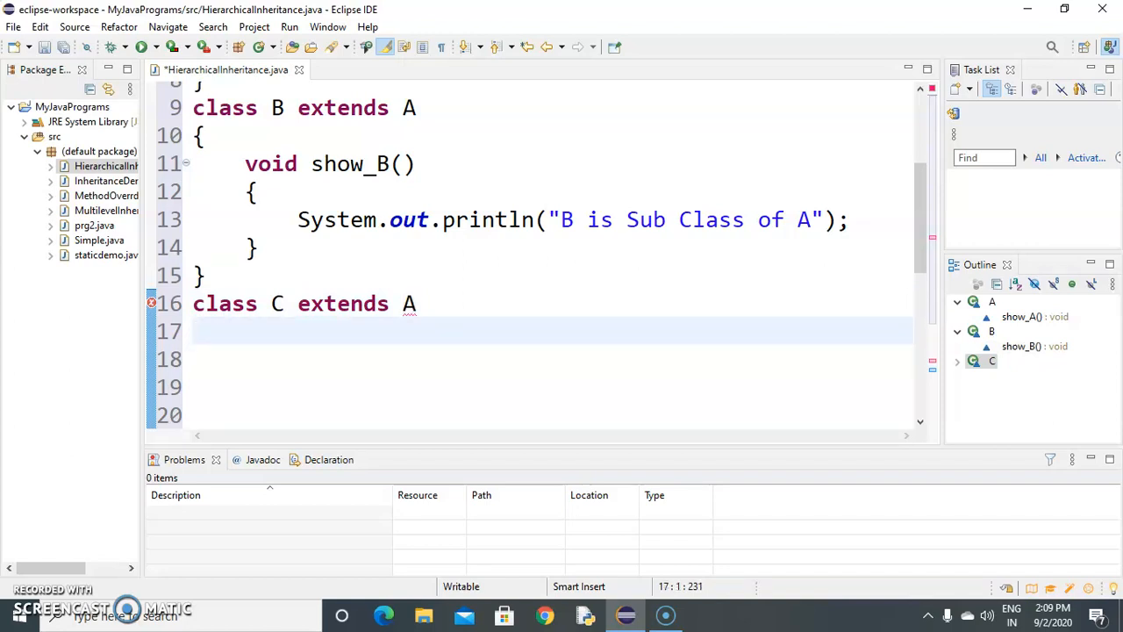
type("{")
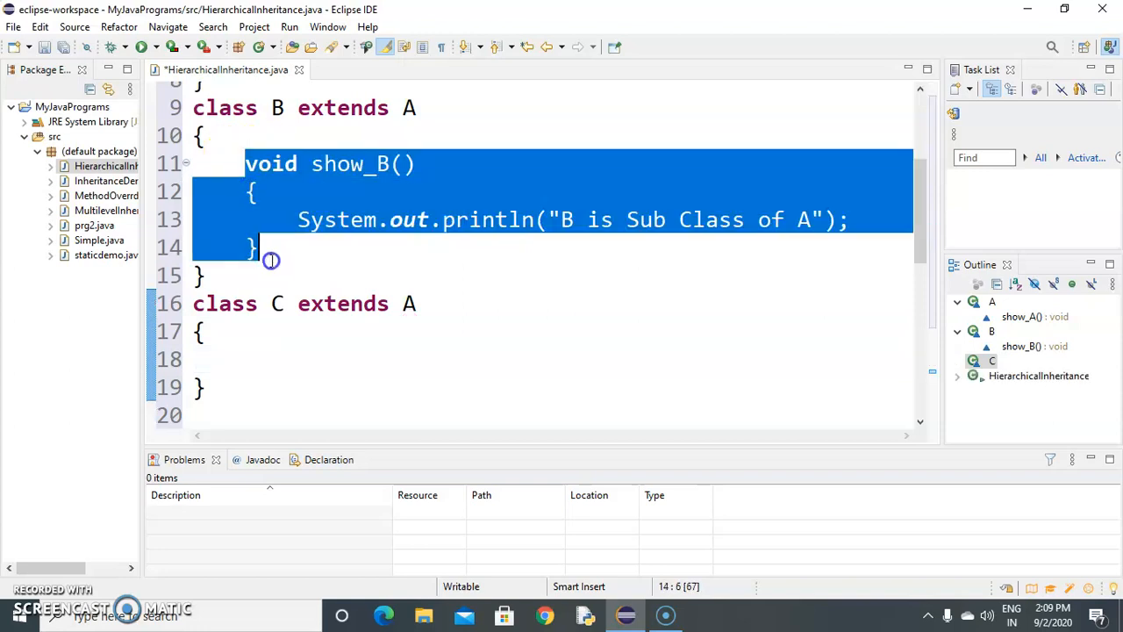
left_click(246, 359)
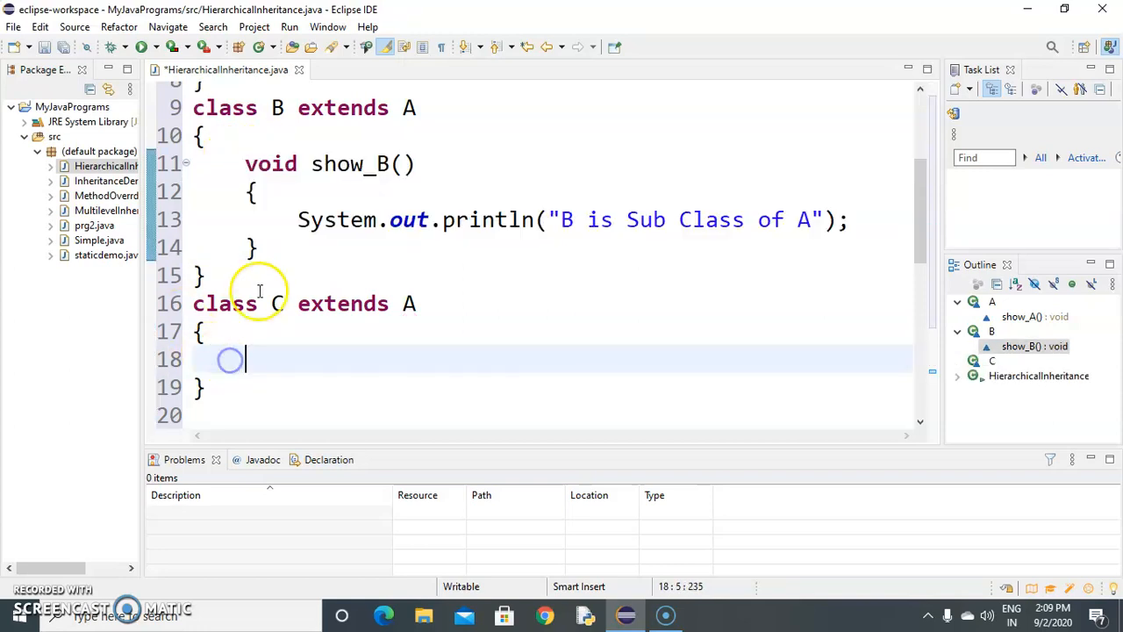
type("void show_B()")
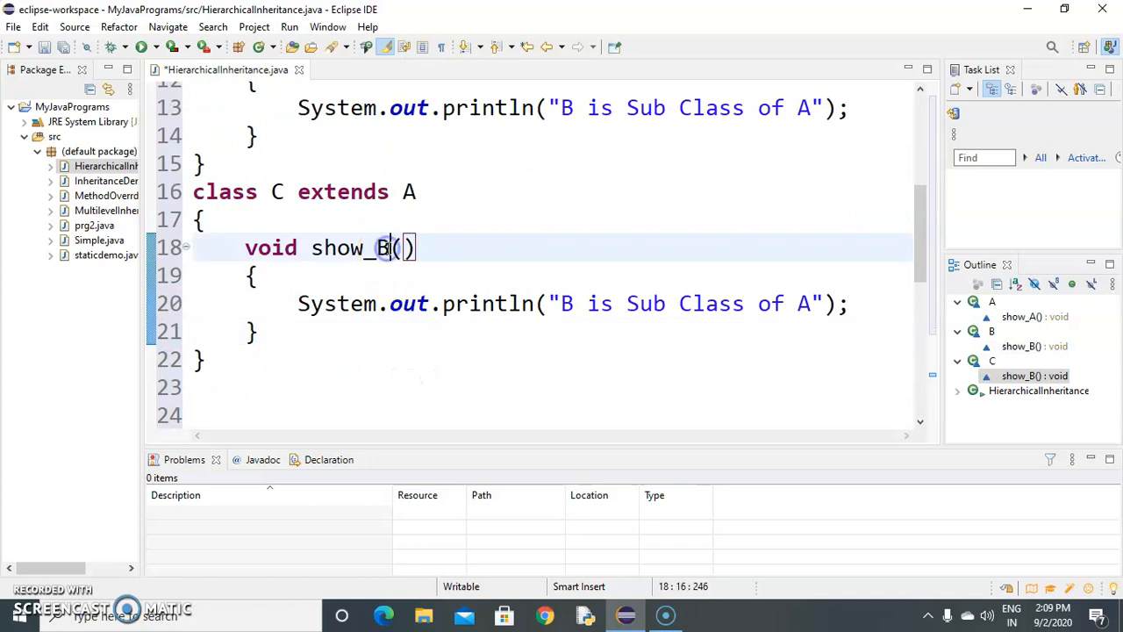
type("C")
left_click(553, 304)
type("C")
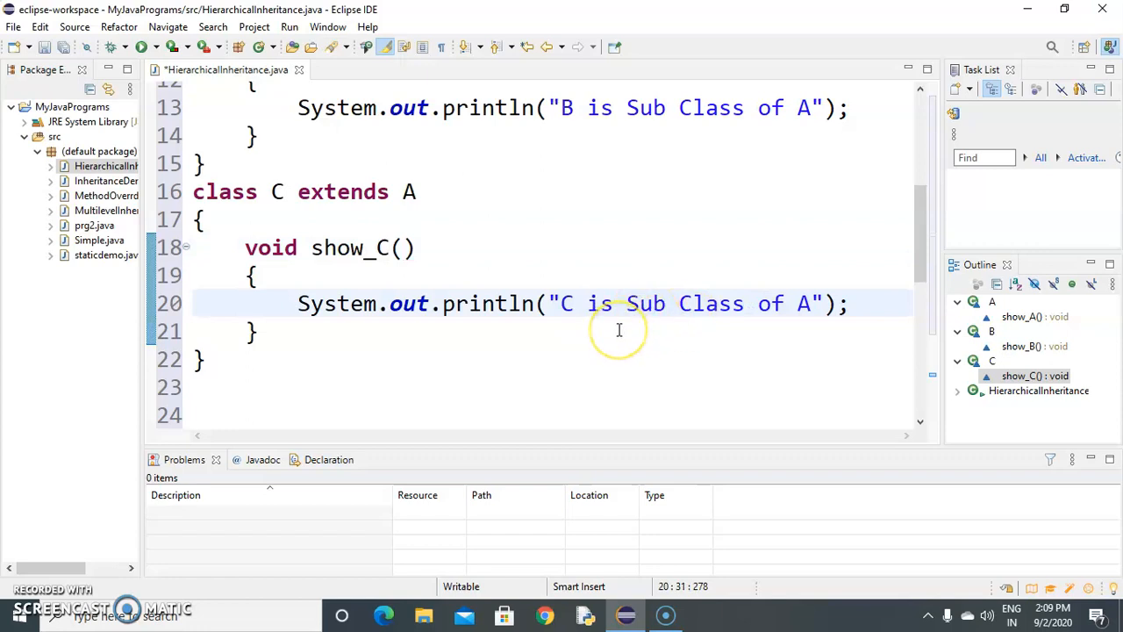
mouse_move(281, 248)
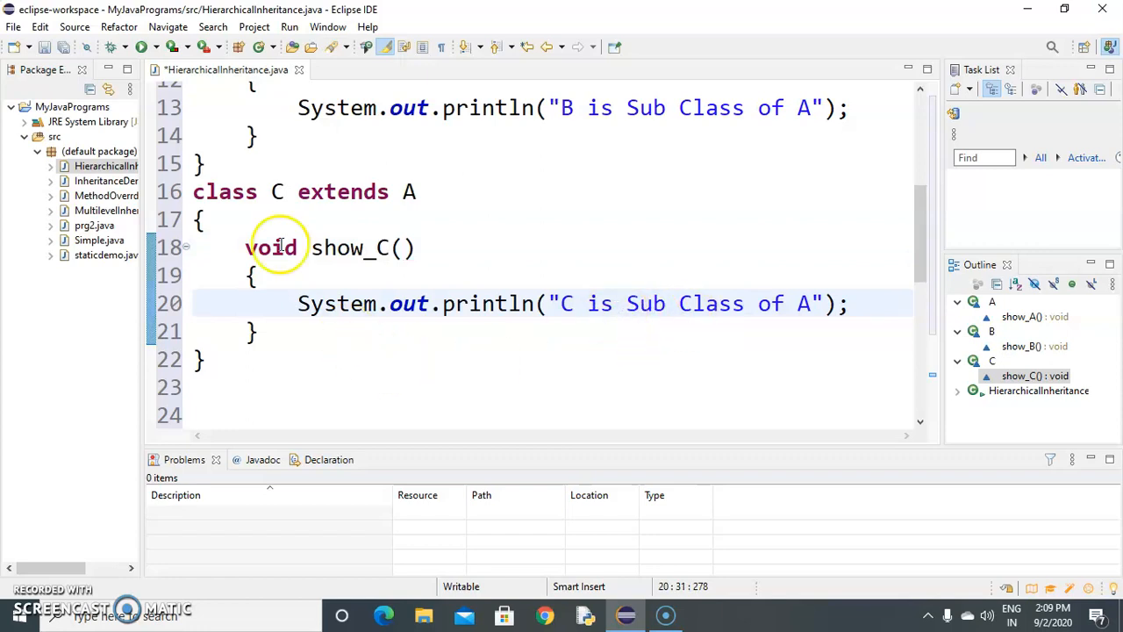
Duplicate class C as class D with show_D and a D subclass message
left_click_drag(193, 191, 211, 358)
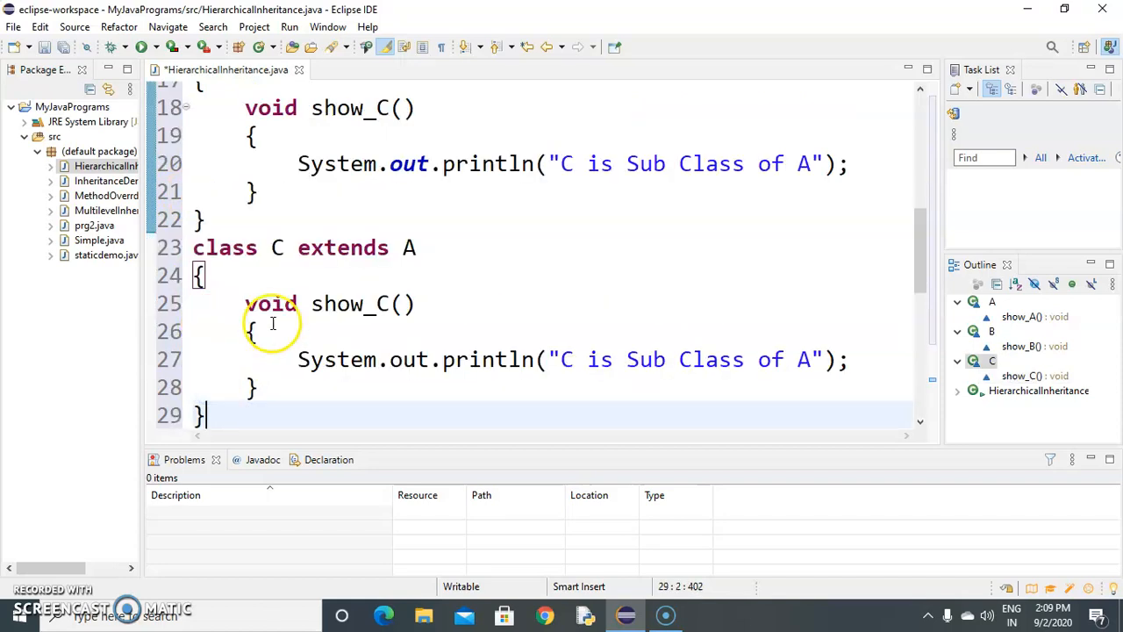
type("D")
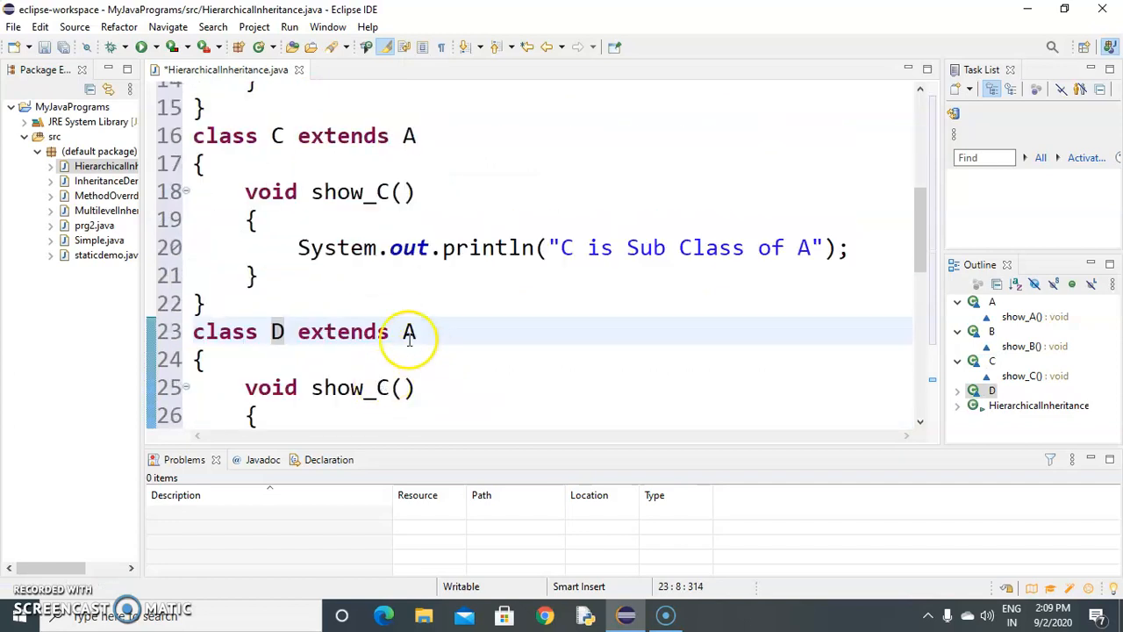
scroll("down", 3)
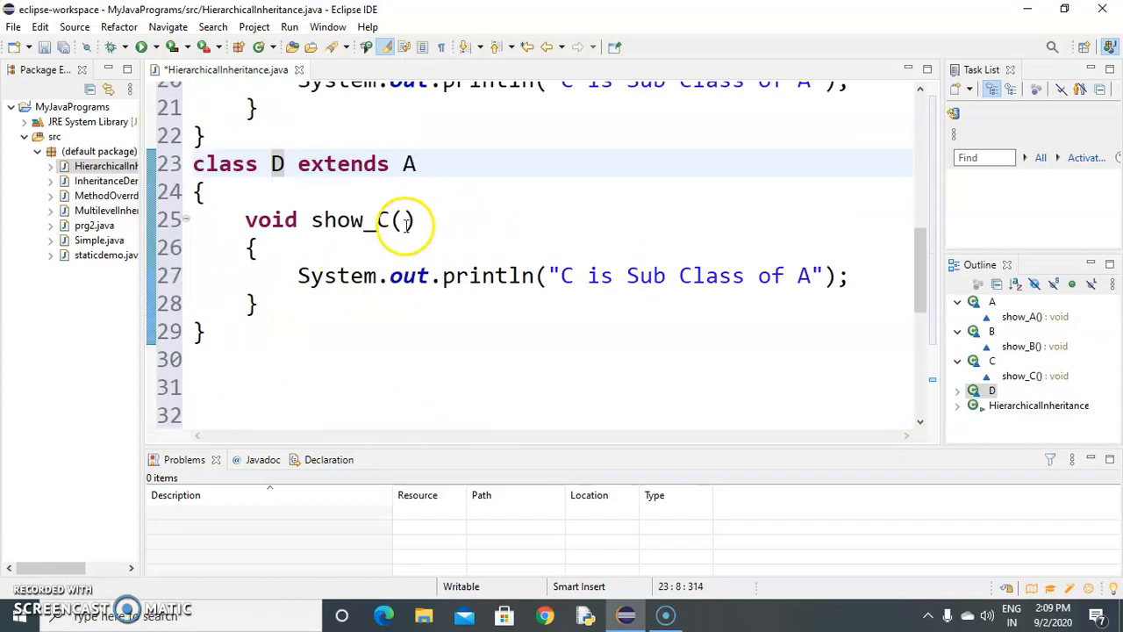
left_click(405, 219)
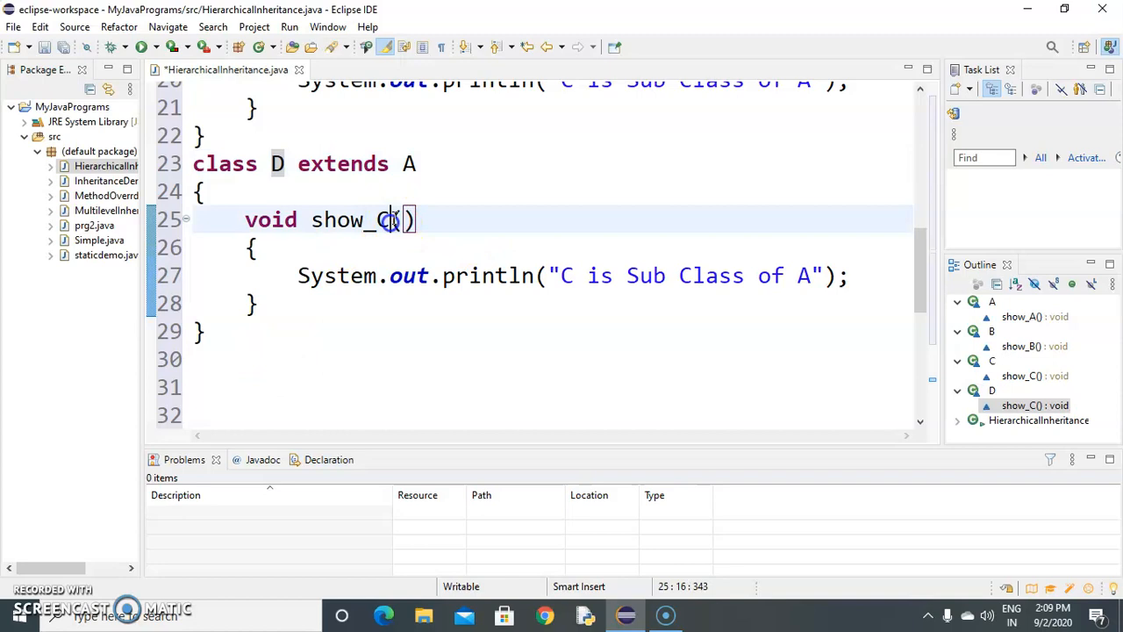
type("D")
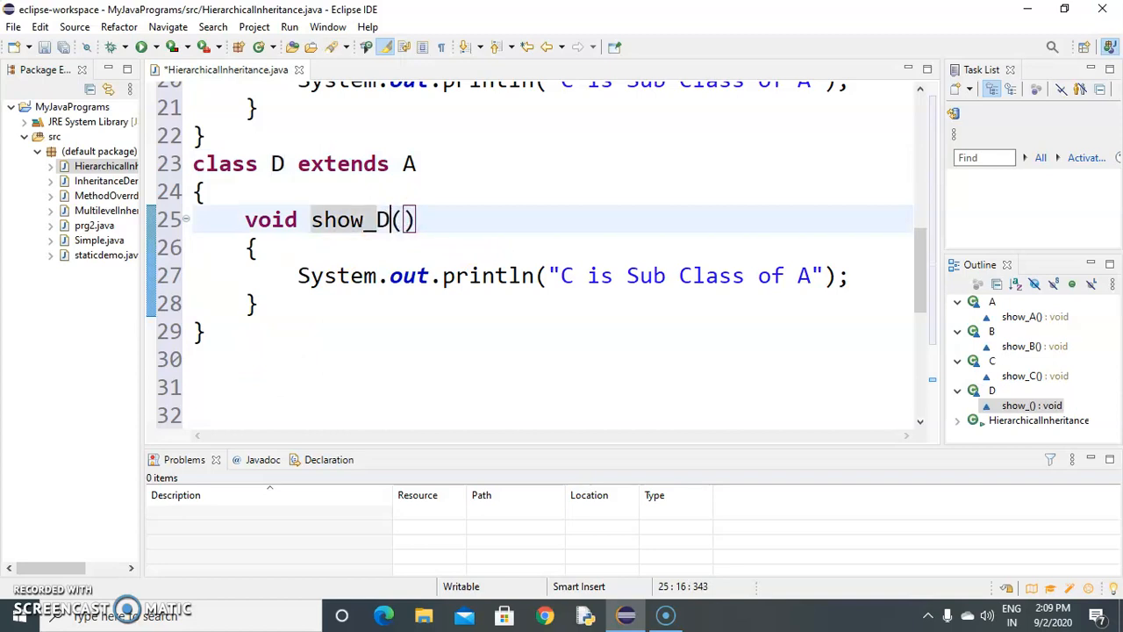
left_click(560, 276)
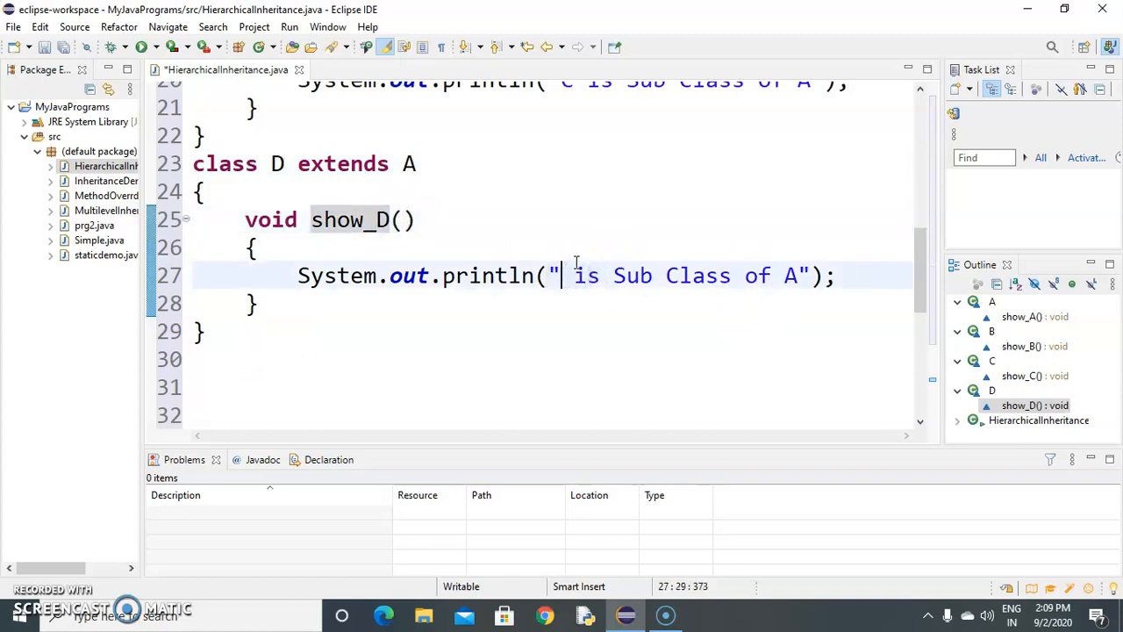
type("D")
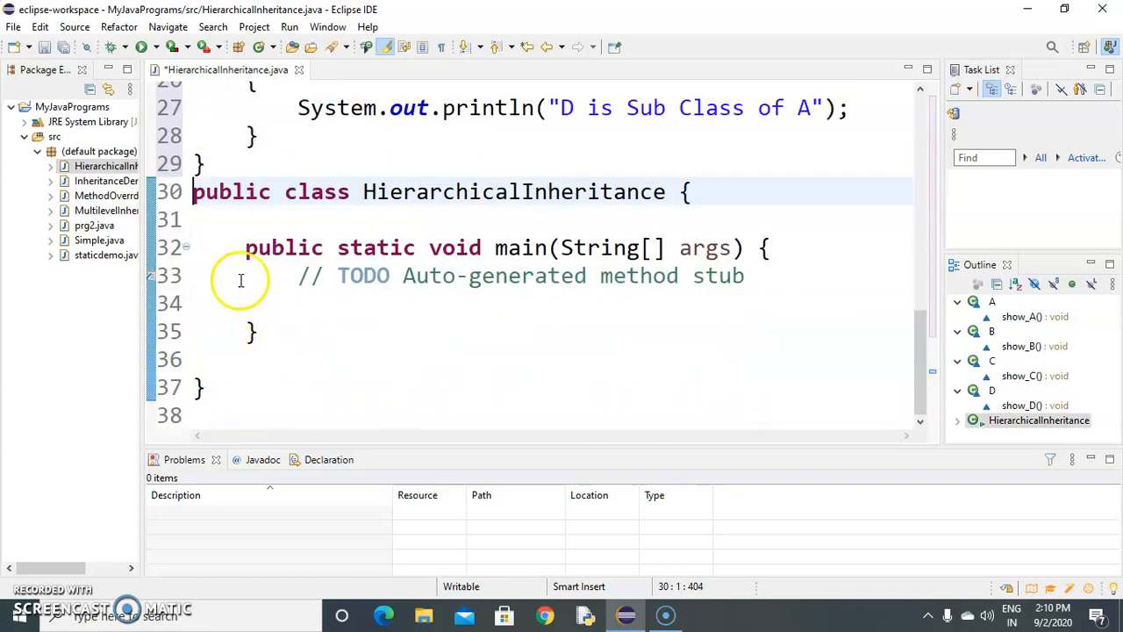
mouse_move(668, 217)
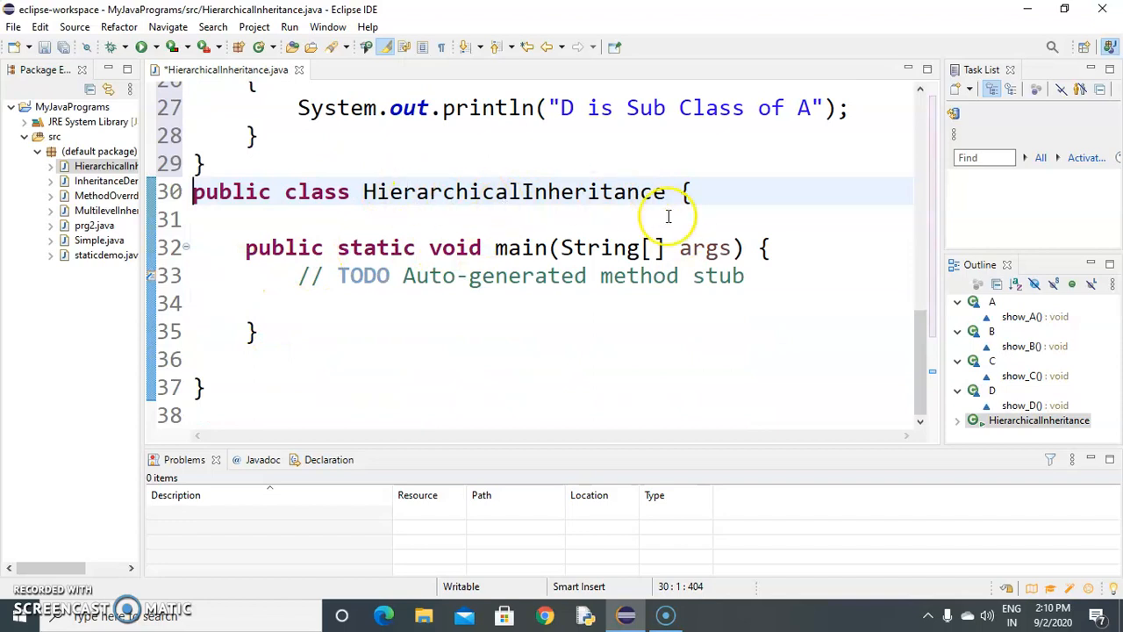
mouse_move(307, 303)
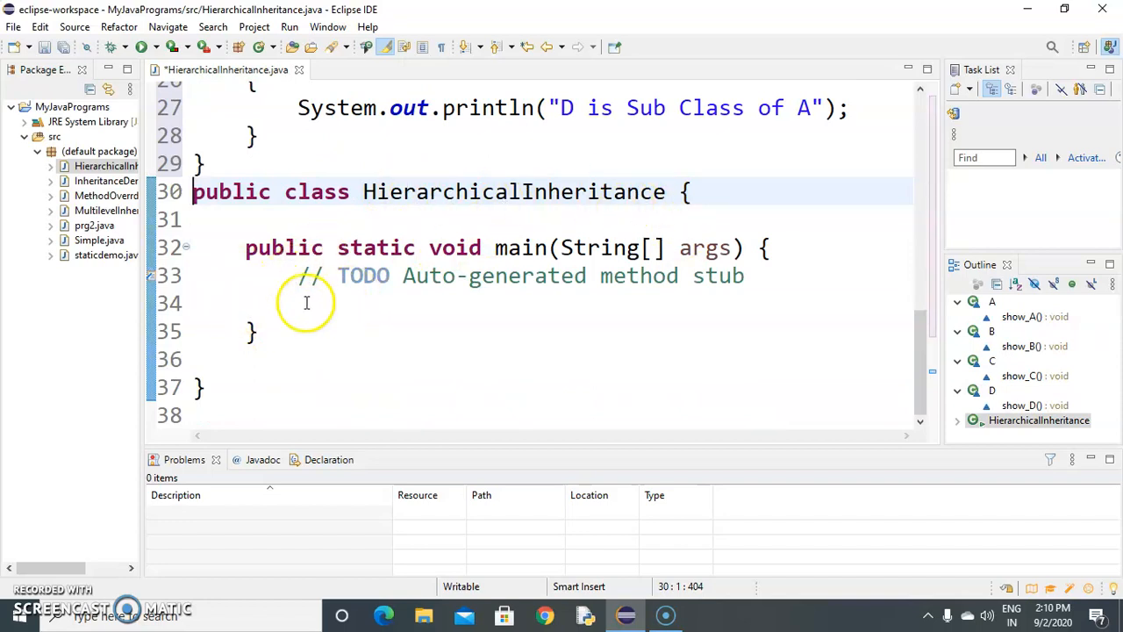
left_click(313, 302)
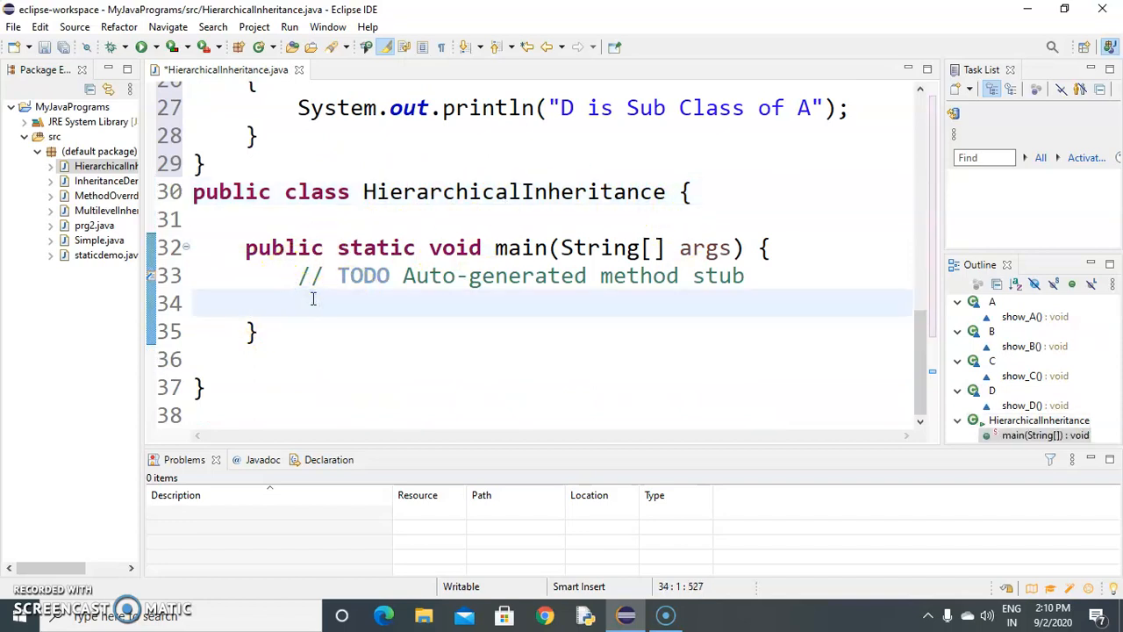
scroll("up", 3)
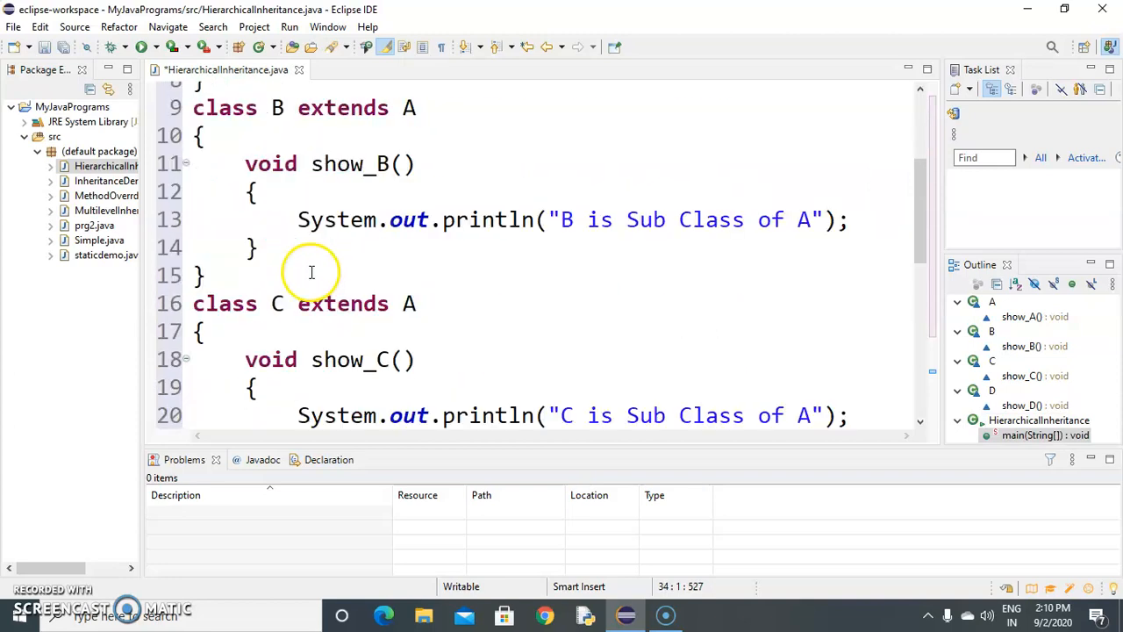
scroll("down", 3)
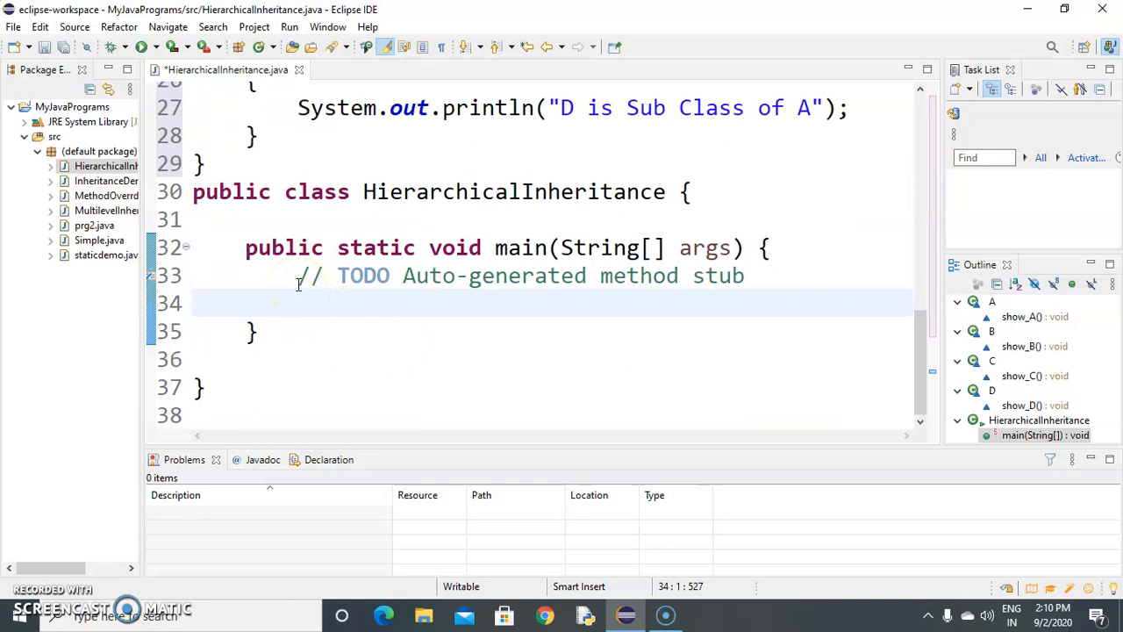
Declare B obj1 = new B(), C obj2 = new C() and D obj3 = new D() in main
type("B obj1")
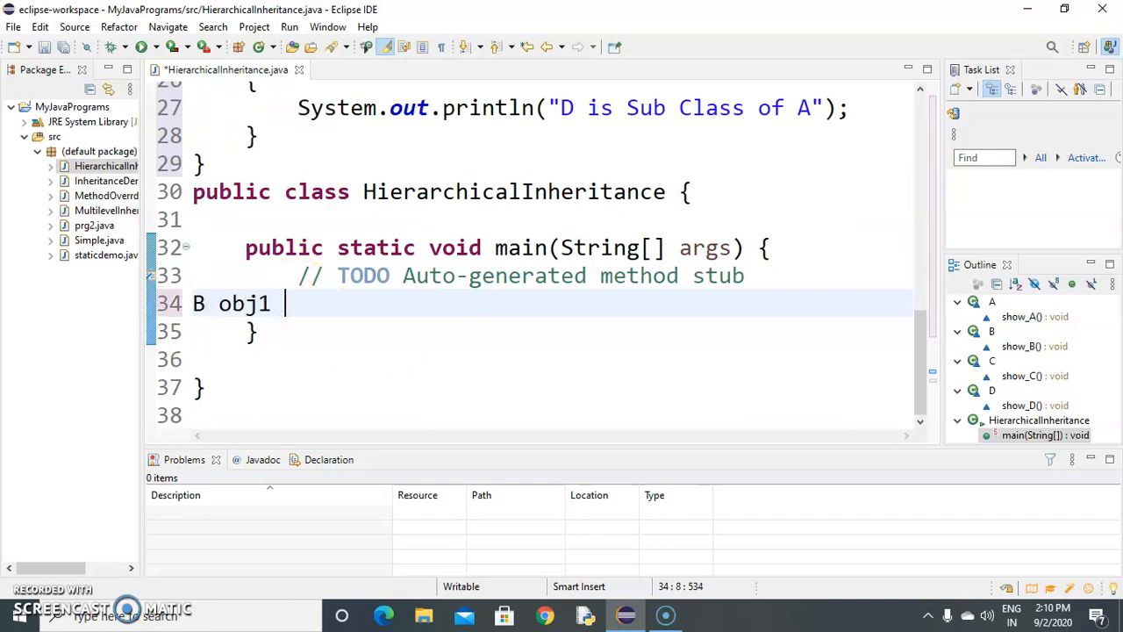
type("= new")
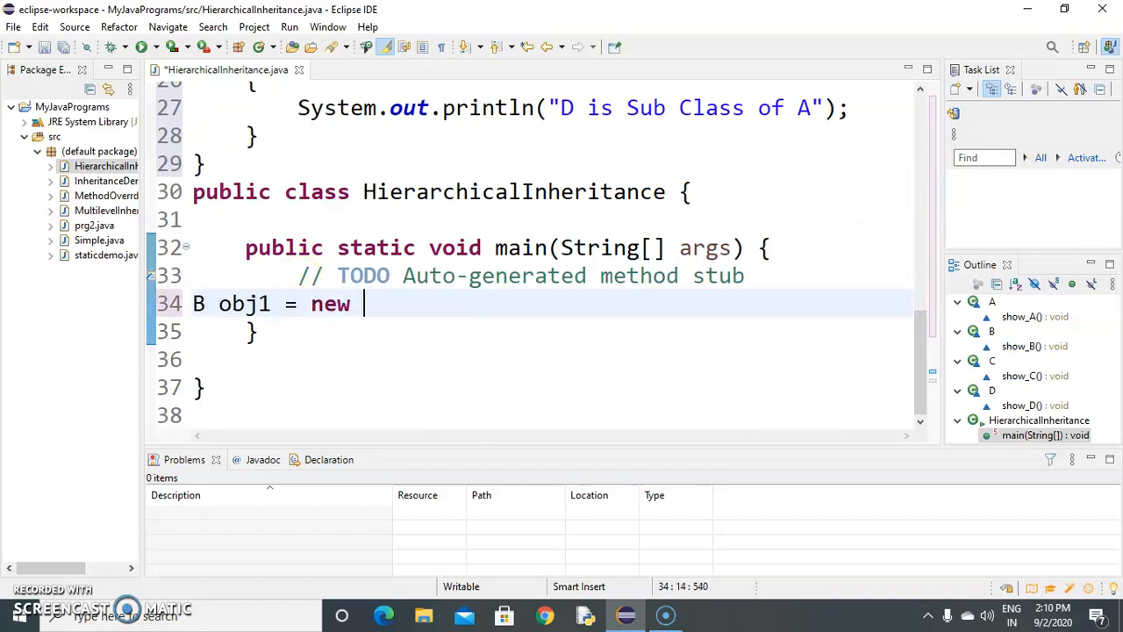
type("B();")
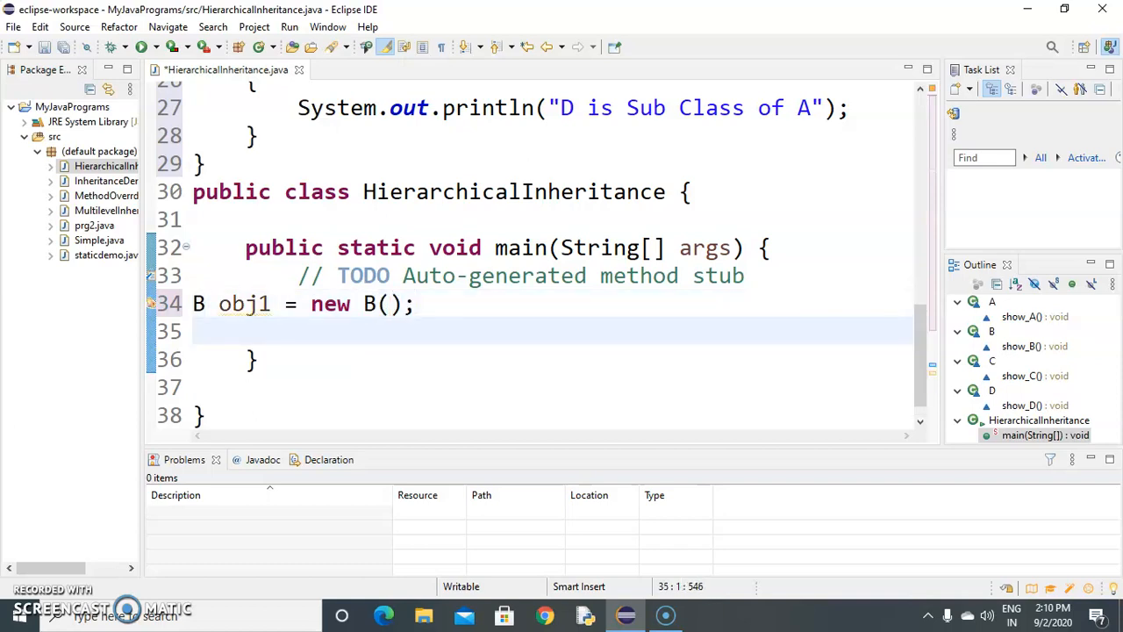
type("C obj")
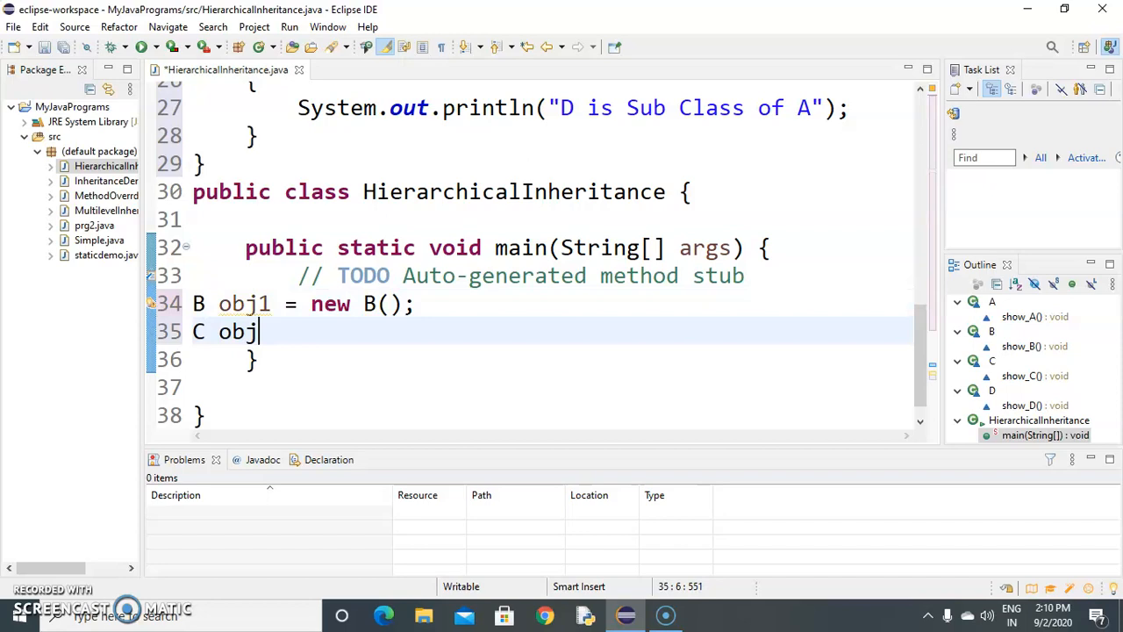
type("2 = ne")
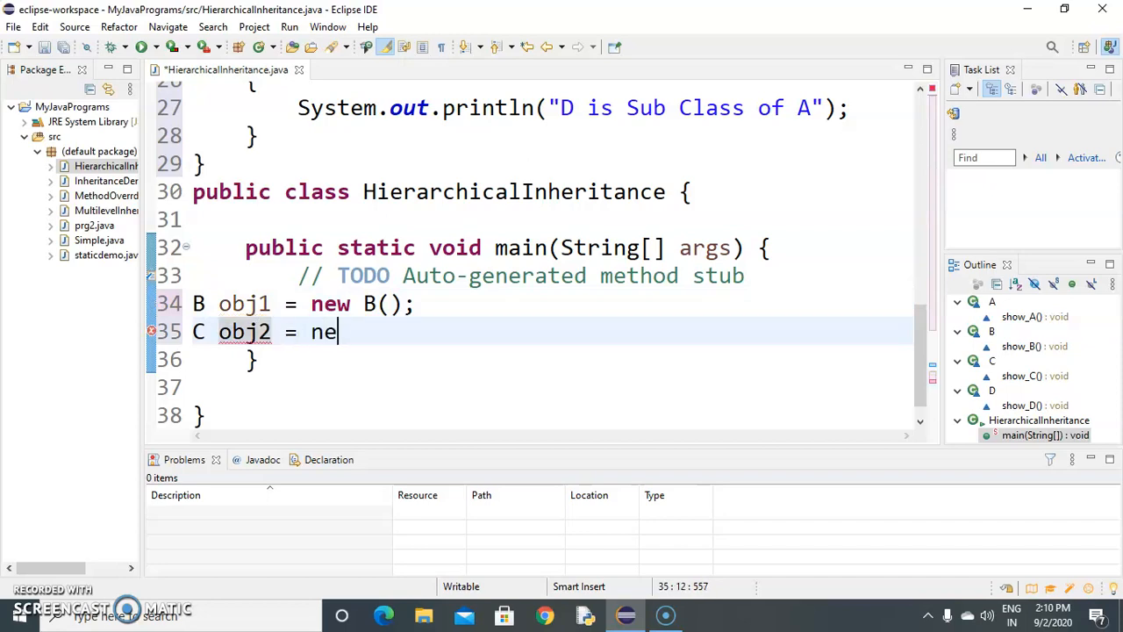
type("w C")
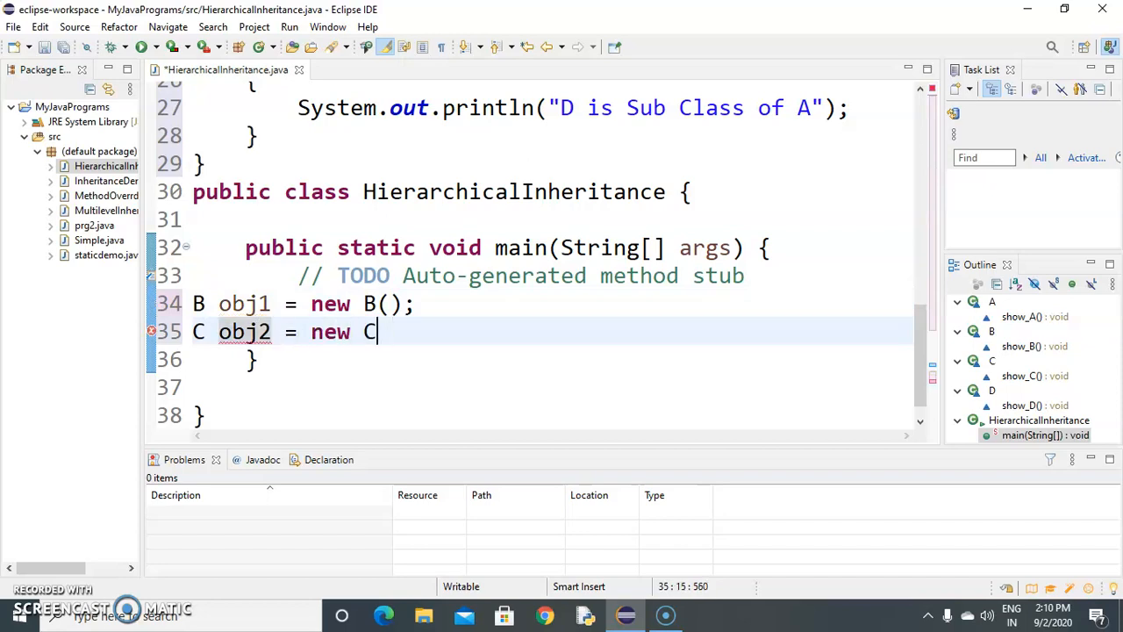
type("();")
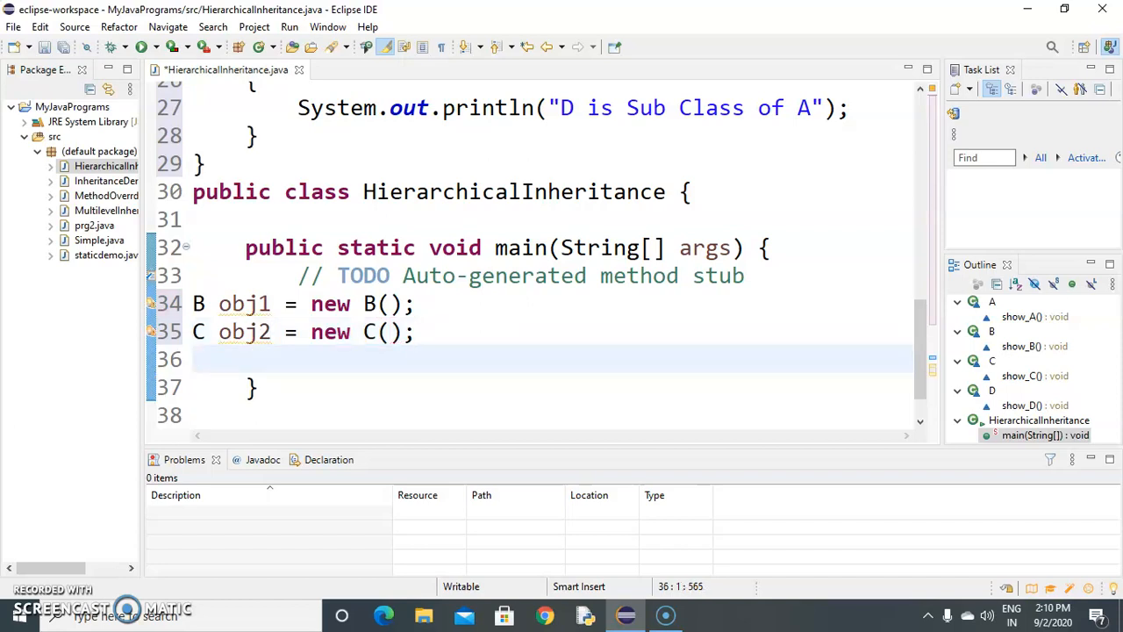
type("D oj")
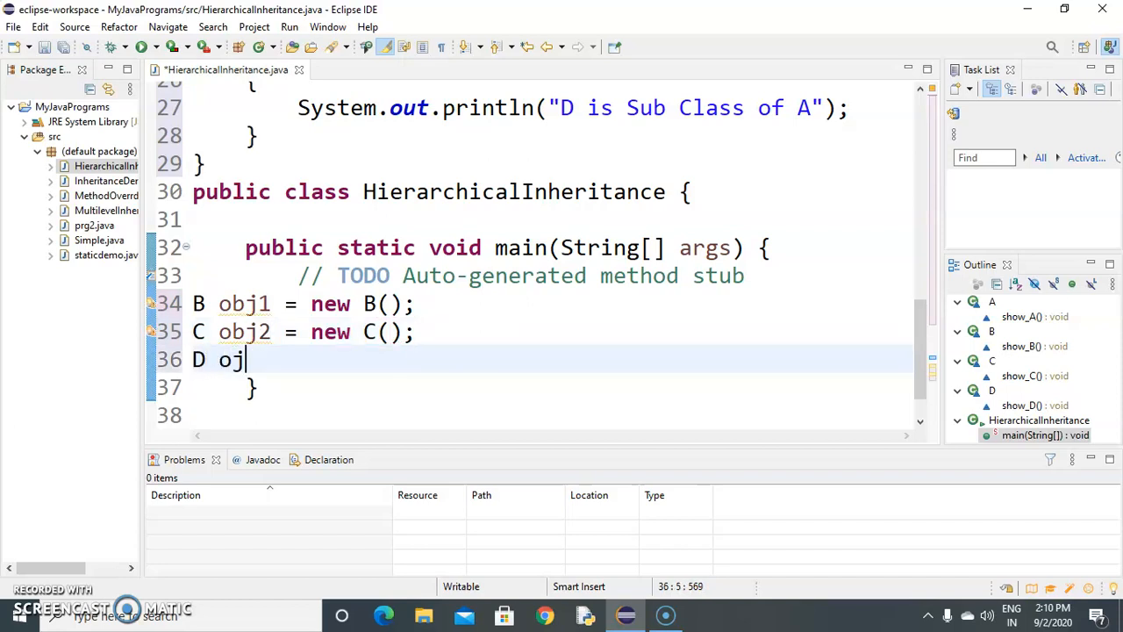
type("j3 = new")
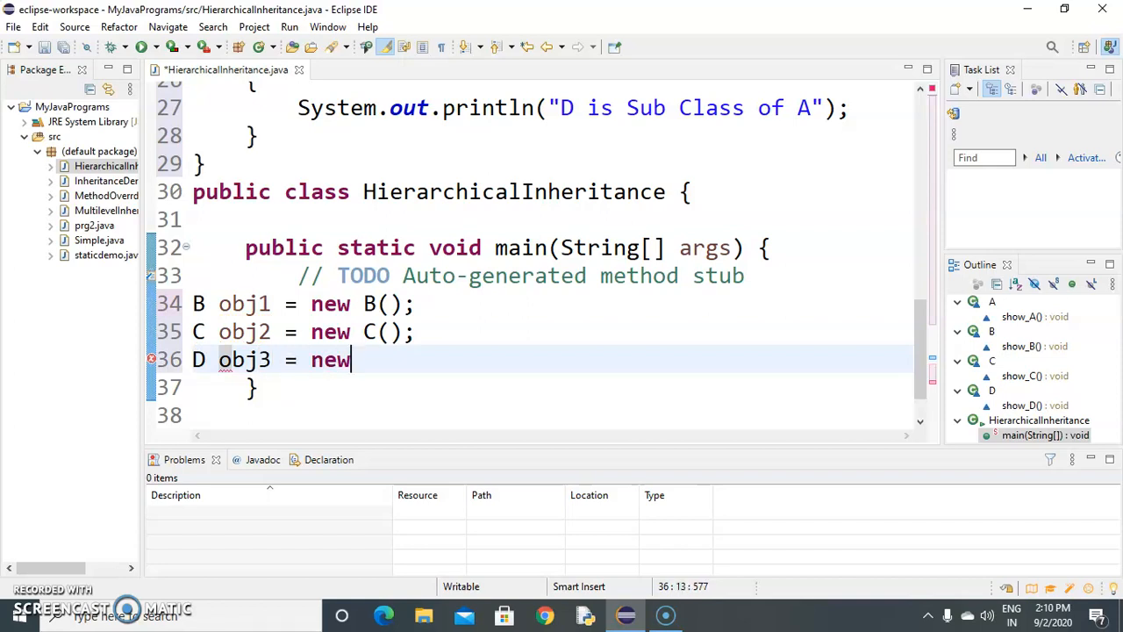
type("D();")
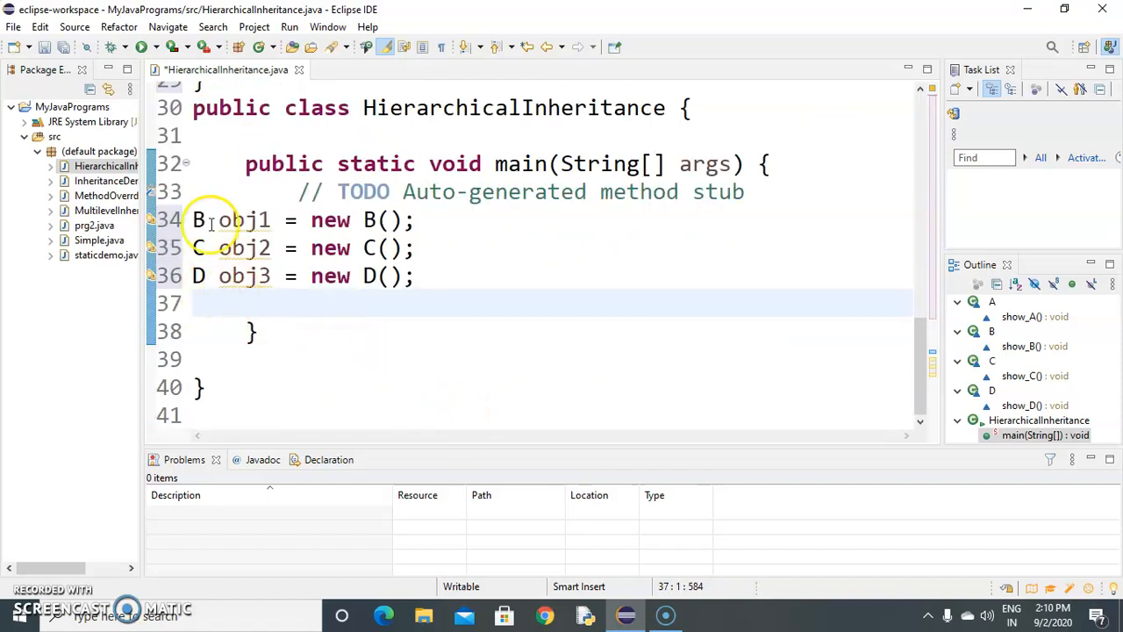
mouse_move(244, 275)
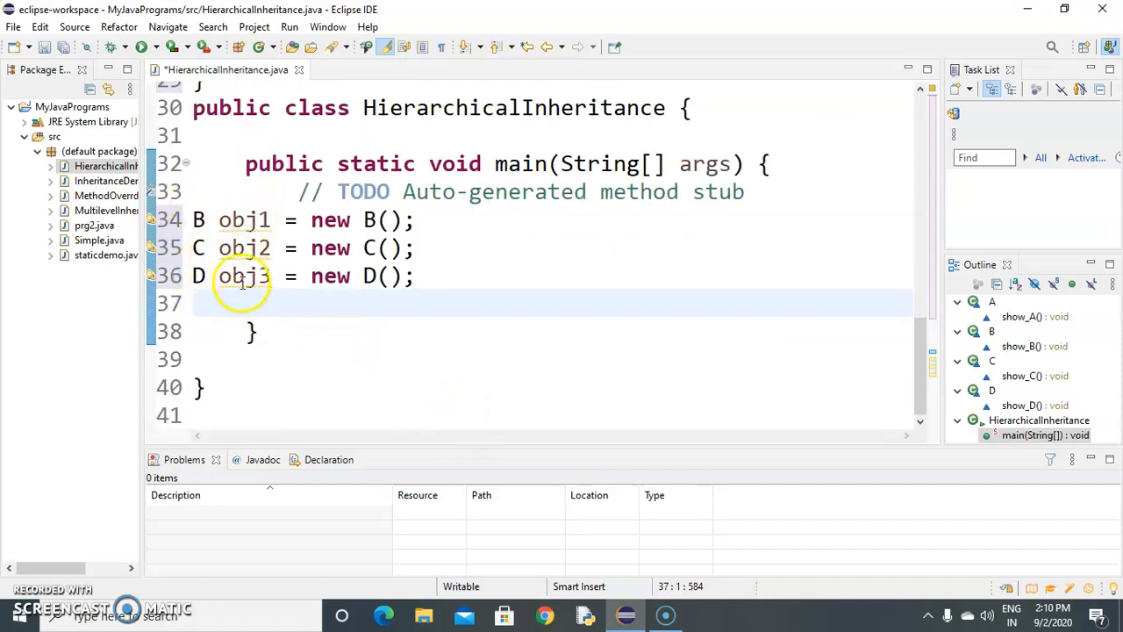
scroll("up", 3)
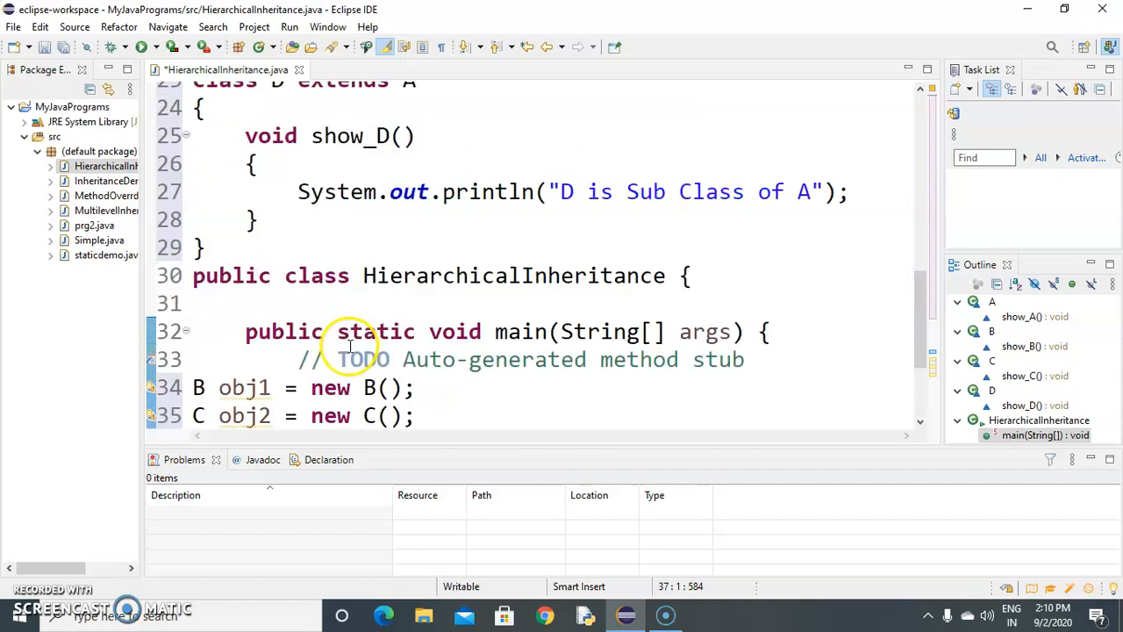
scroll("up", 3)
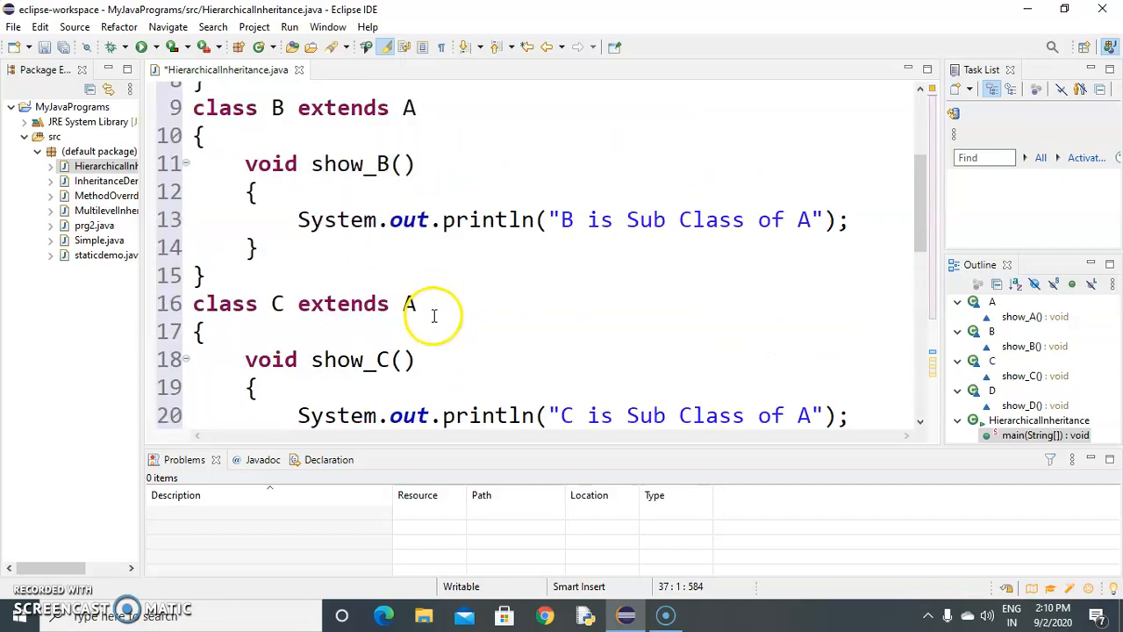
scroll("up", 3)
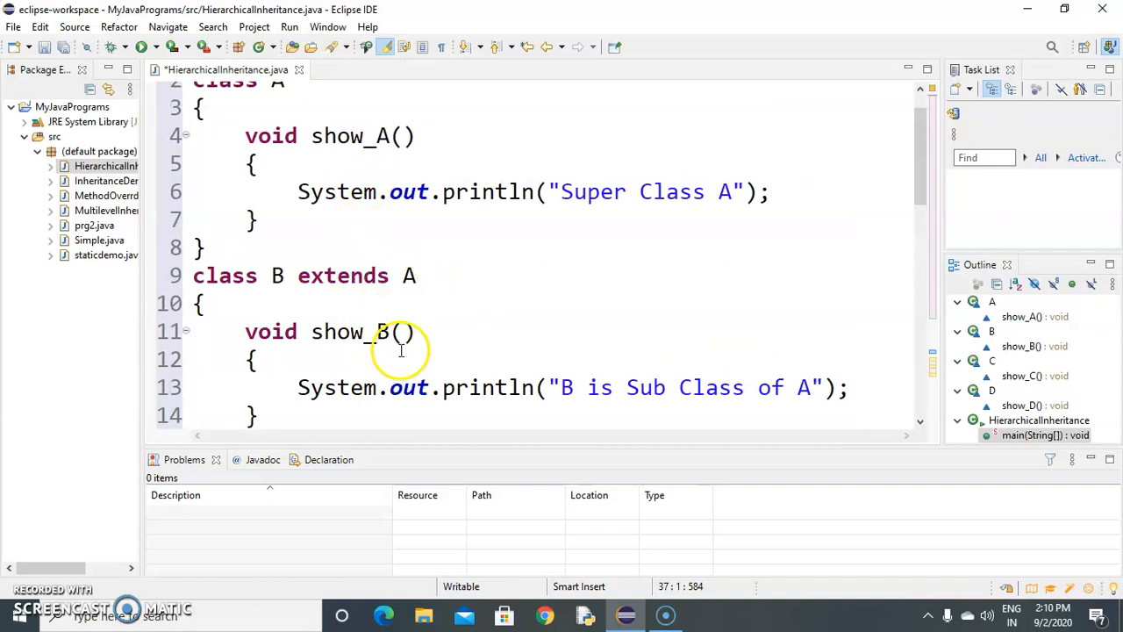
mouse_move(375, 331)
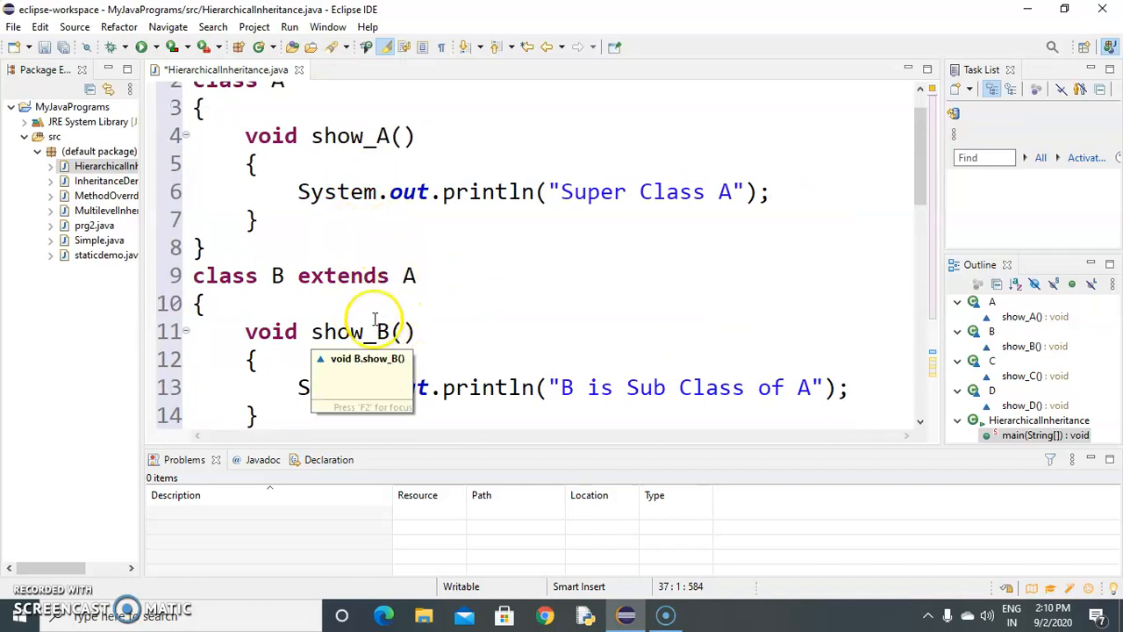
scroll("down", 3)
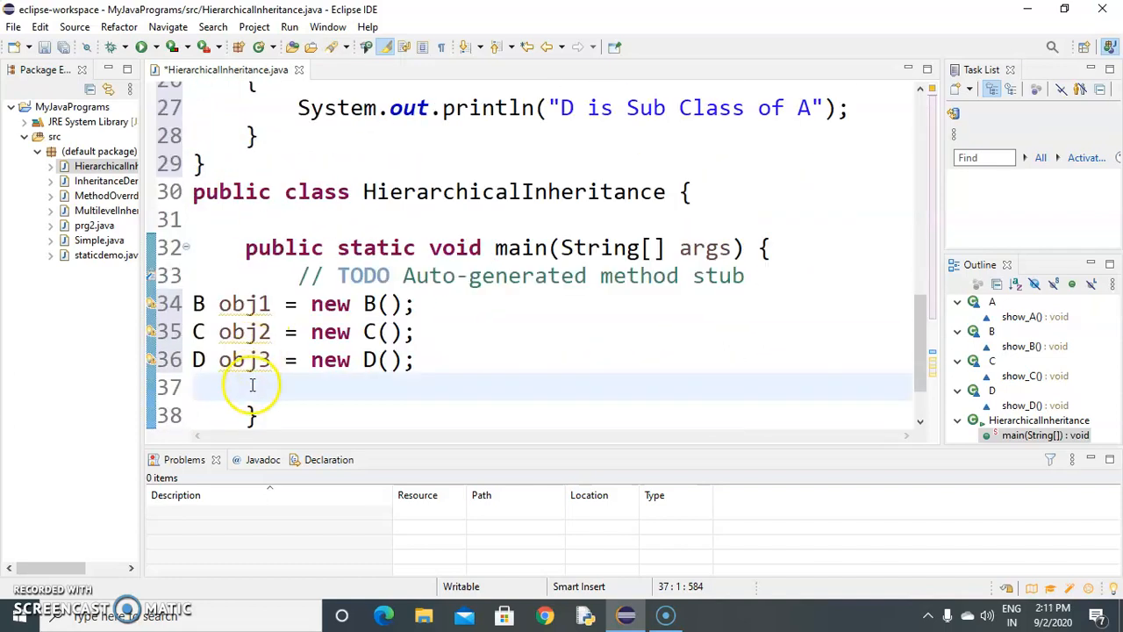
Type an object's show_A() call in main, dismissing the suggestions
type("obj")
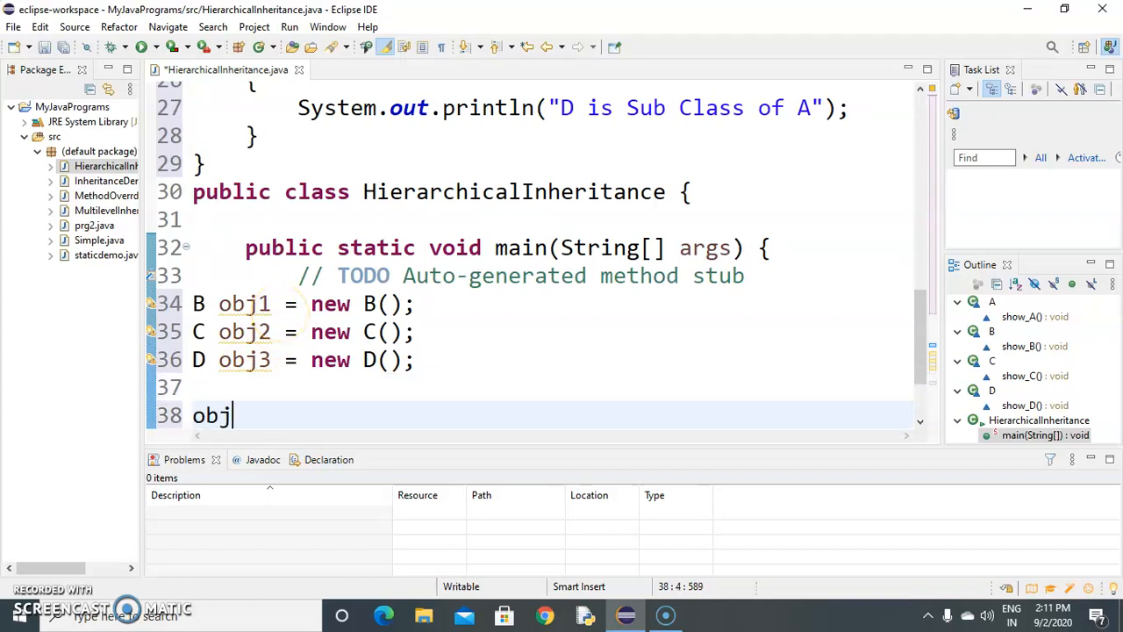
type(".")
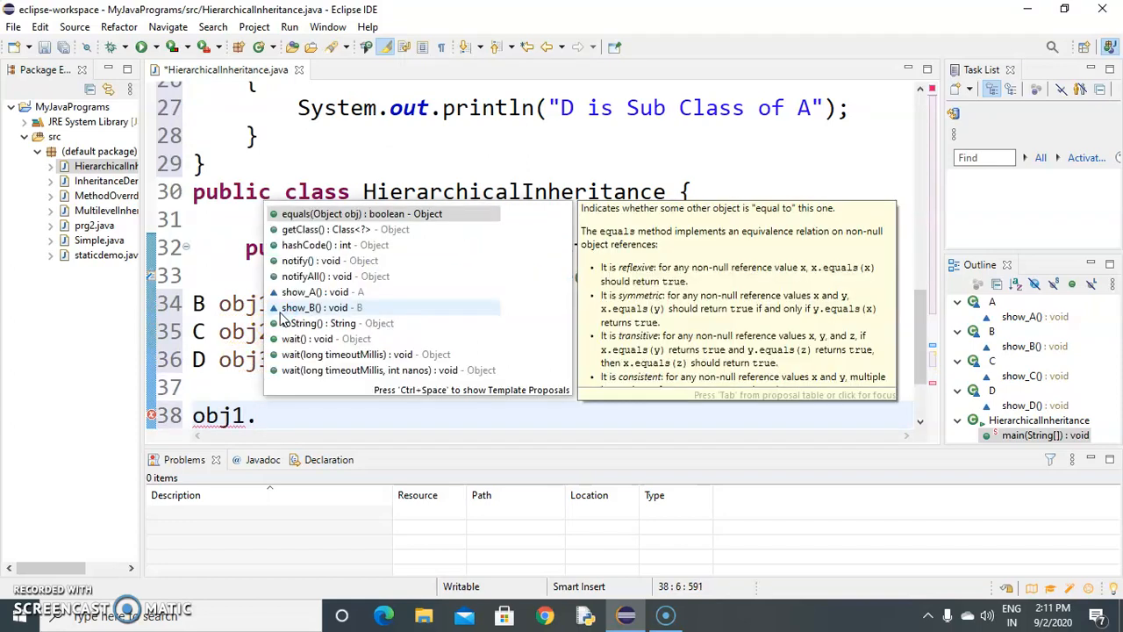
type("S")
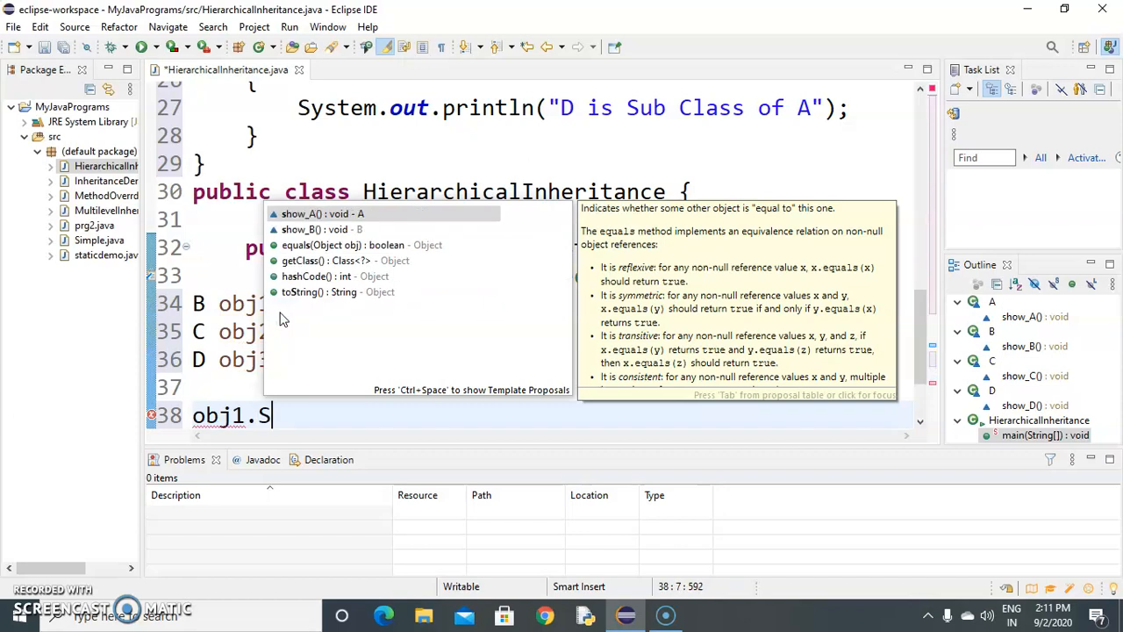
type("how")
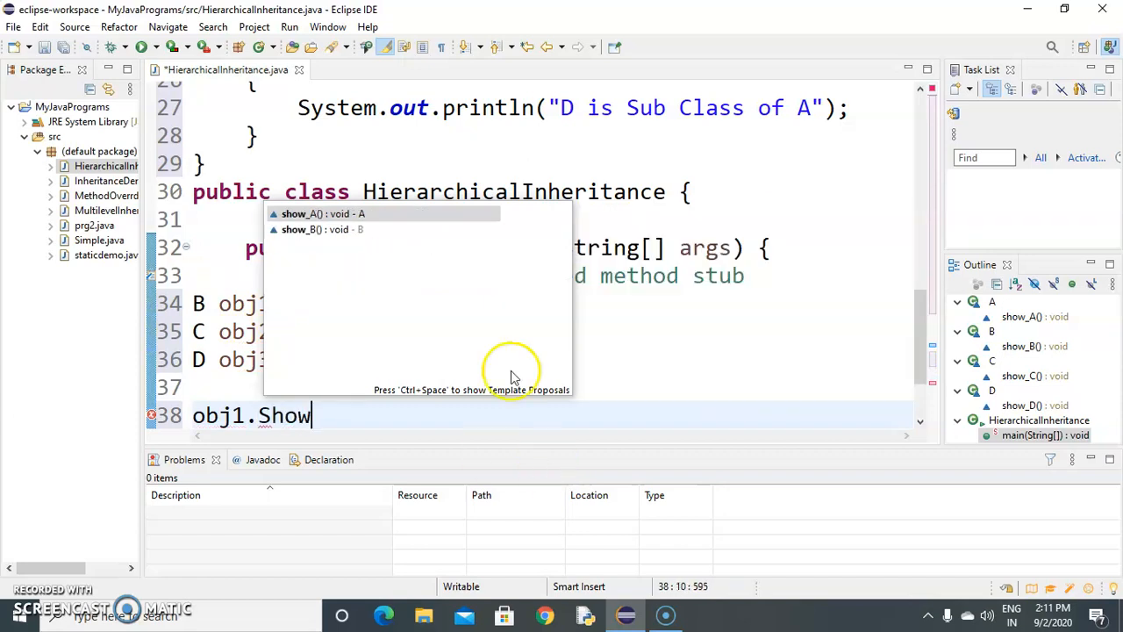
mouse_move(565, 351)
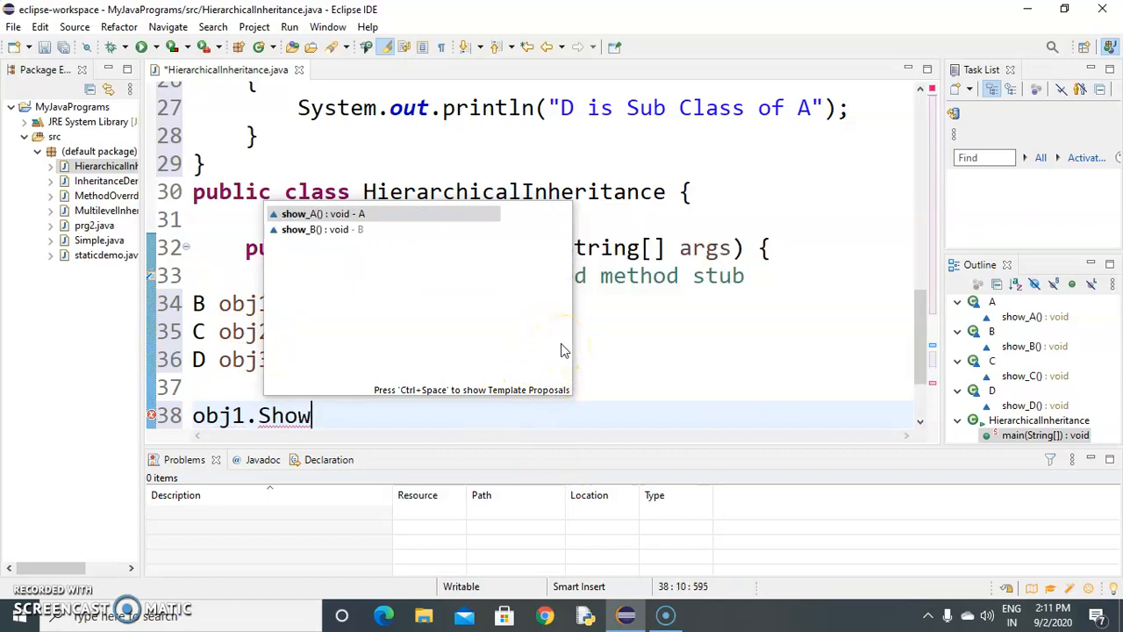
type("show")
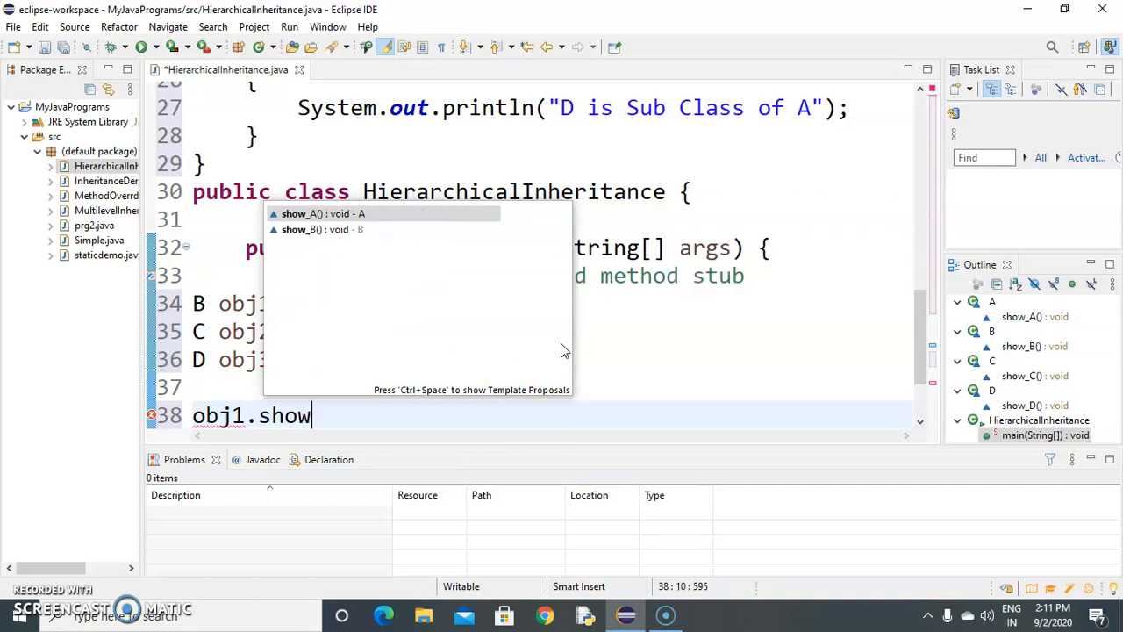
key("Escape")
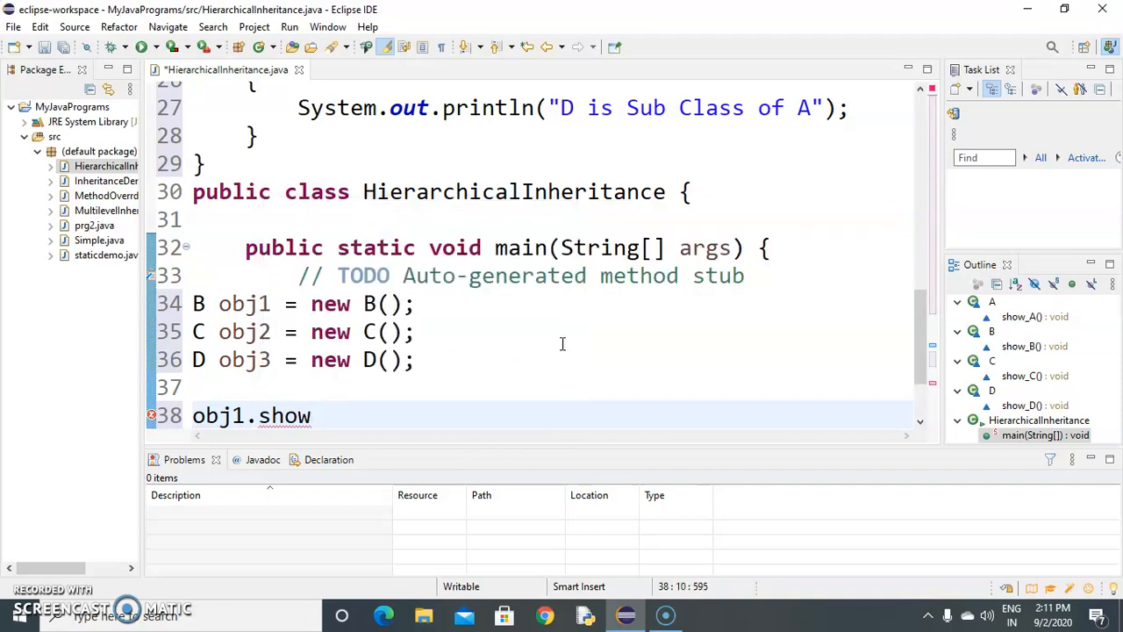
type("_A()")
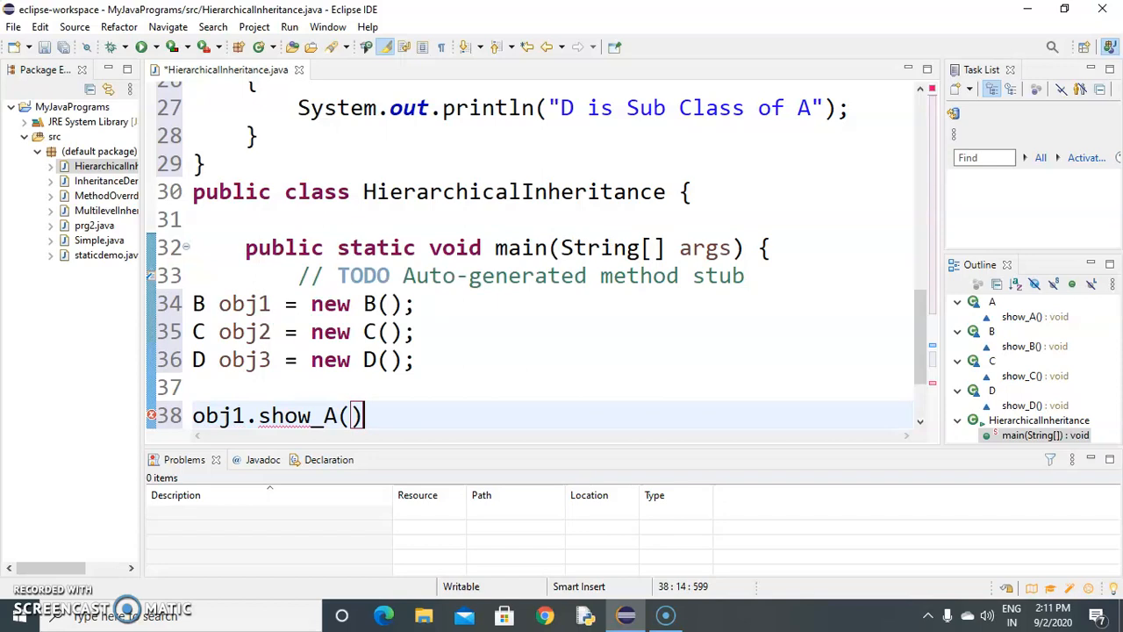
type(";")
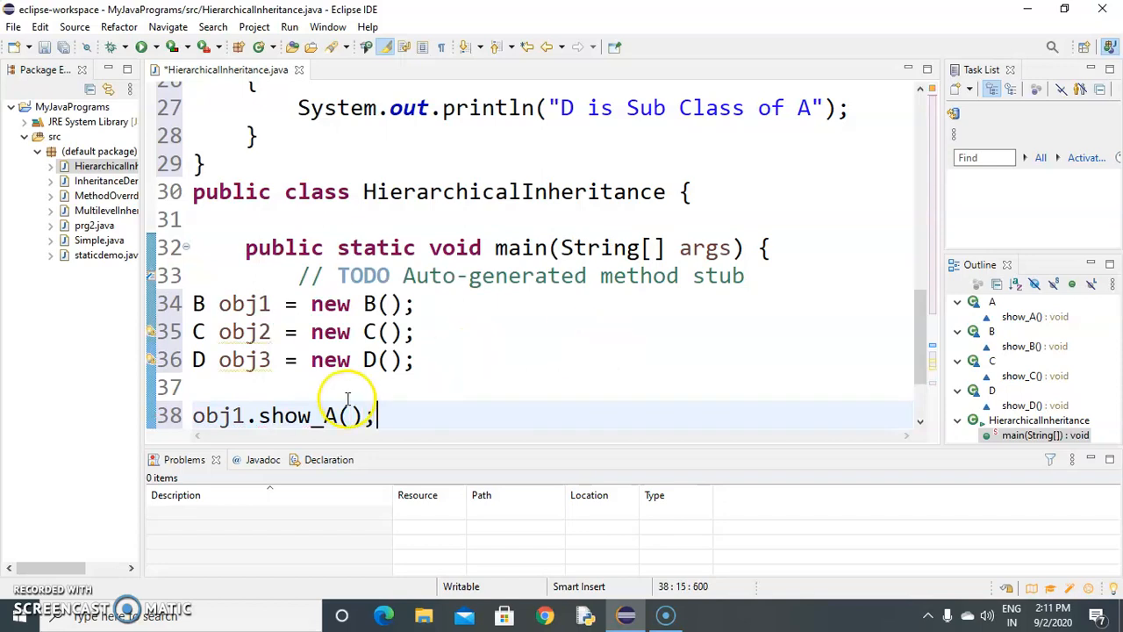
mouse_move(408, 384)
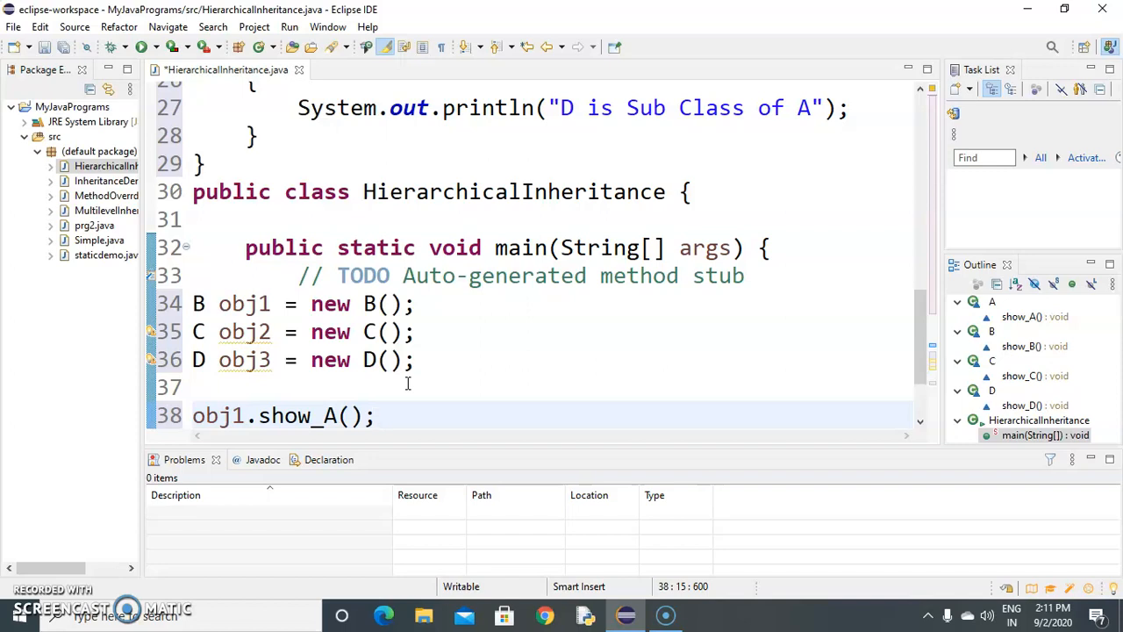
Add obj1.show_B(), the pasted obj2/obj3 calls, and obj3.show_D()
type("o")
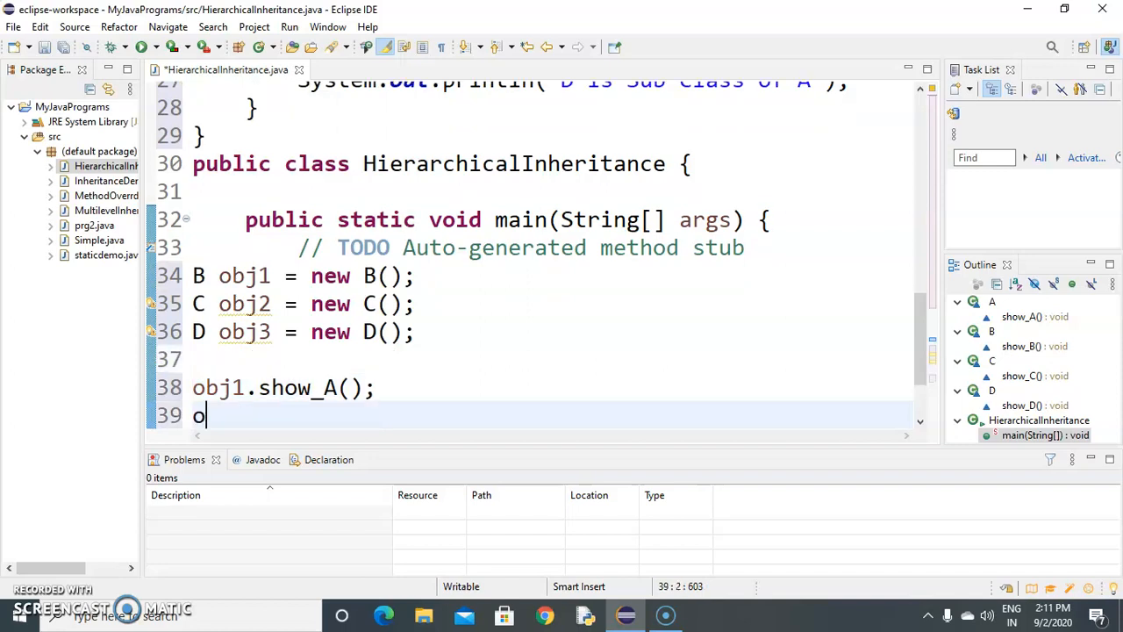
type("bj1.")
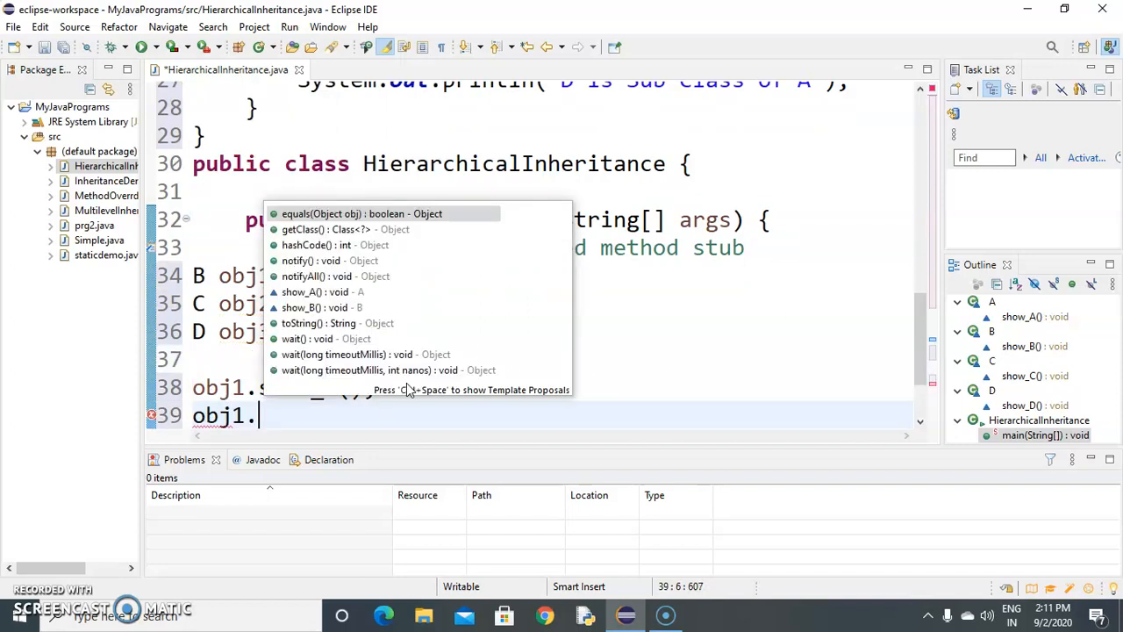
type("show_")
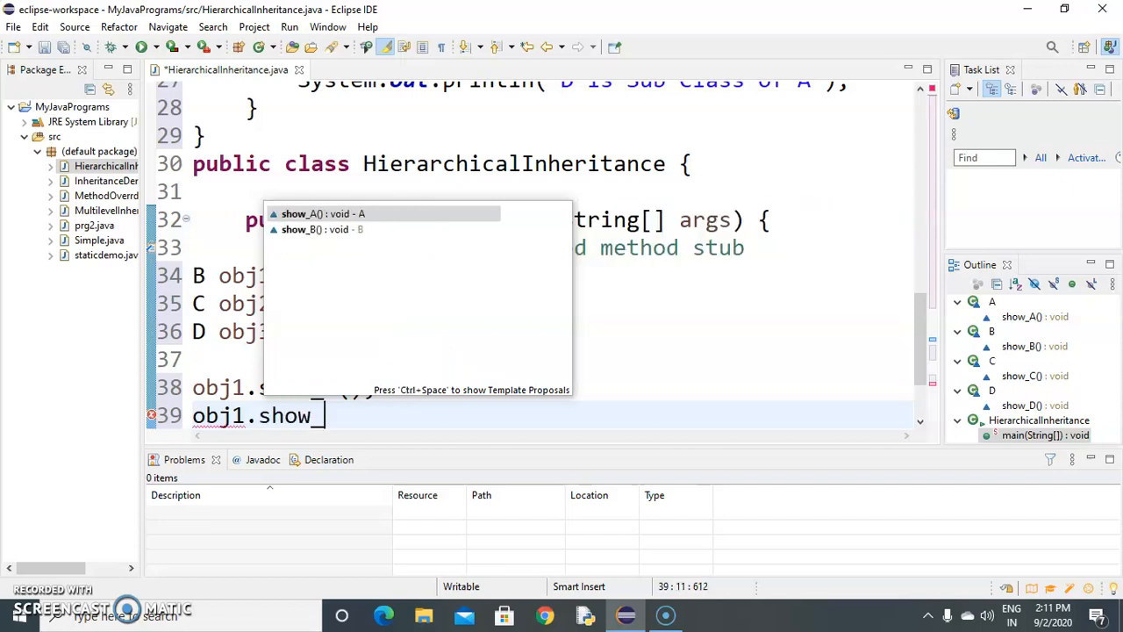
type("B();")
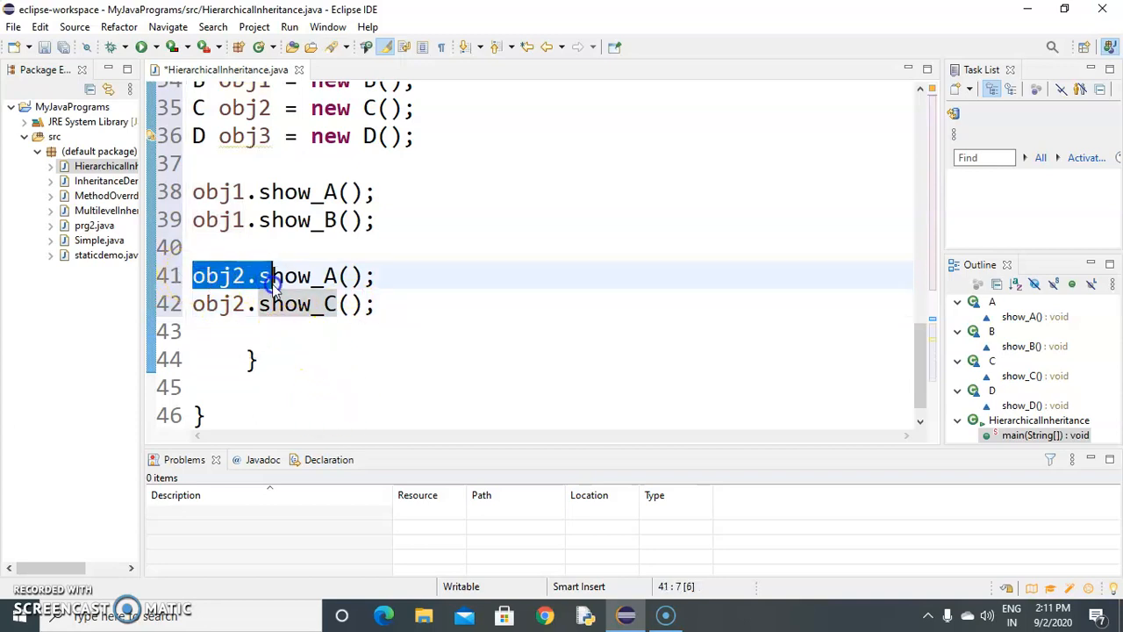
left_click(378, 304)
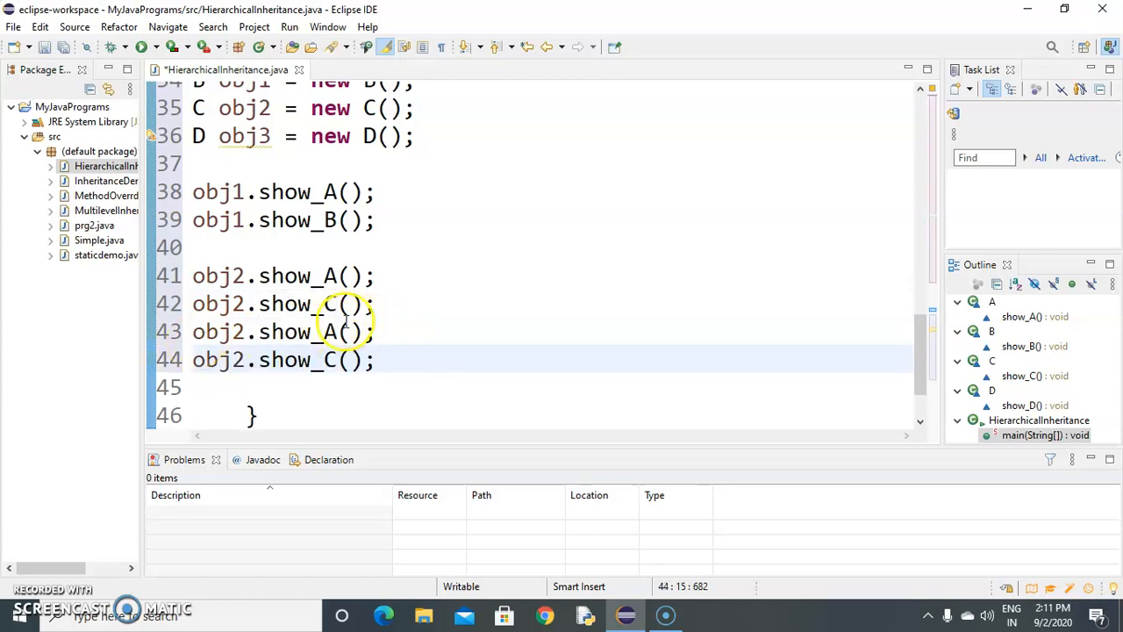
key("Return")
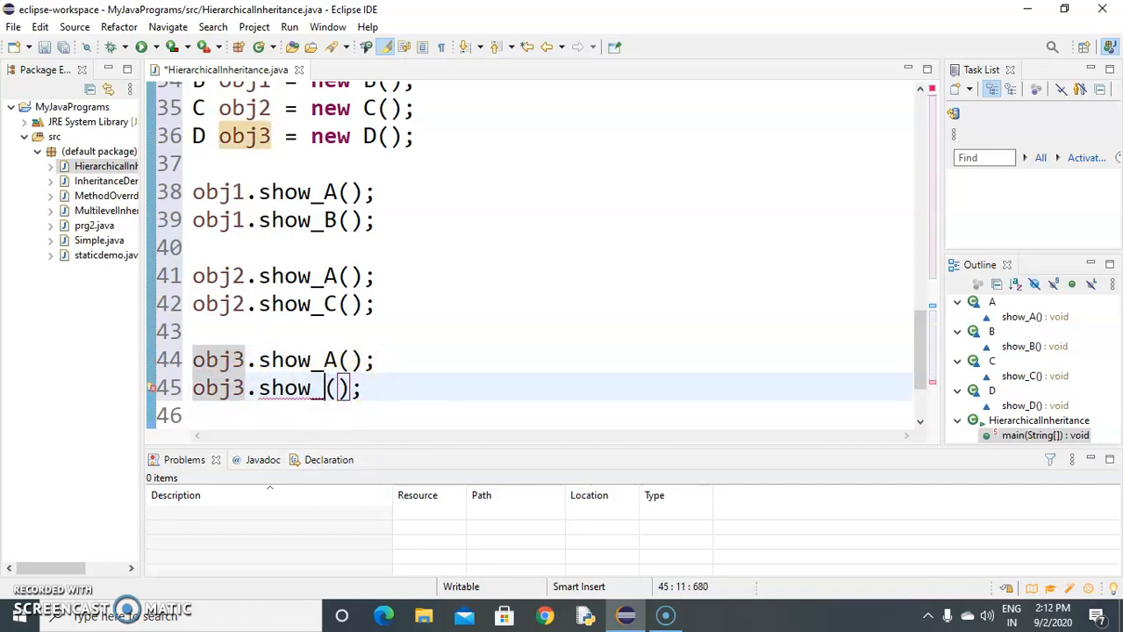
type("D")
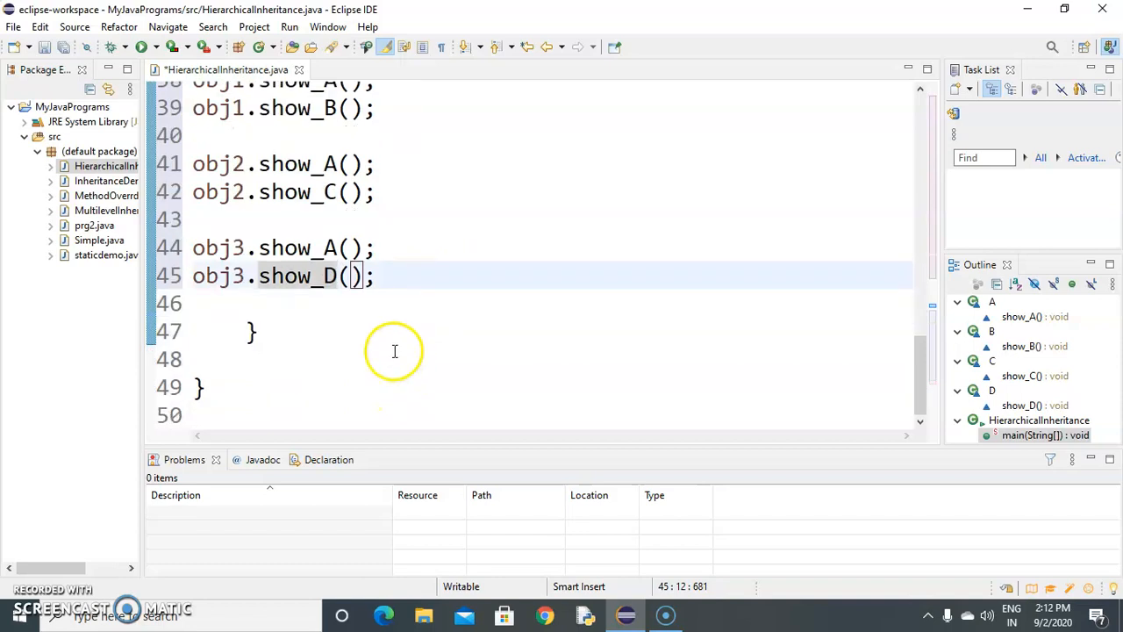
scroll("up", 3)
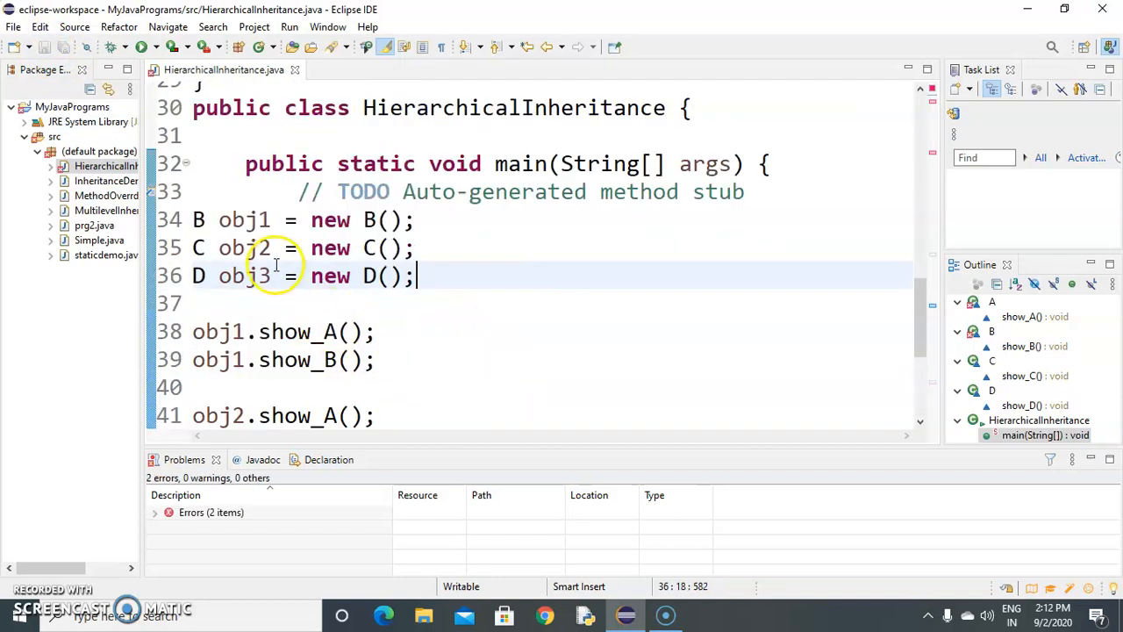
Rename class A to Aa
scroll("up", 3)
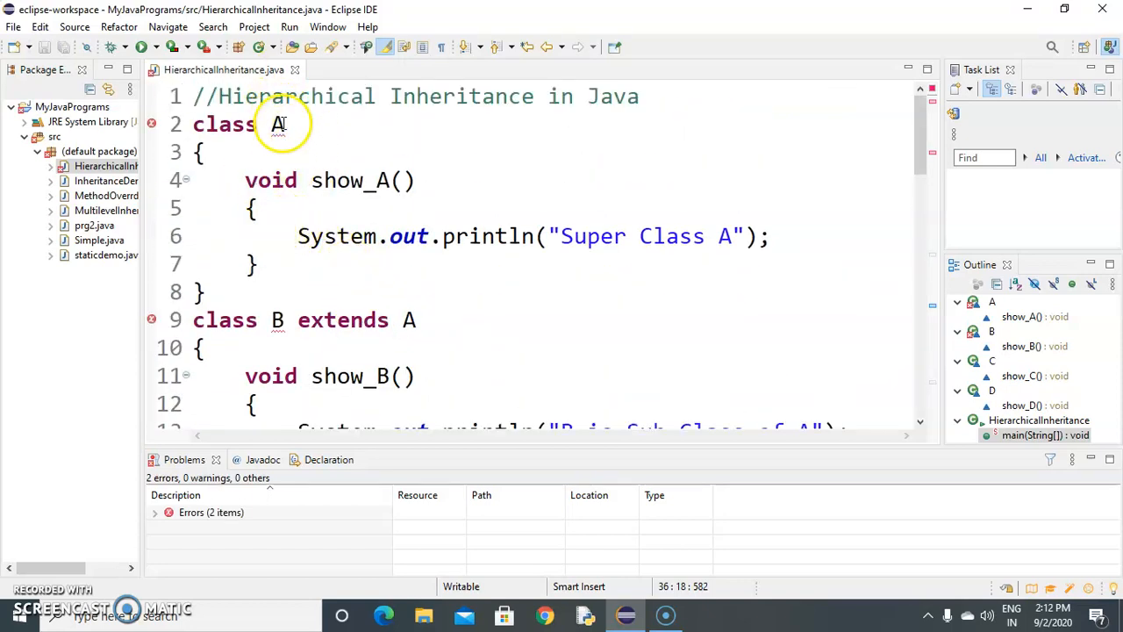
left_click(279, 123)
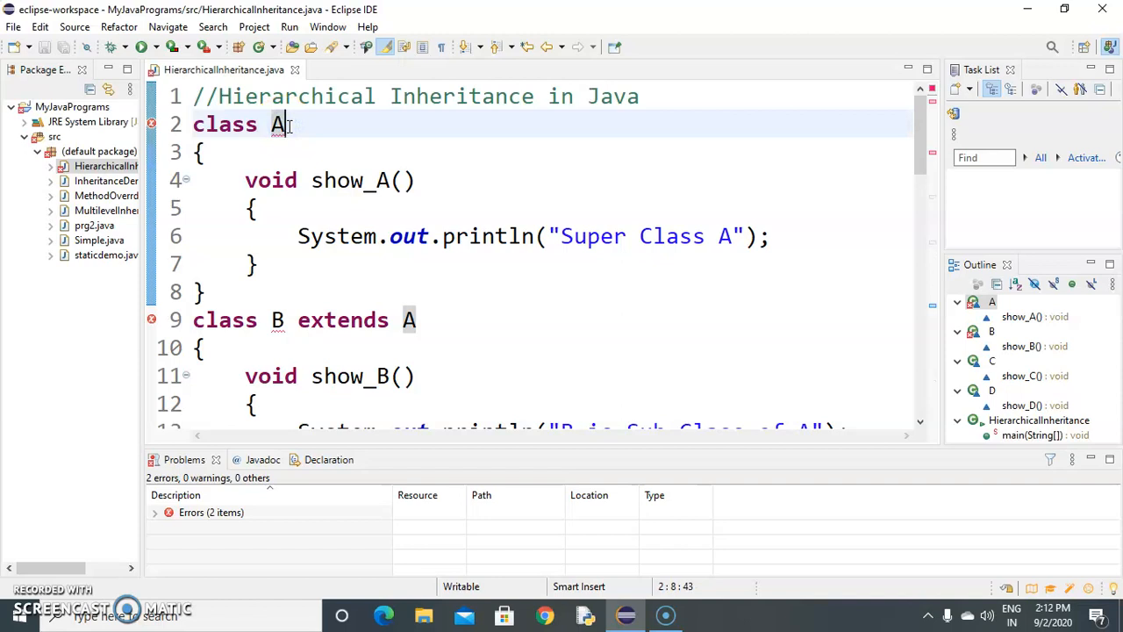
type("a")
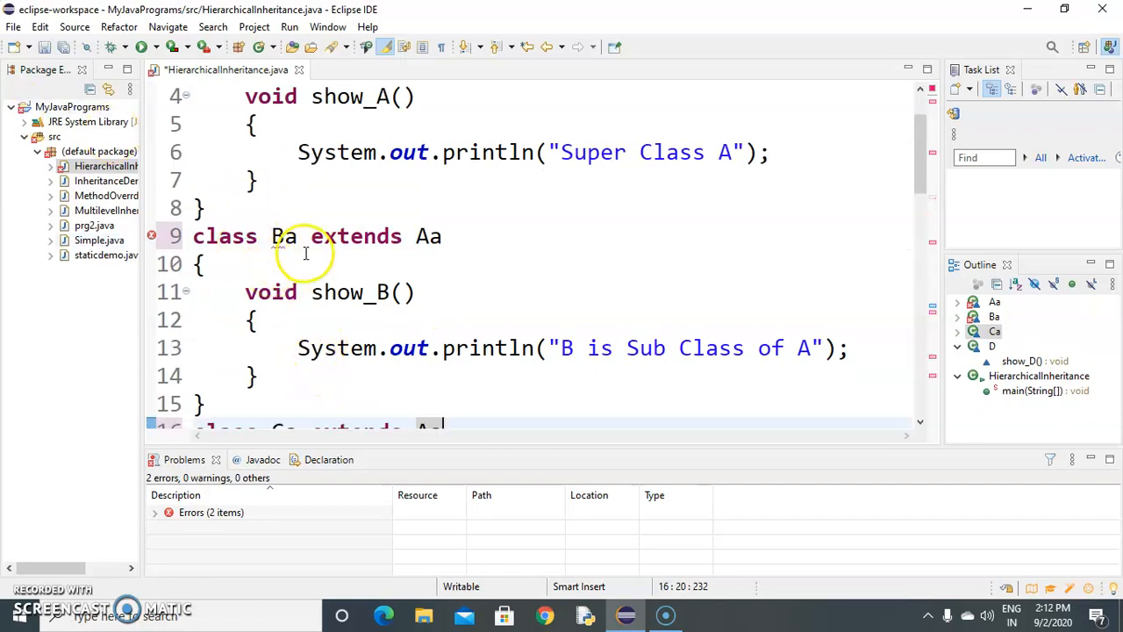
scroll("up", 3)
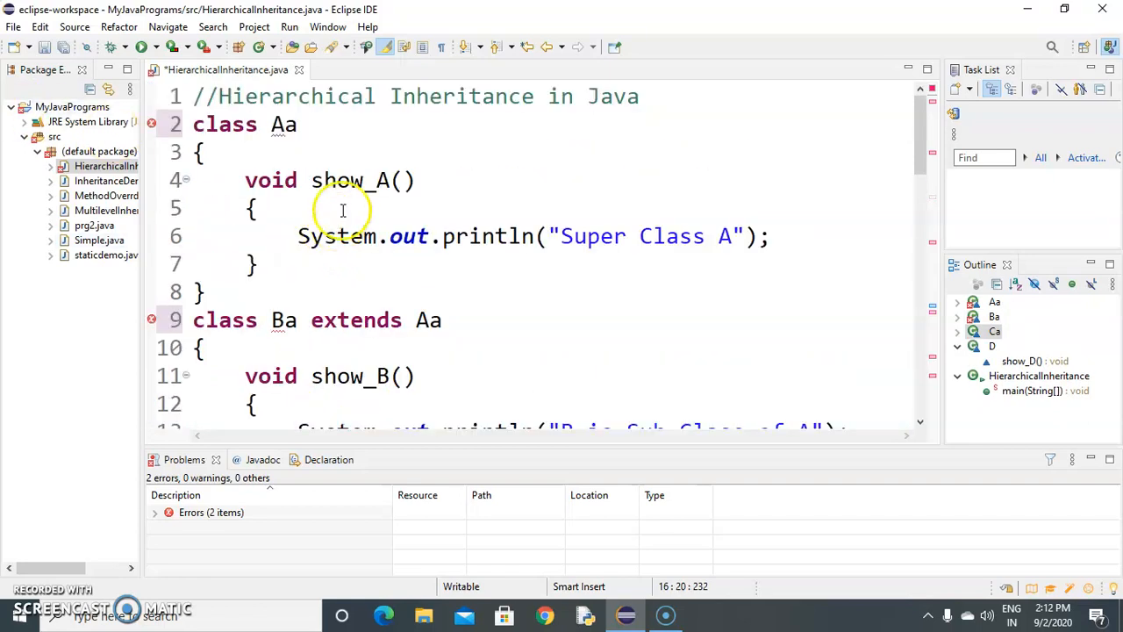
scroll("down", 3)
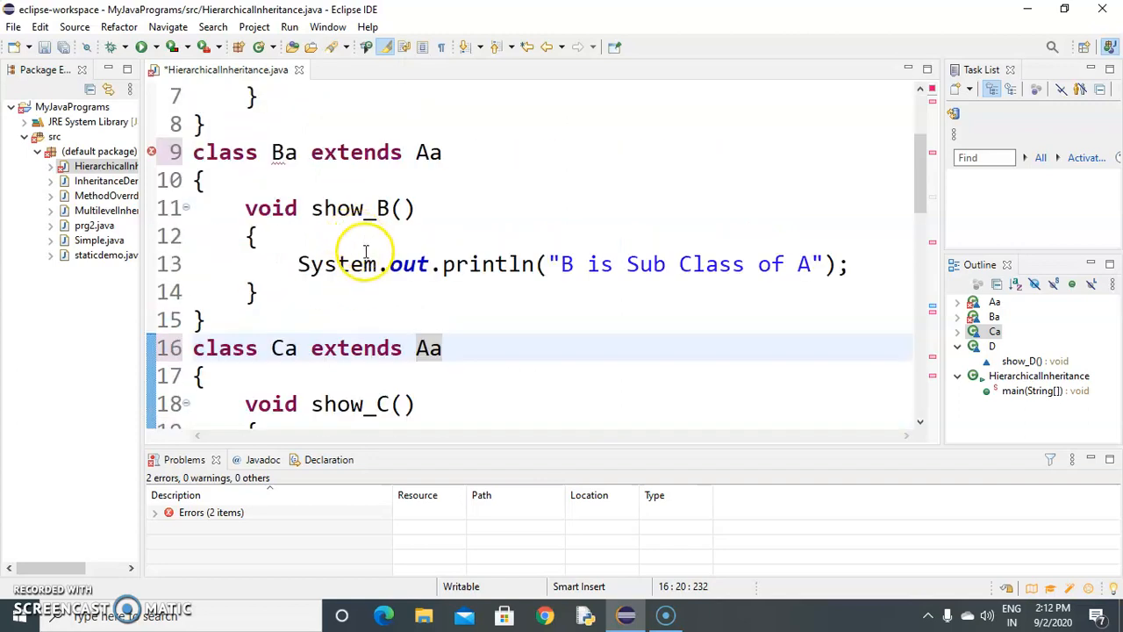
scroll("down", 3)
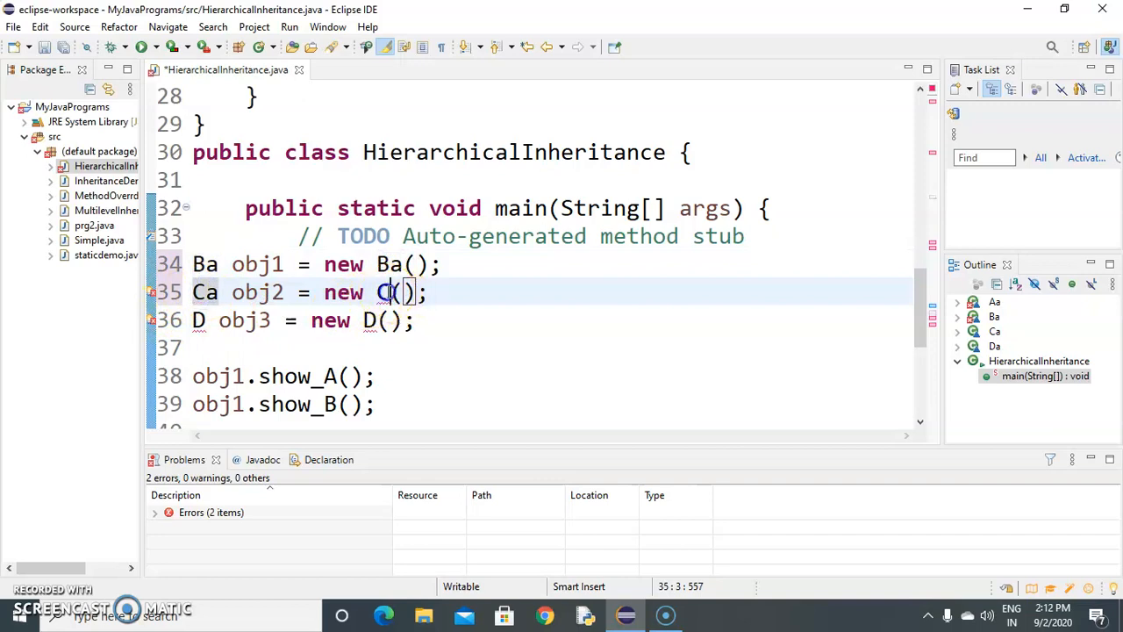
Append 'a' to the remaining class references and save the file
type("a")
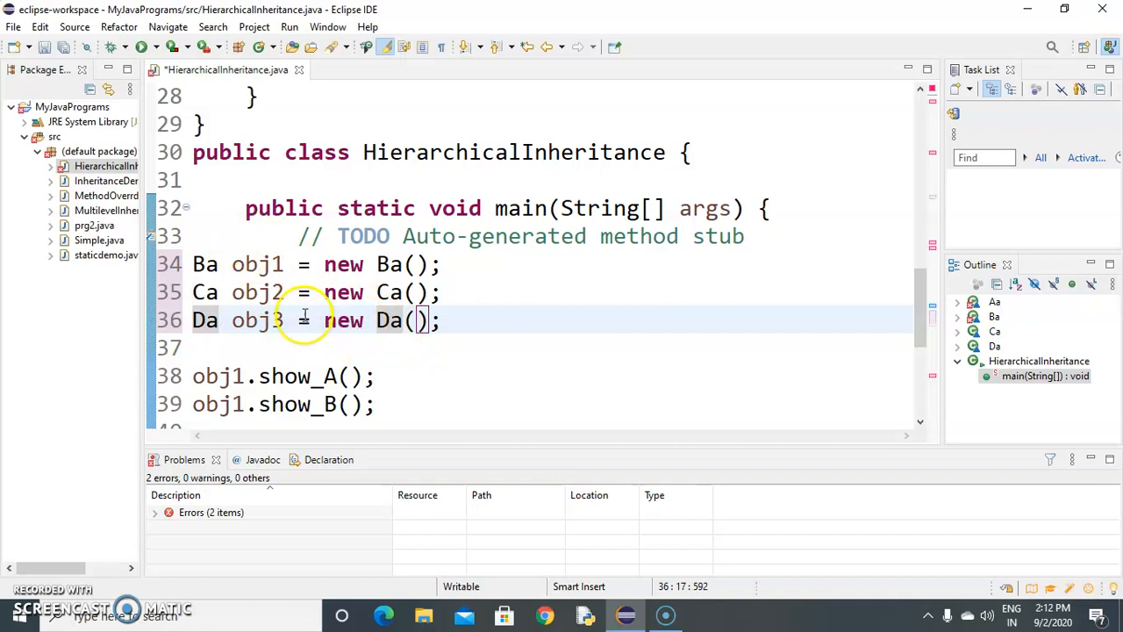
scroll("up", 3)
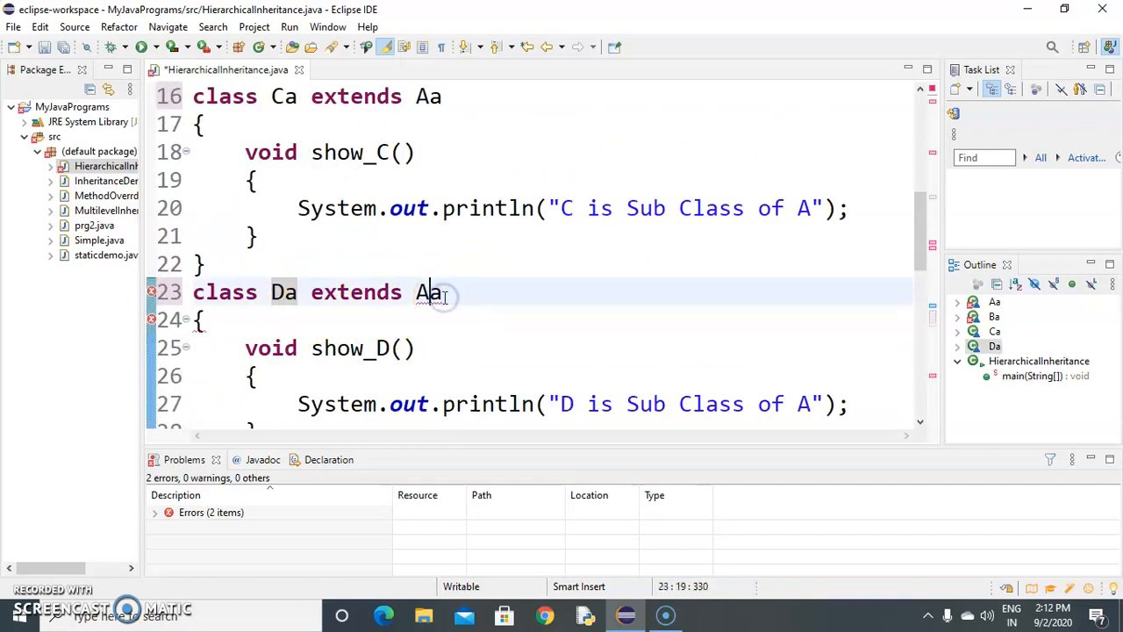
scroll("up", 3)
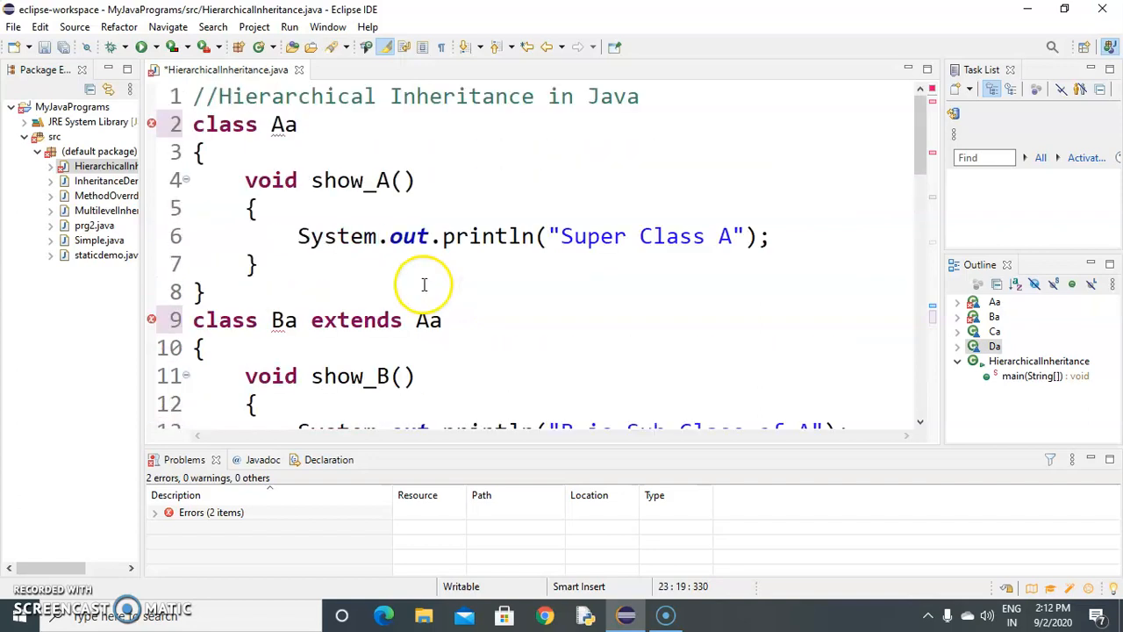
mouse_move(230, 166)
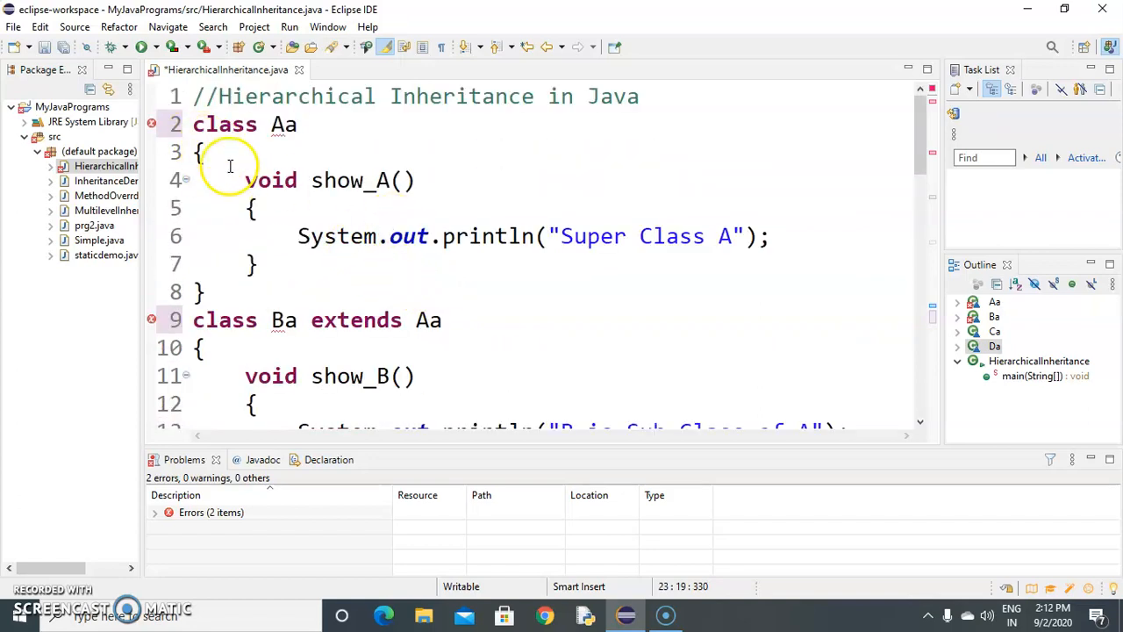
left_click(285, 124)
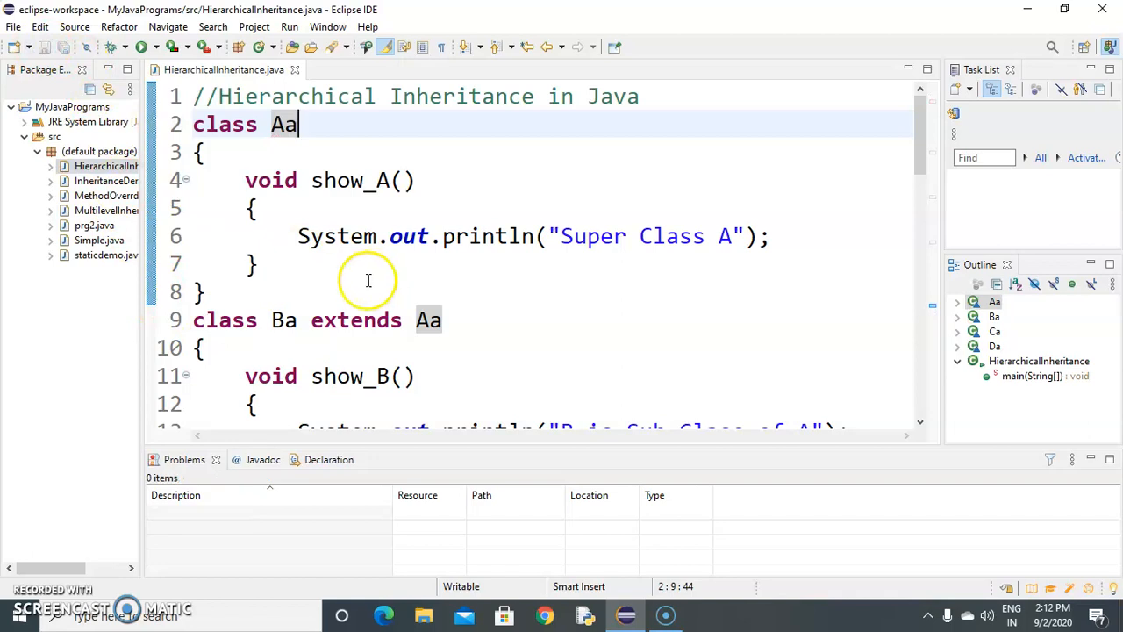
scroll("down", 3)
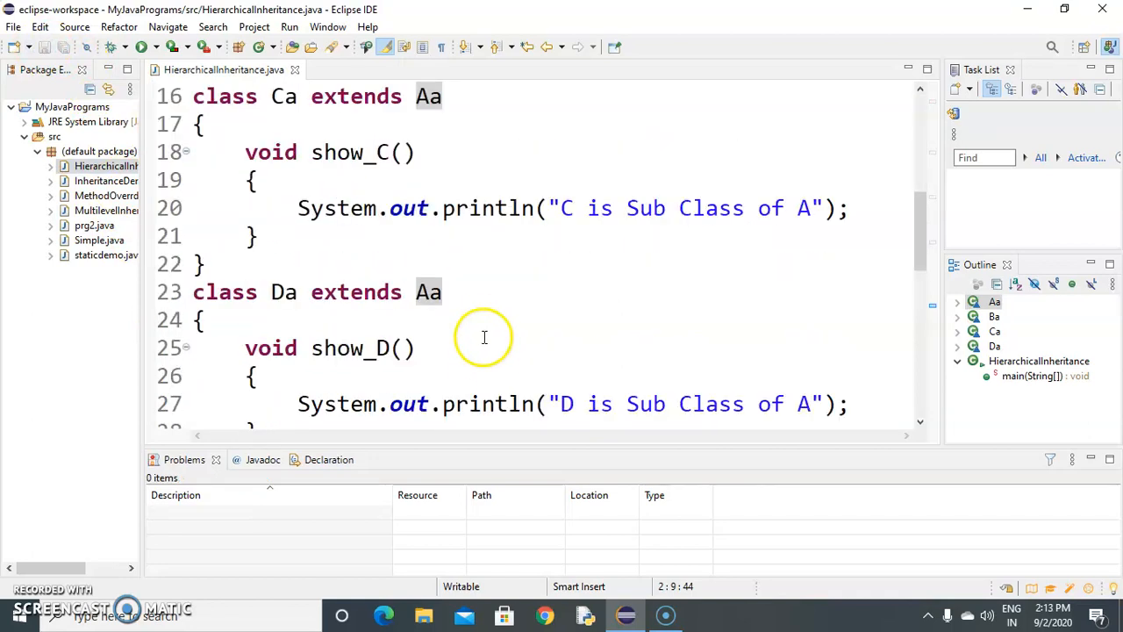
scroll("down", 3)
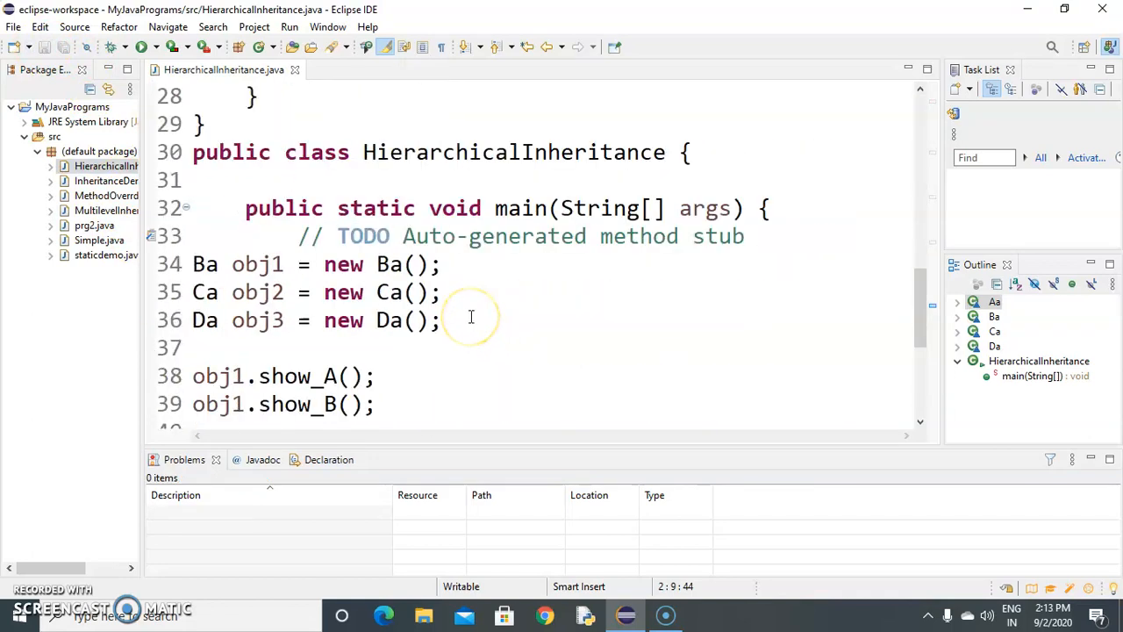
scroll("up", 3)
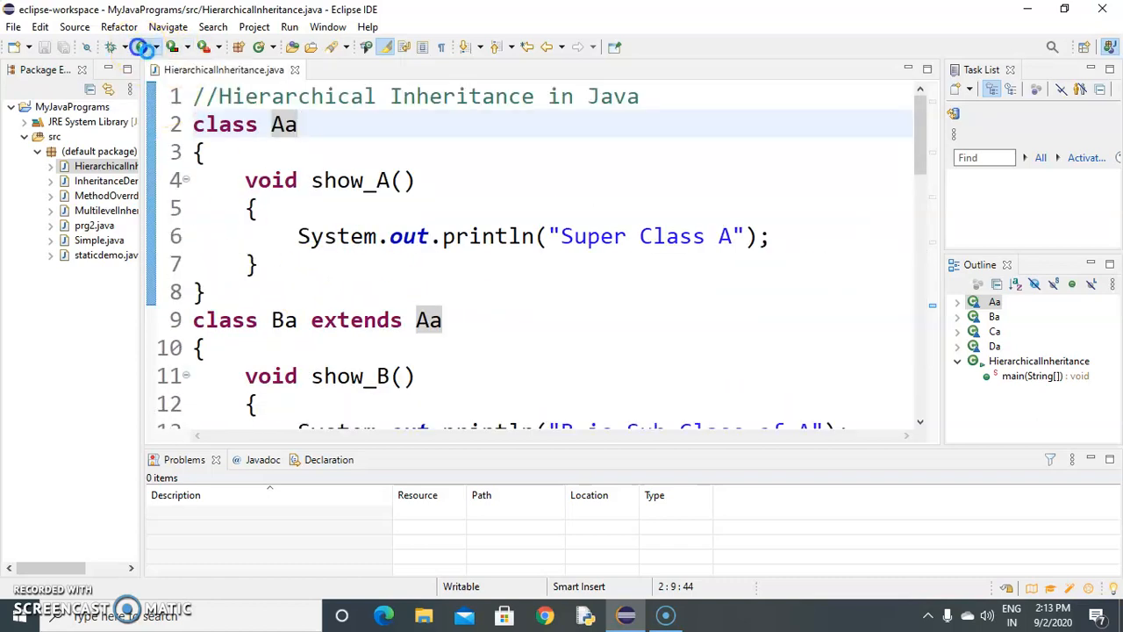
Run the program and review the Console output from Super Class A to D's message
left_click(173, 46)
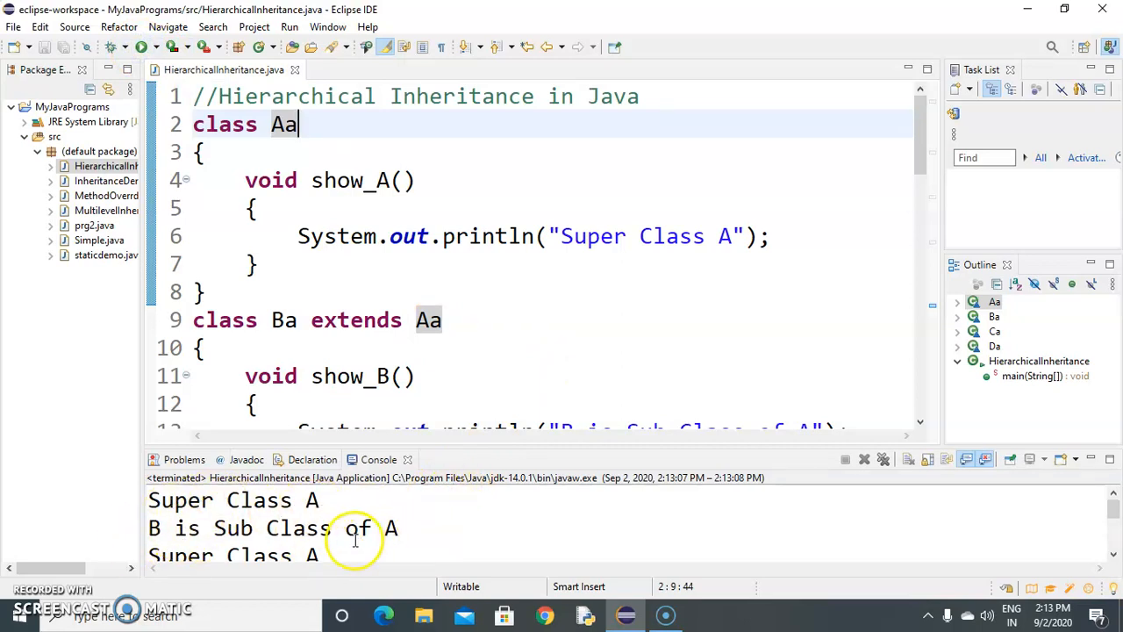
mouse_move(233, 528)
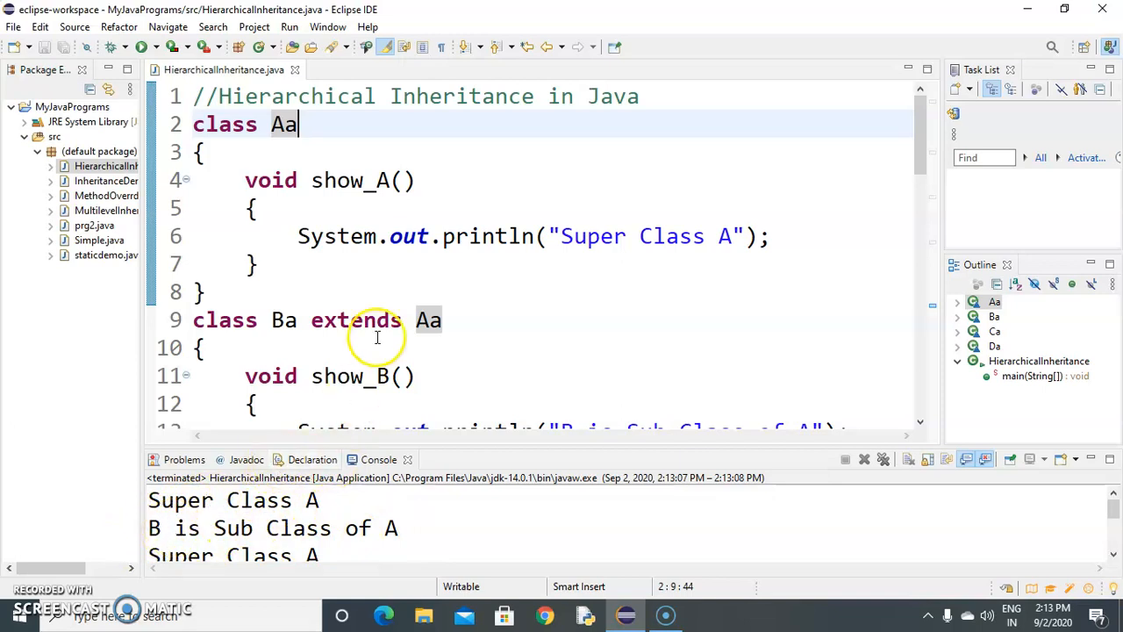
scroll("down", 3)
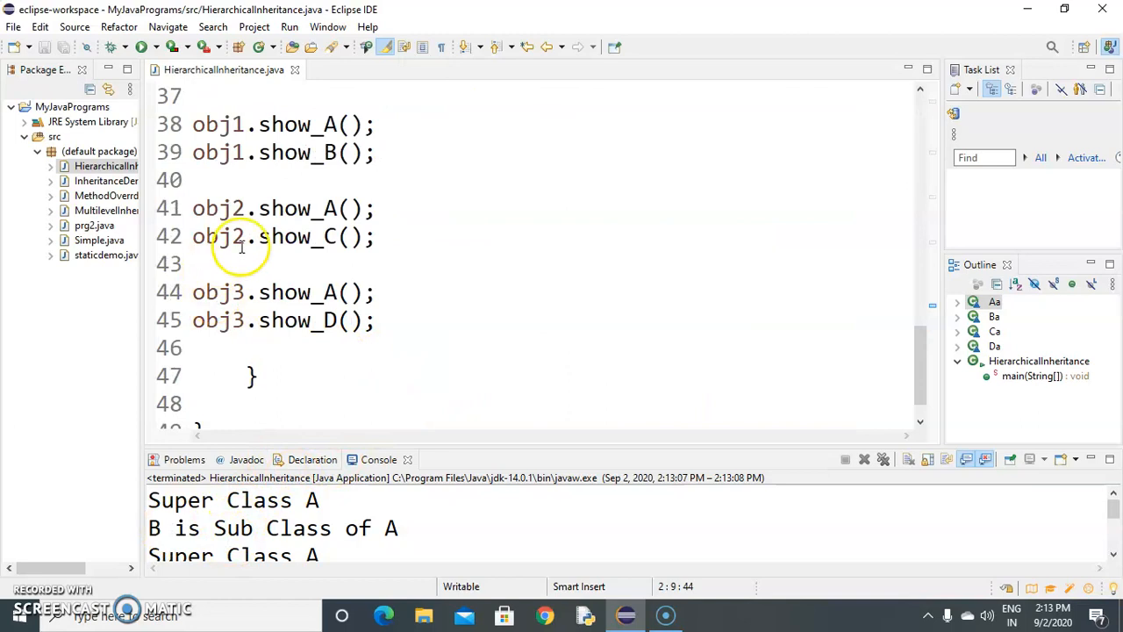
scroll("up", 3)
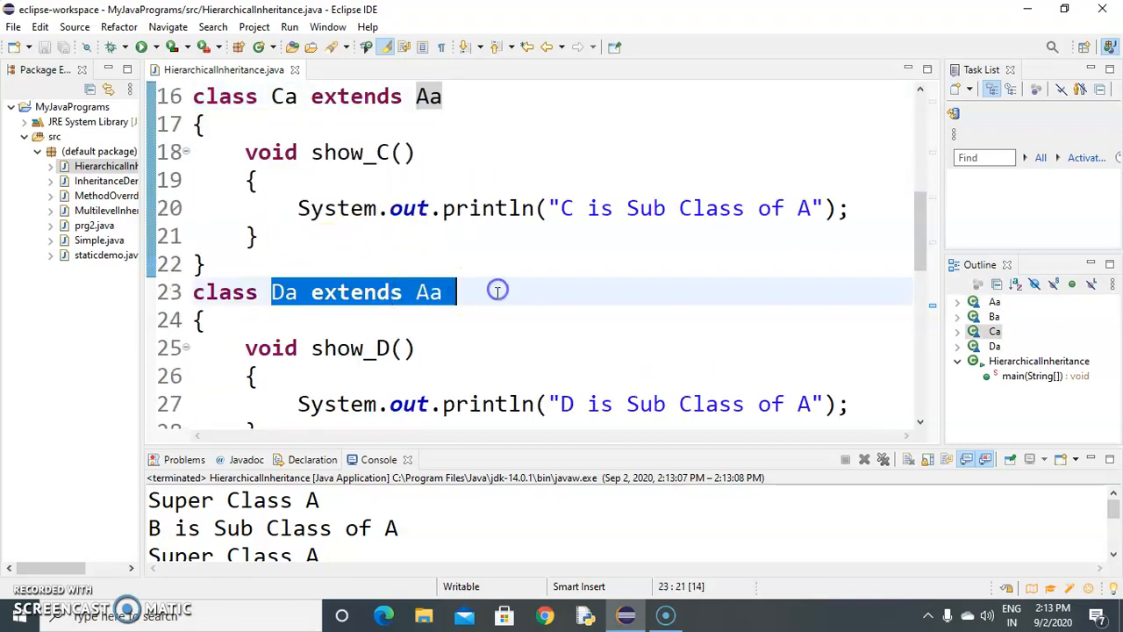
scroll("down", 3)
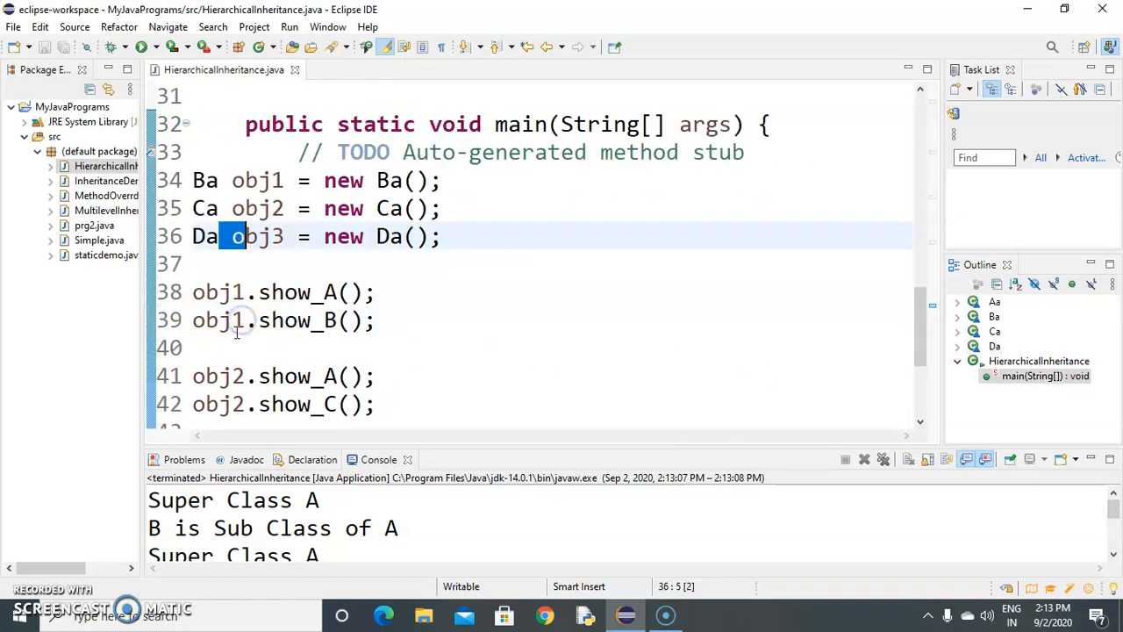
left_click(198, 347)
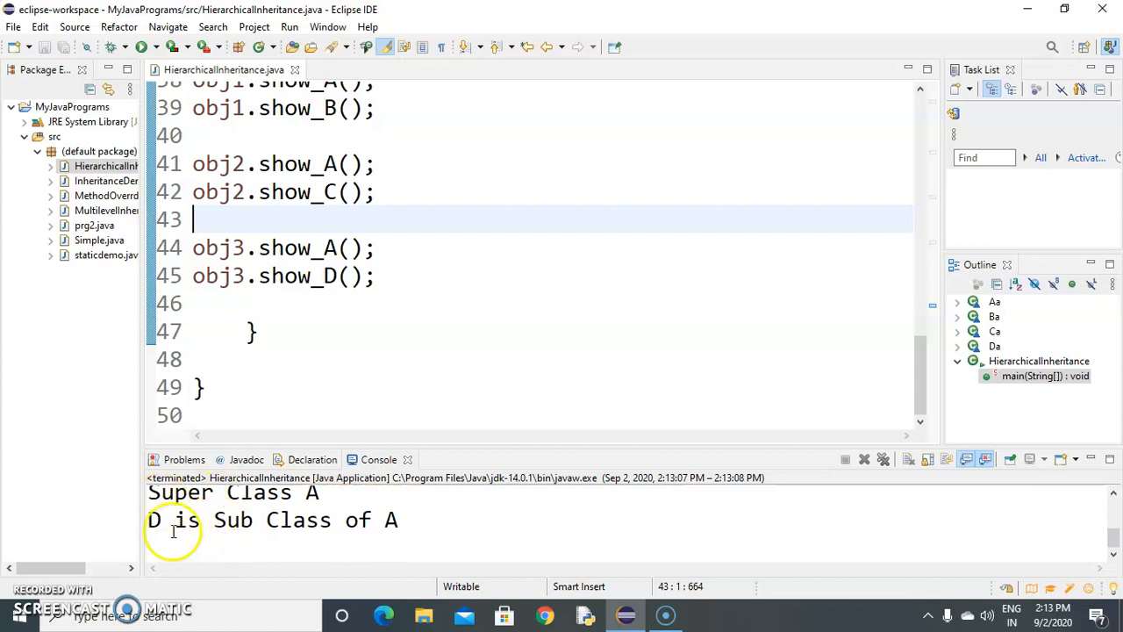
mouse_move(390, 367)
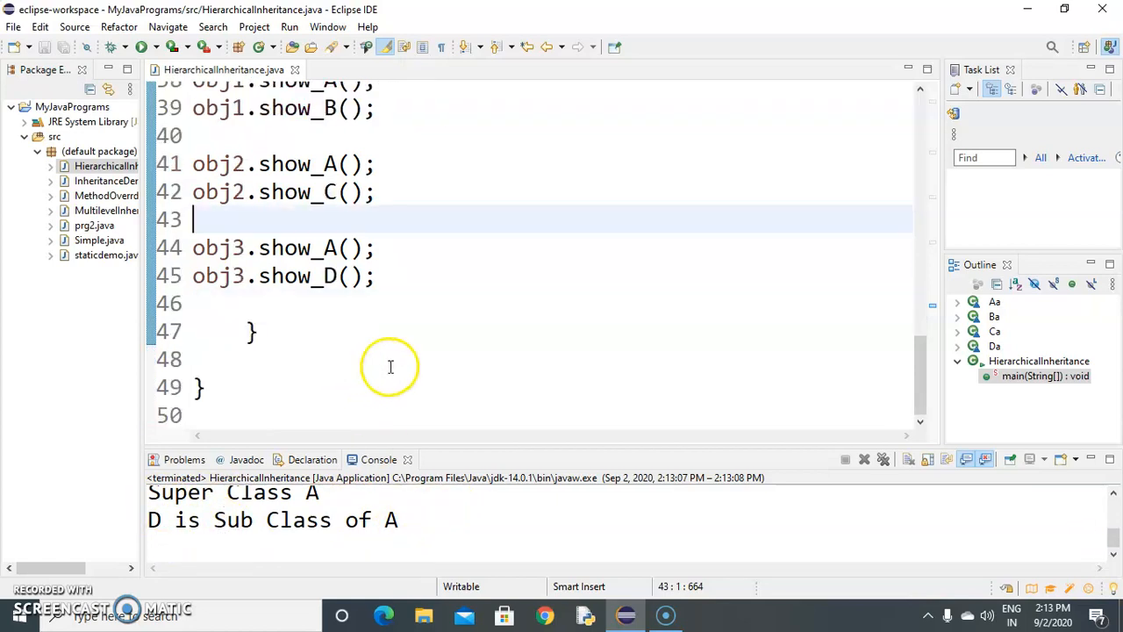
scroll("up", 3)
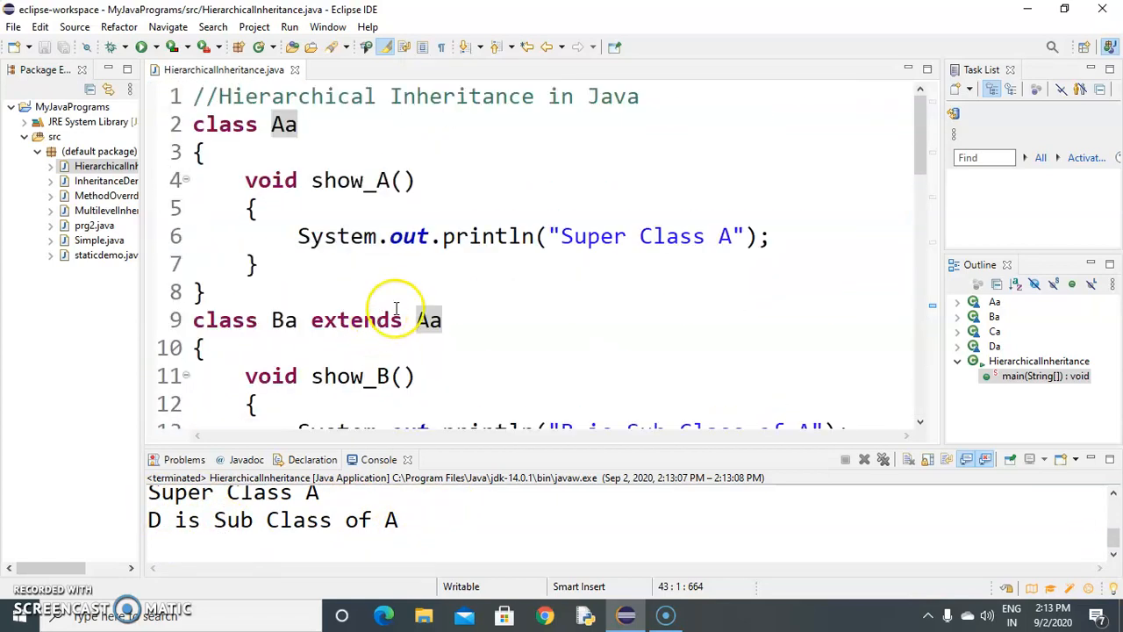
mouse_move(399, 319)
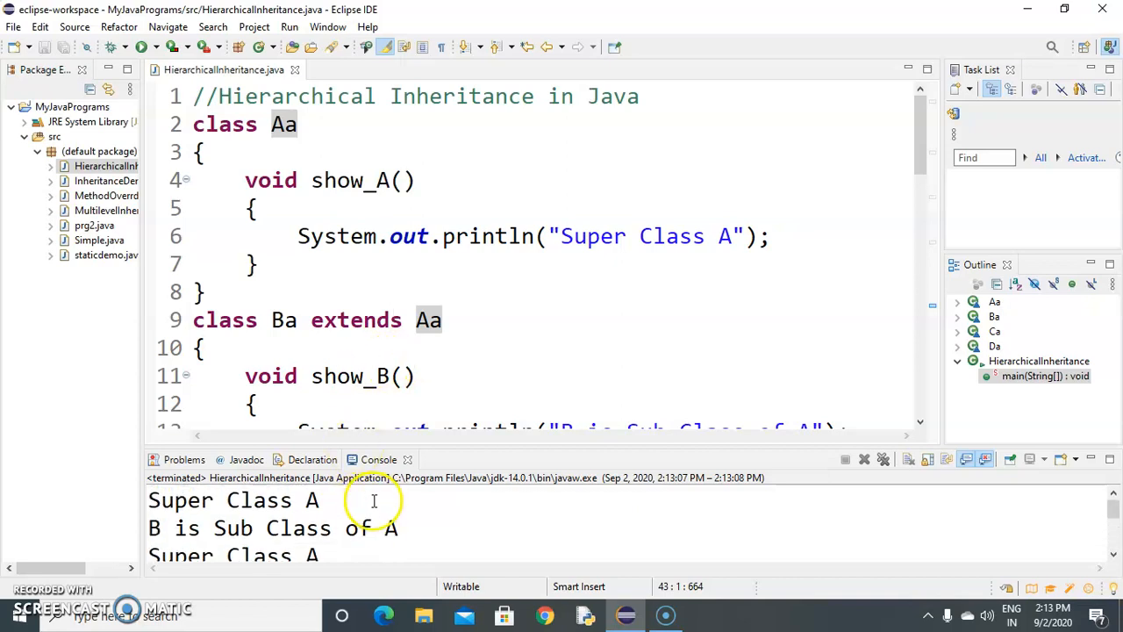
mouse_move(322, 404)
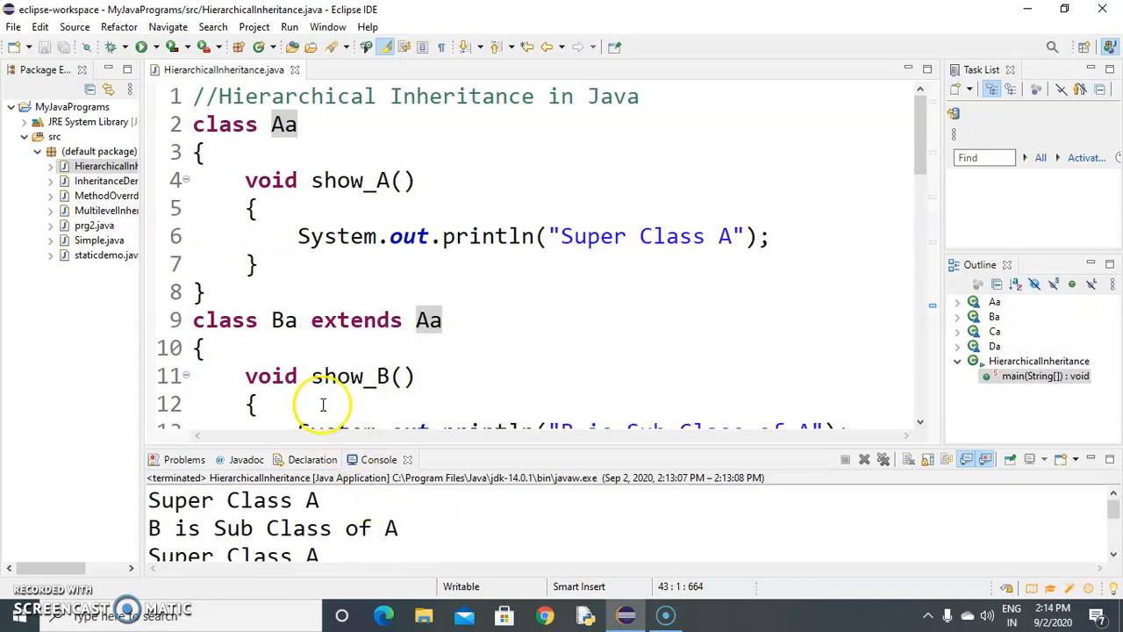